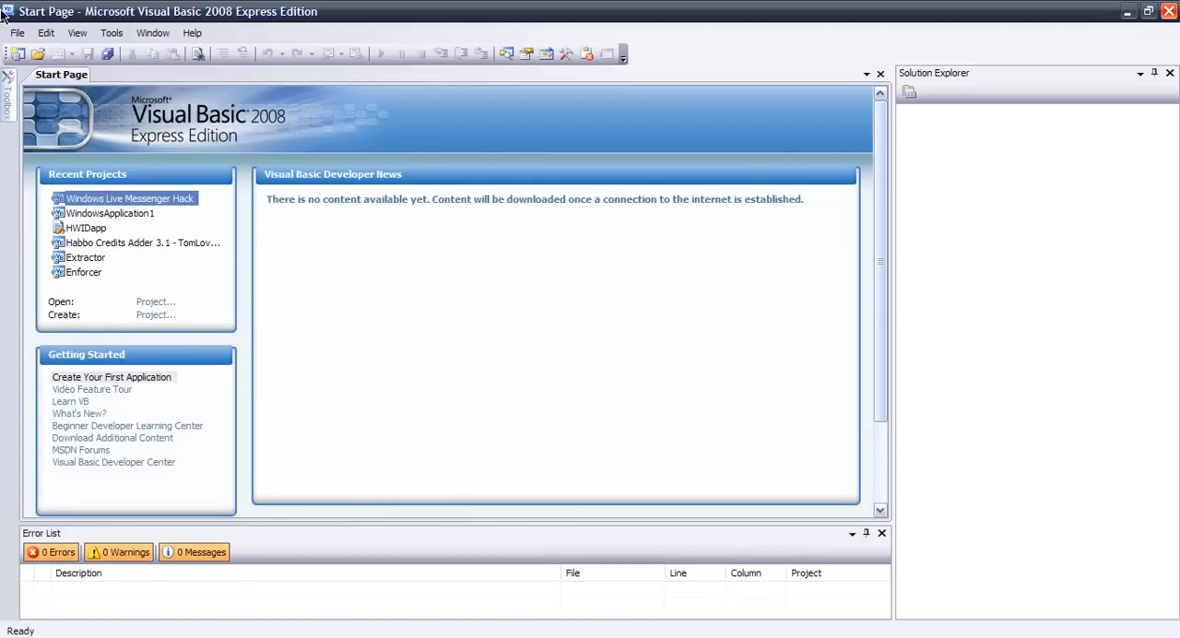
mouse_move(12, 92)
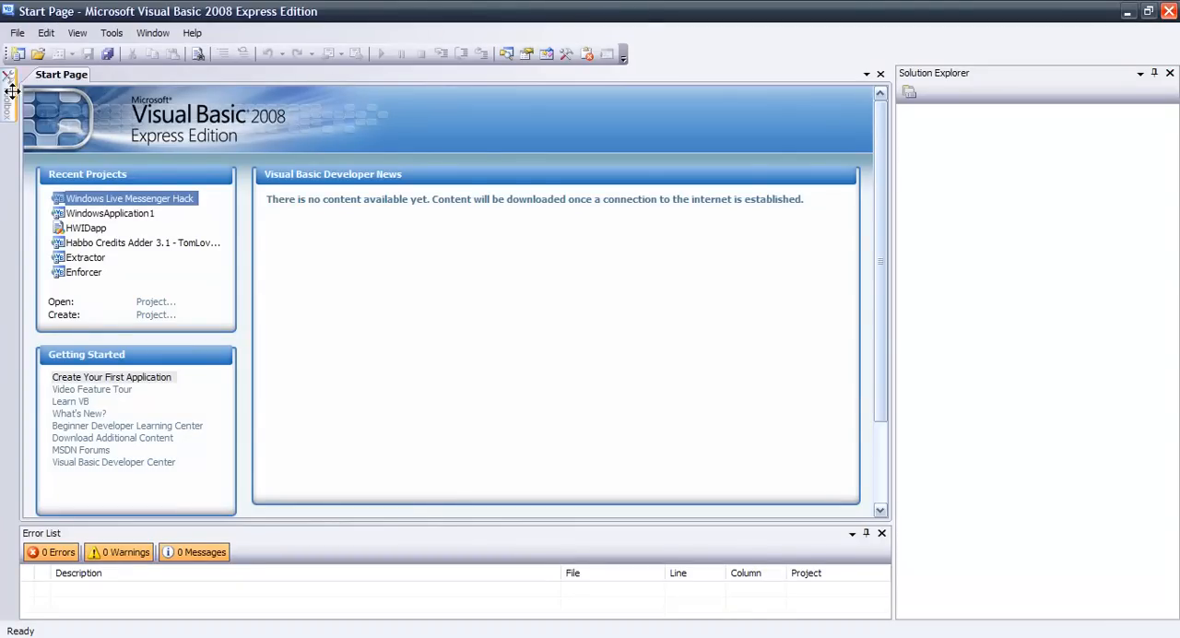
mouse_move(238, 23)
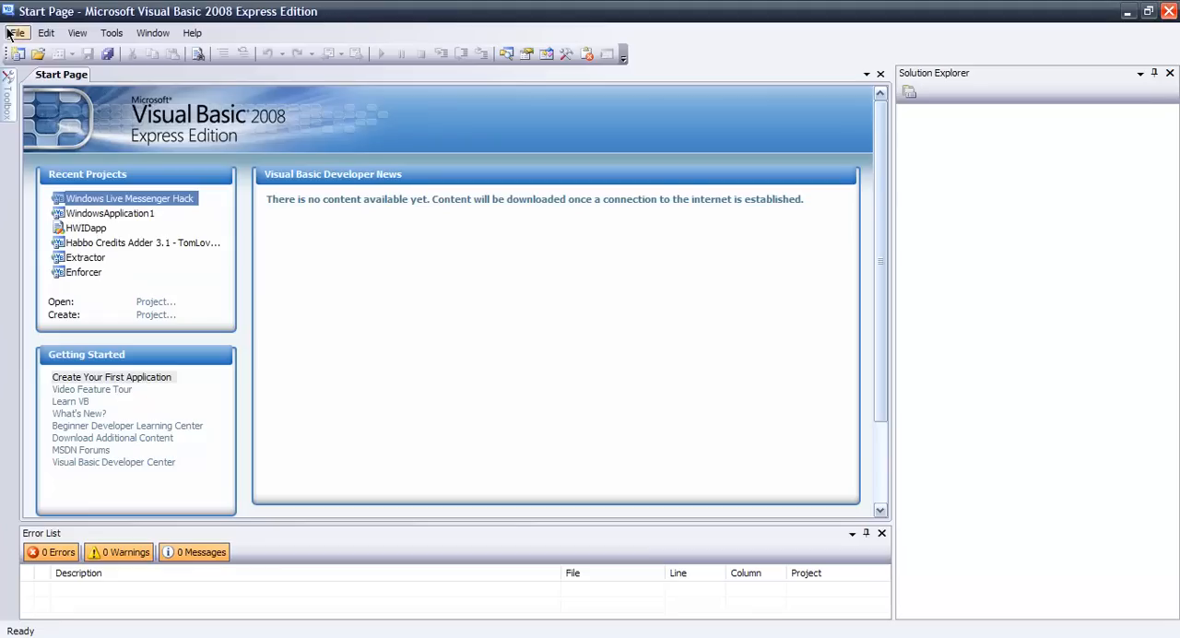
Create a new Windows Forms Application project named Windows Live Messenger Hack.
click(15, 32)
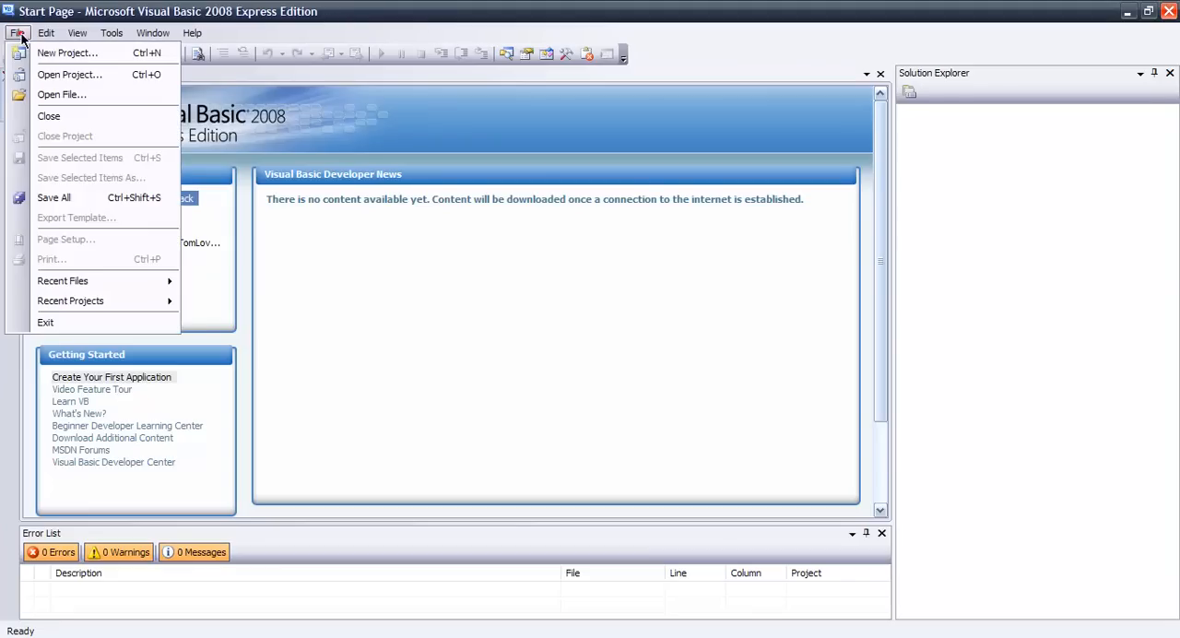
click(66, 53)
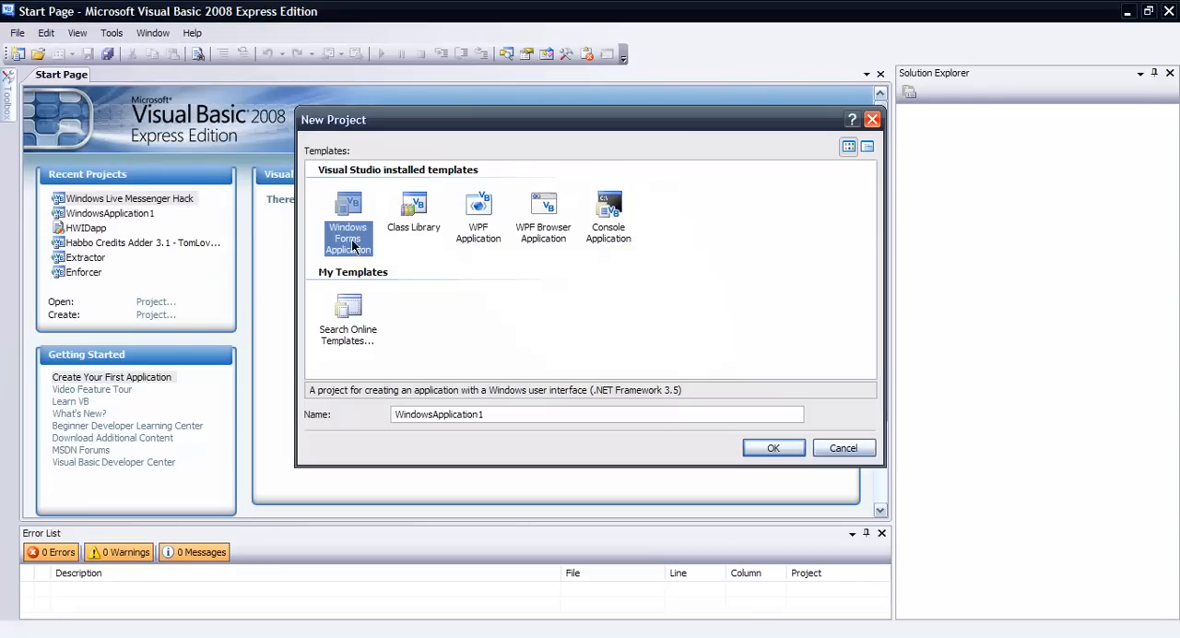
click(595, 413)
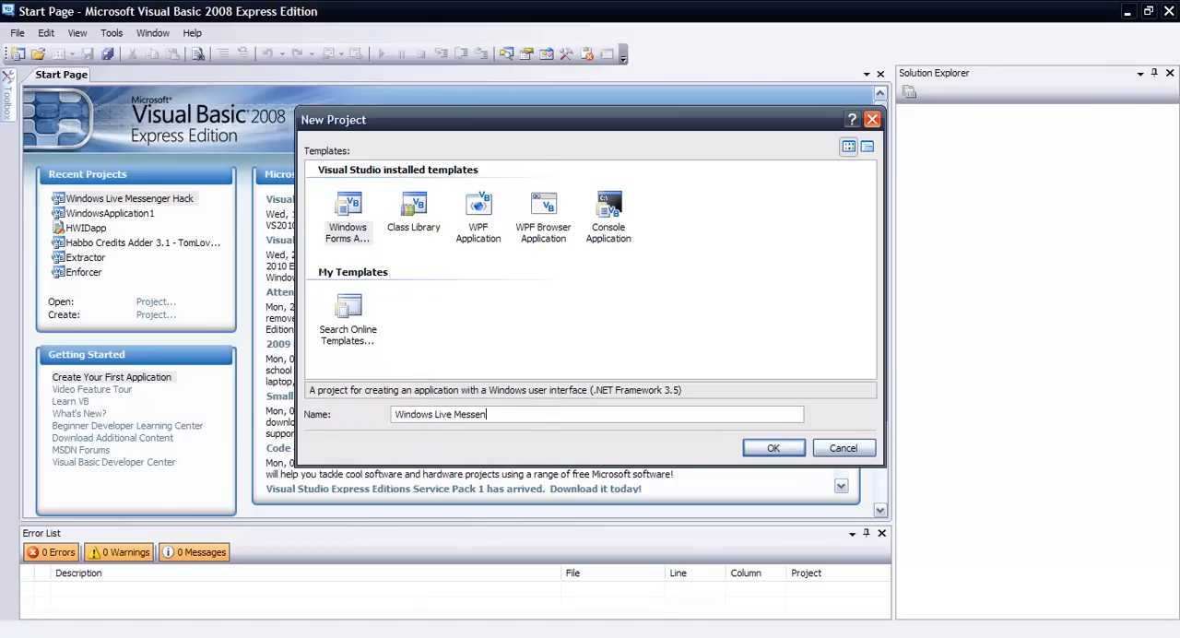
click(773, 447)
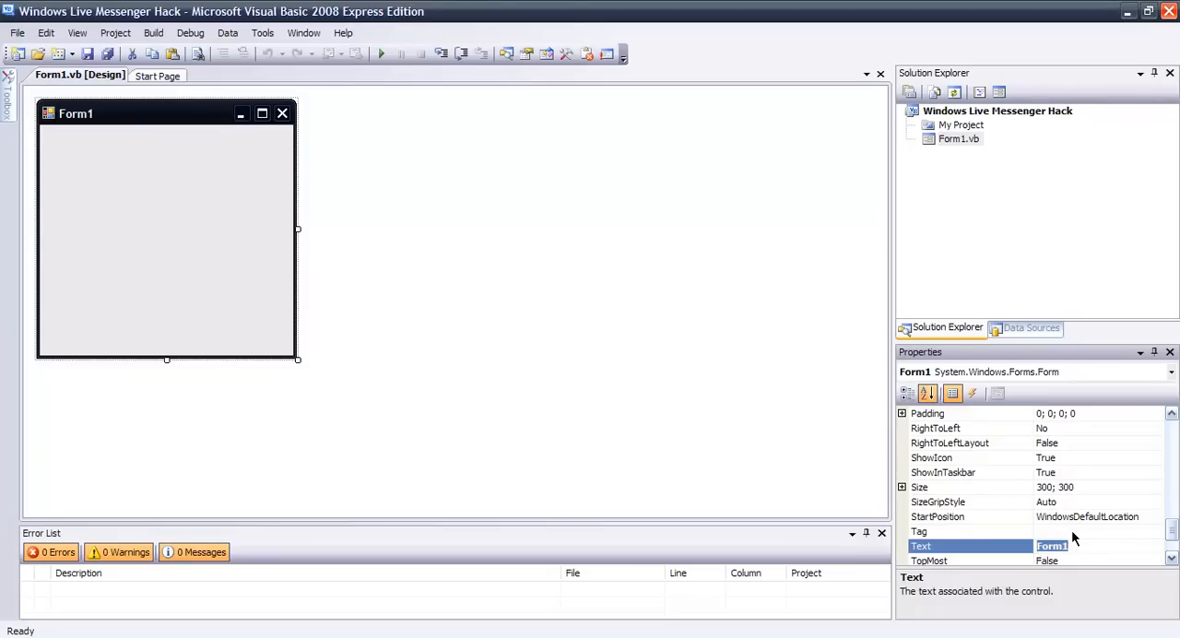
Title the form MSN Hack 2010 and widen it to about 482 pixels.
text(MSN Hack 2010)
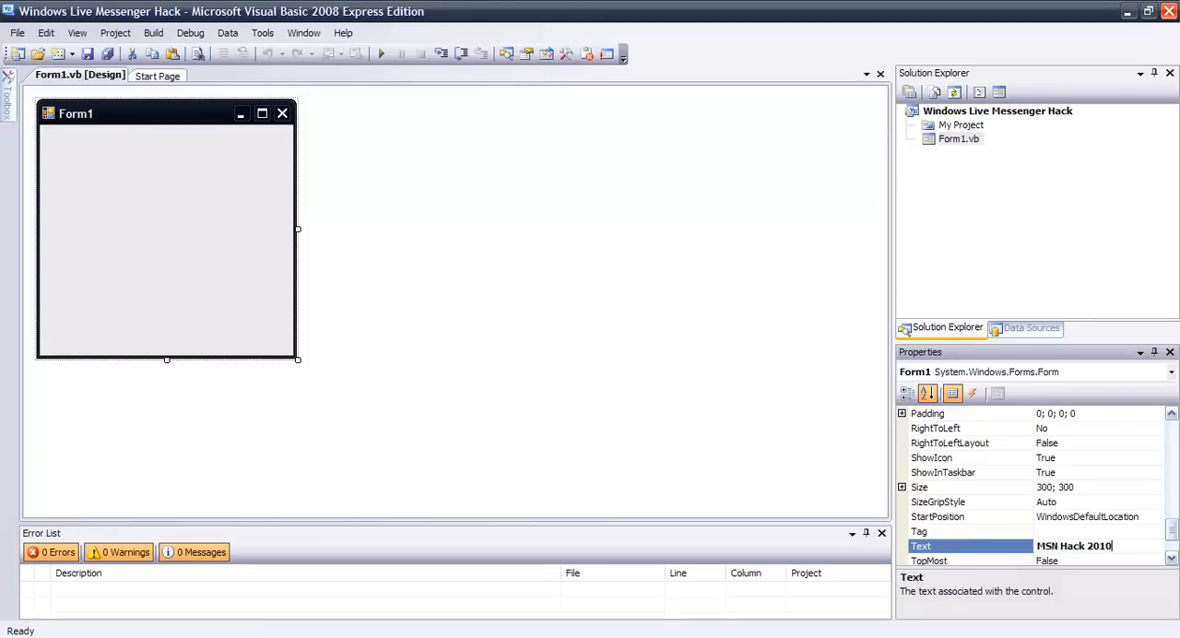
key(Return)
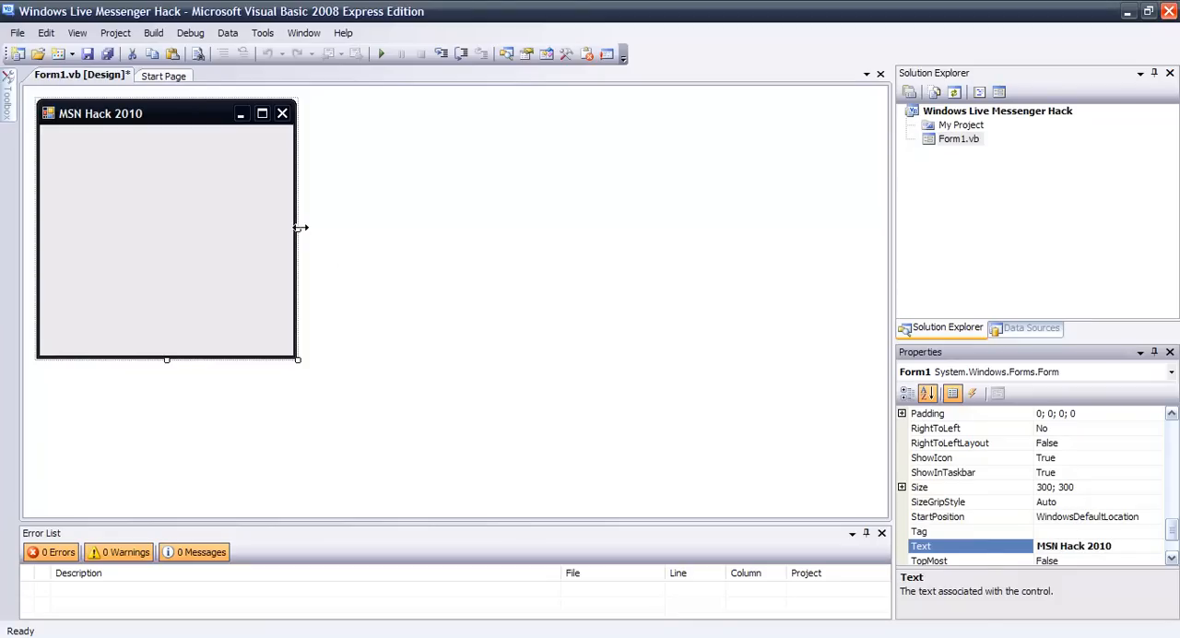
drag(297, 227, 454, 228)
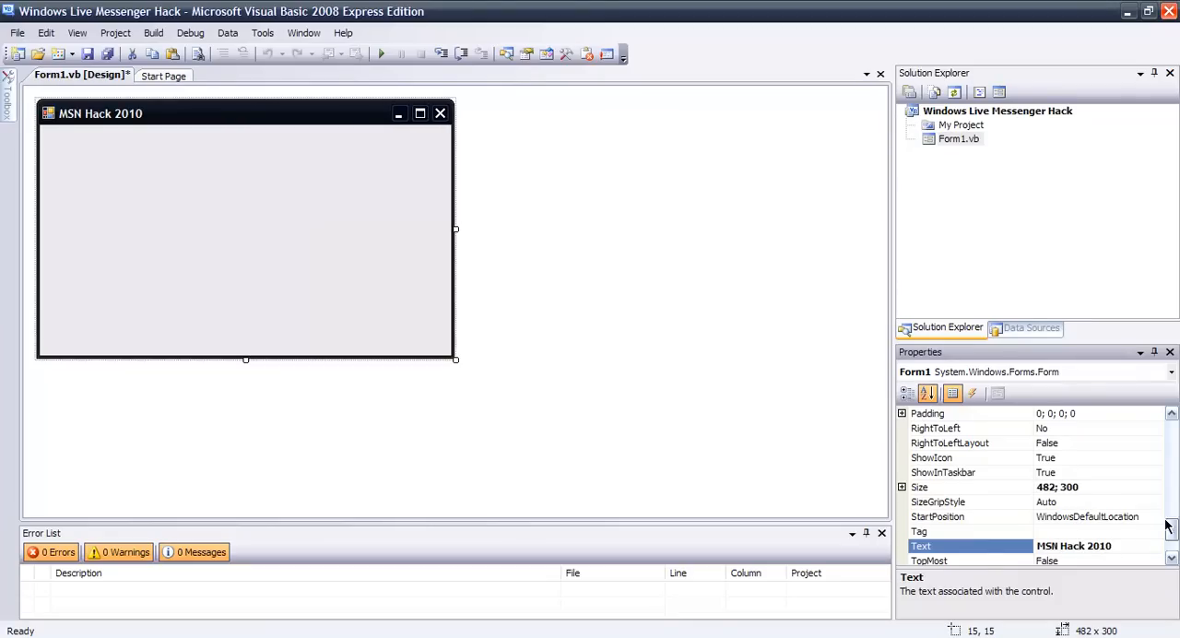
scroll(up, 3)
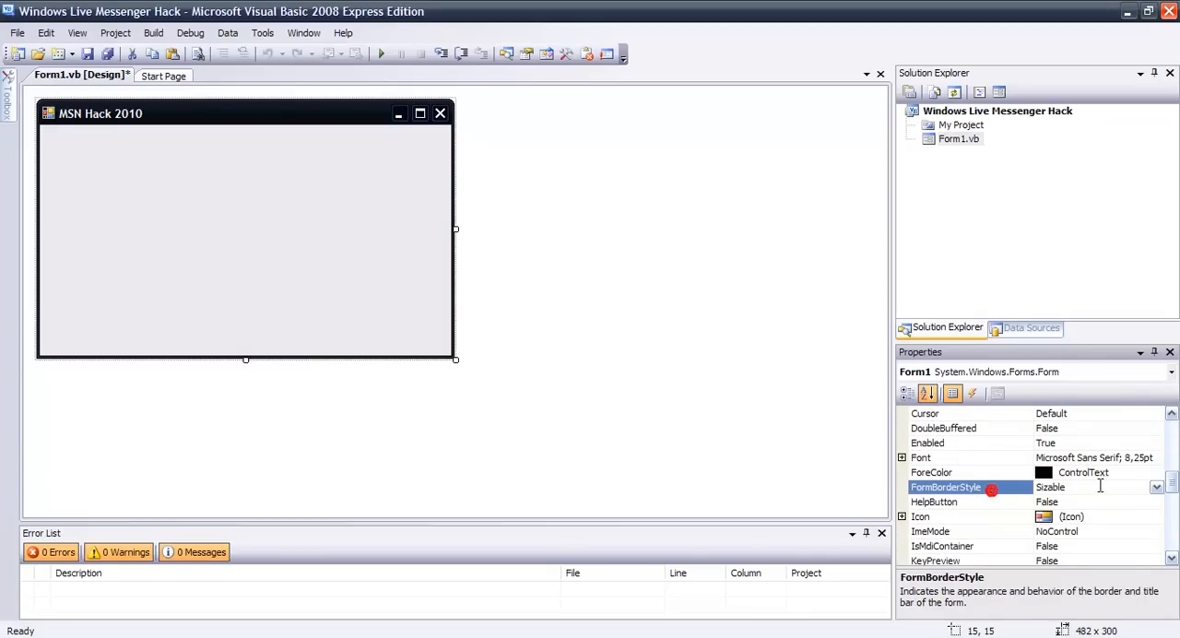
Set FormBorderStyle to FixedToolWindow and make the form taller.
click(1156, 487)
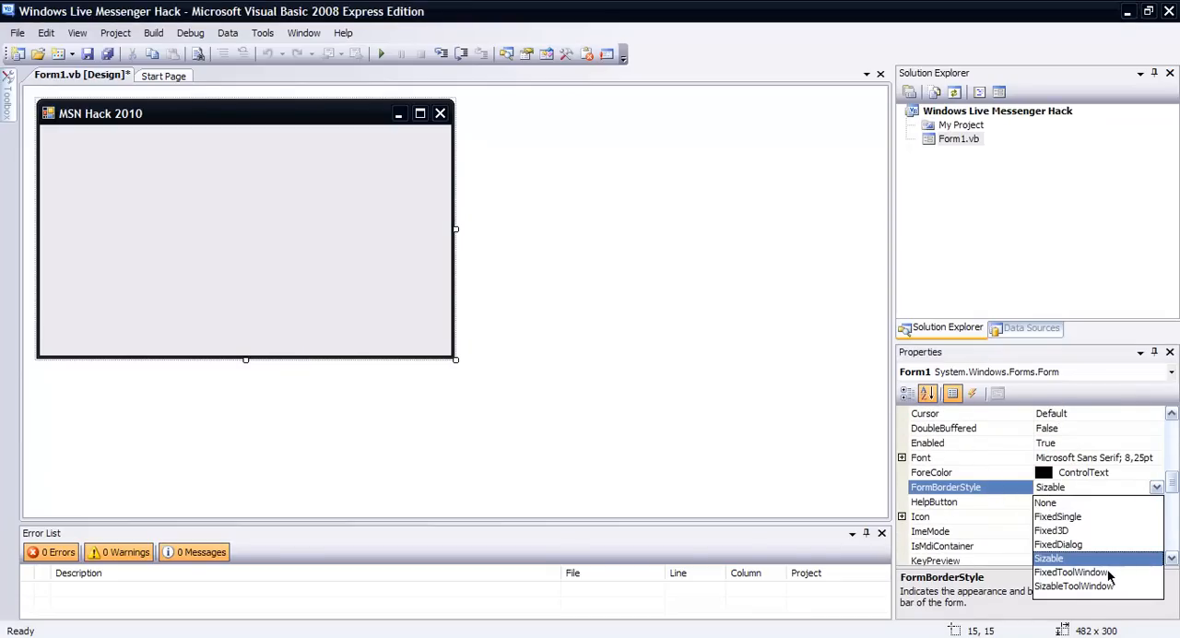
click(1070, 572)
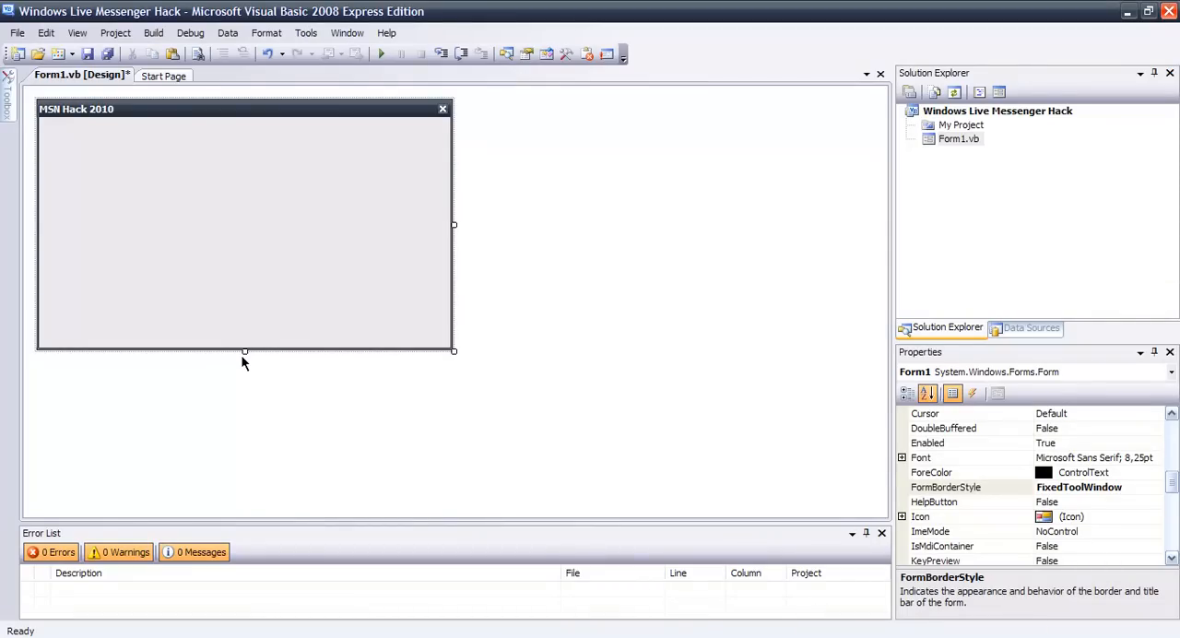
drag(244, 352, 244, 433)
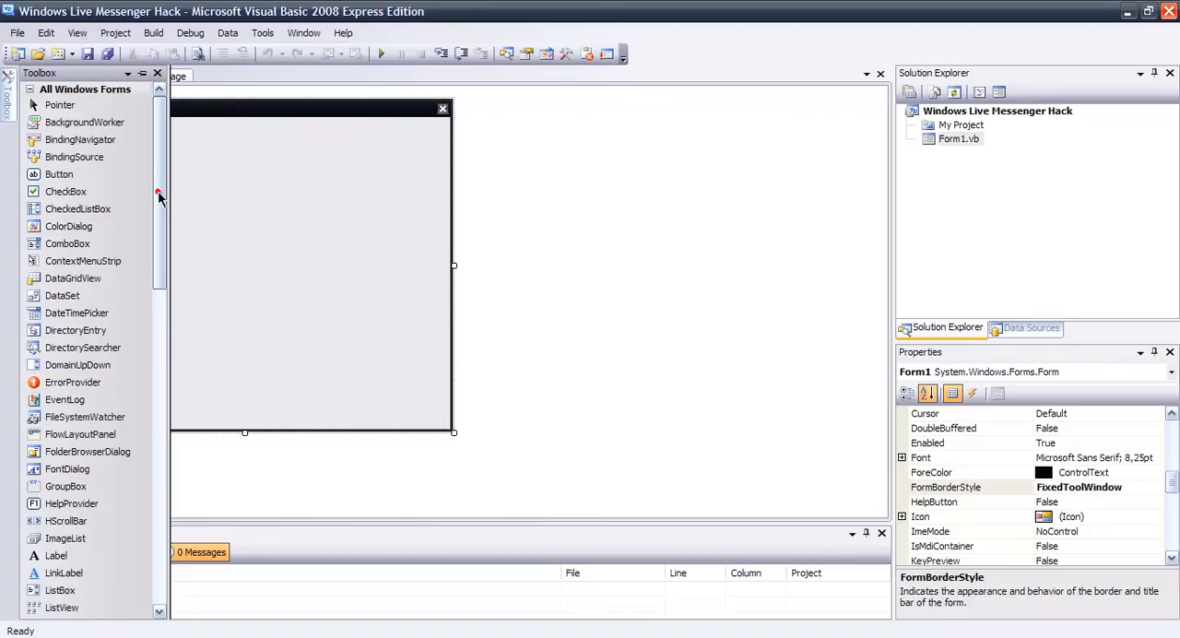
Import the Messenger buddy picture into the PictureBox and enlarge it across the form top.
scroll(down, 3)
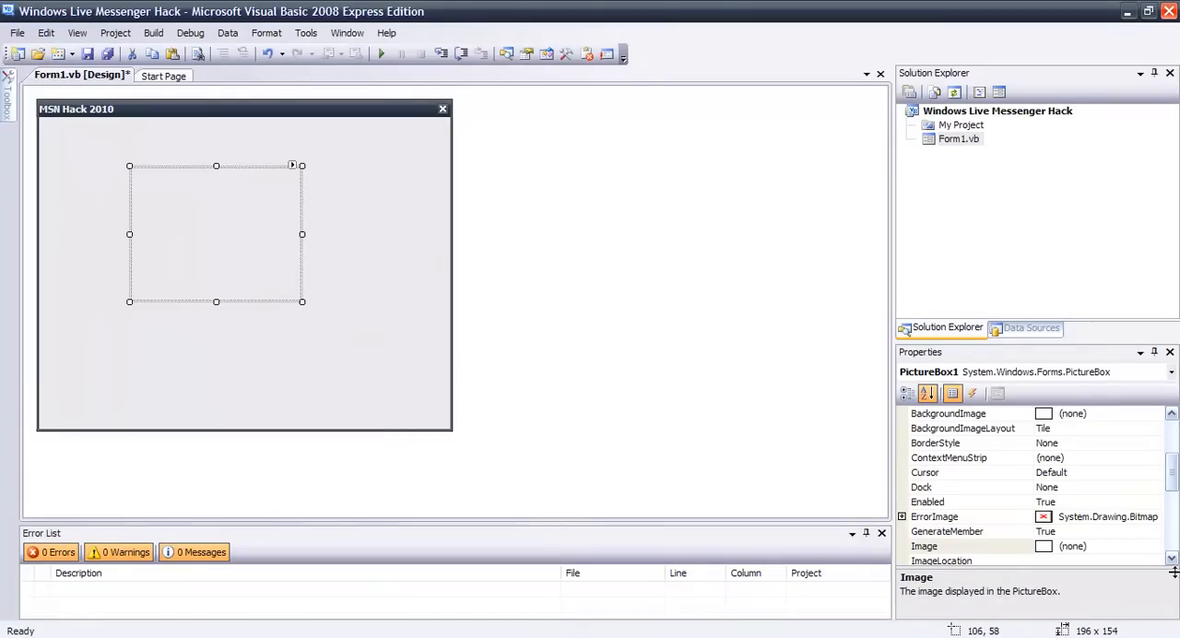
click(1043, 546)
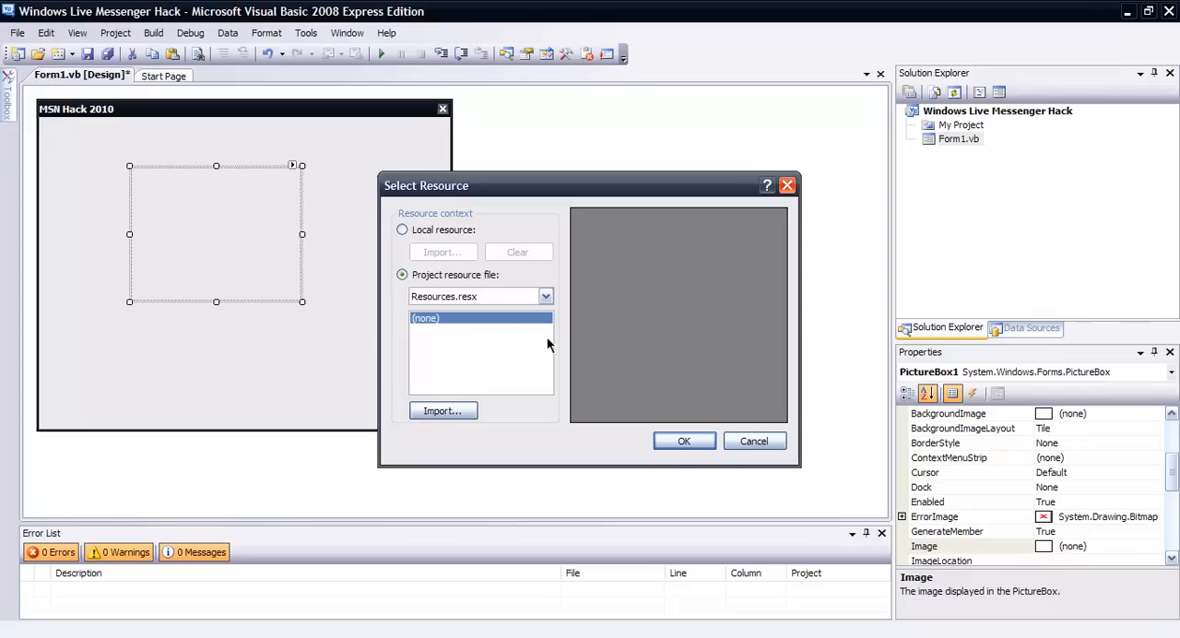
click(442, 411)
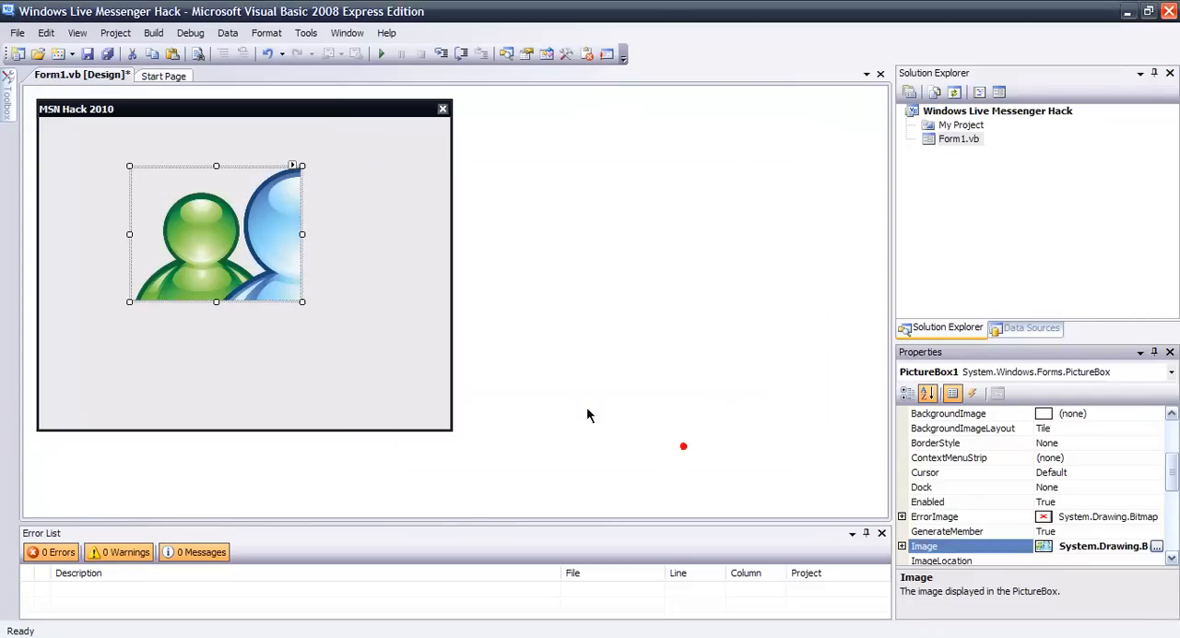
drag(303, 302, 368, 350)
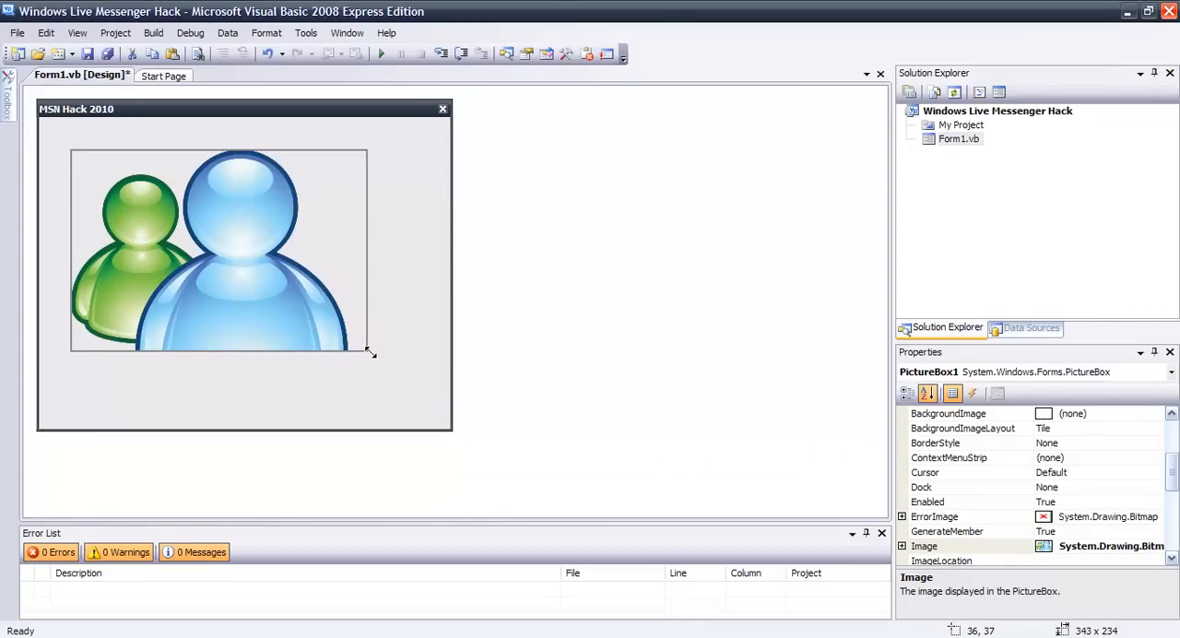
drag(367, 349, 366, 404)
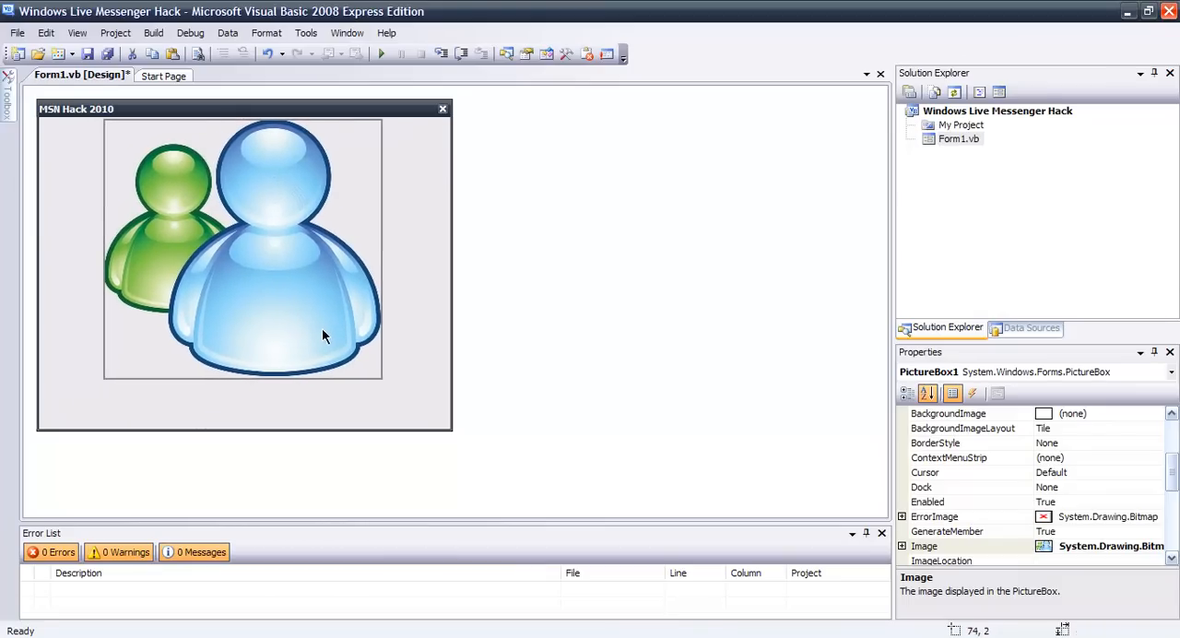
Make the form taller below the picture, to about 480×426.
click(323, 335)
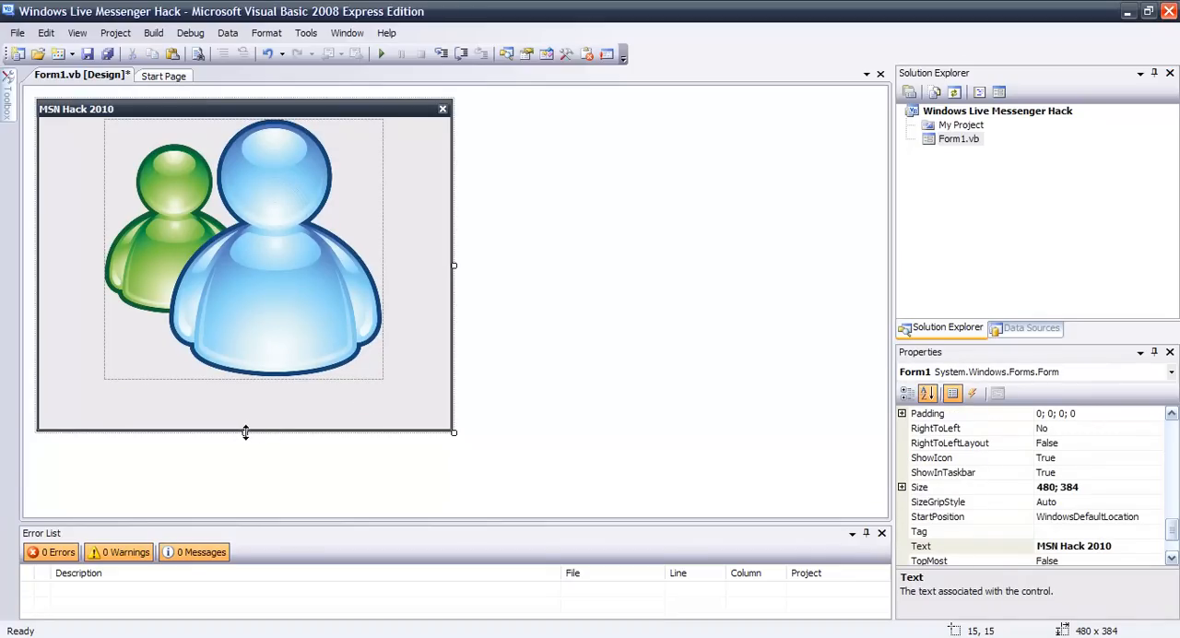
drag(245, 432, 246, 468)
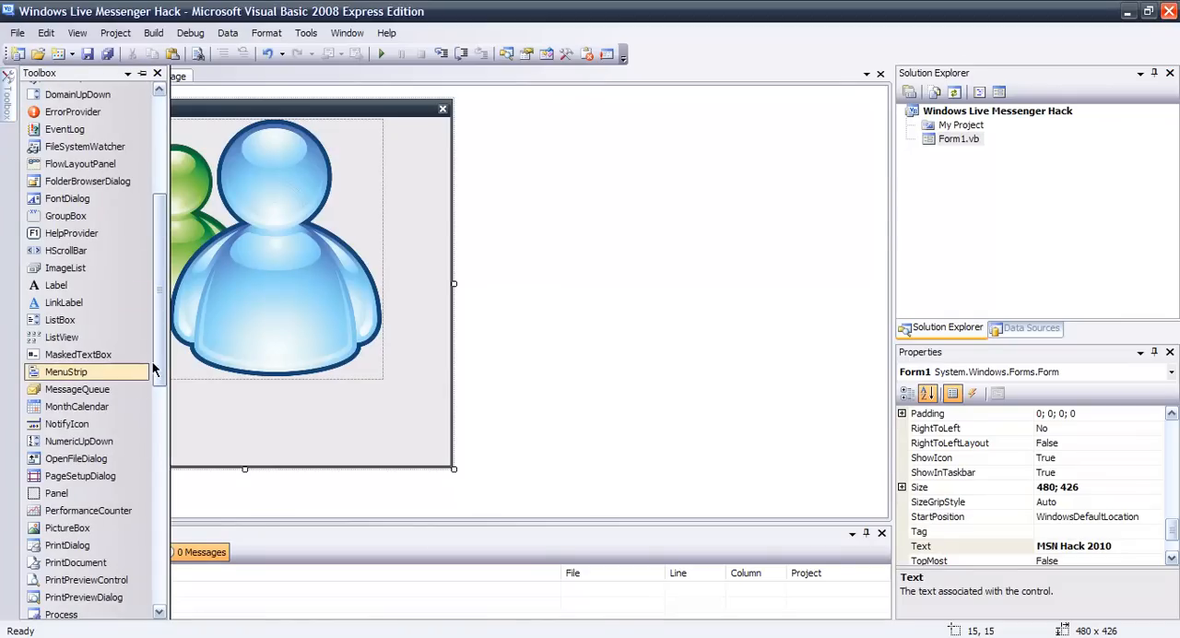
Add a second button beneath the Messenger picture.
scroll(down, 3)
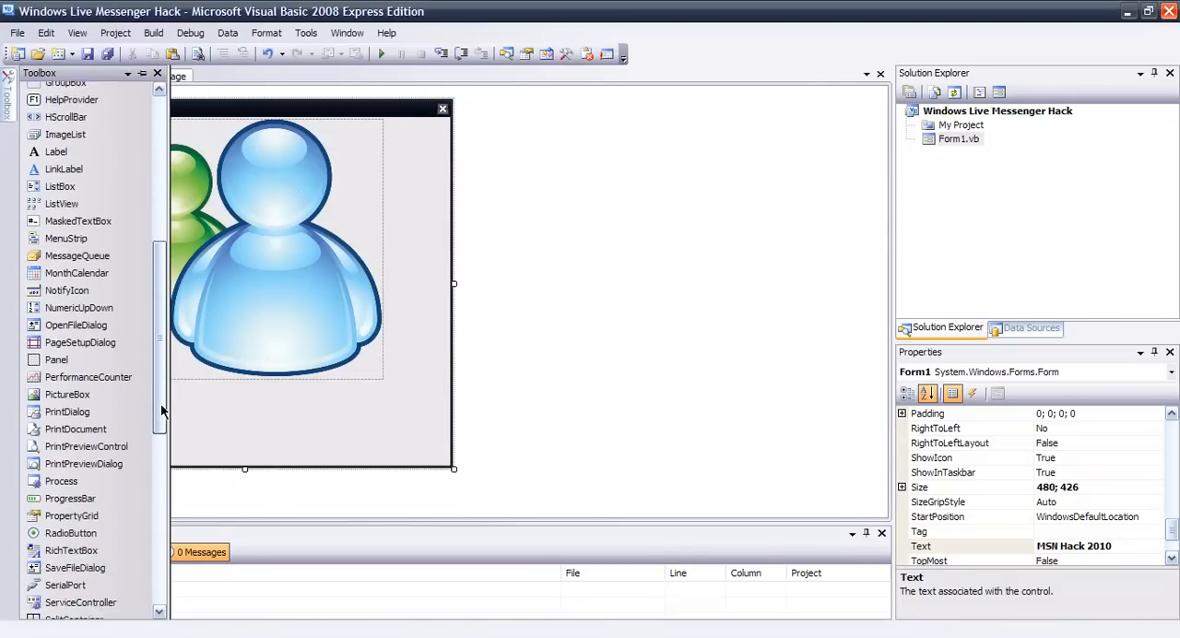
scroll(up, 3)
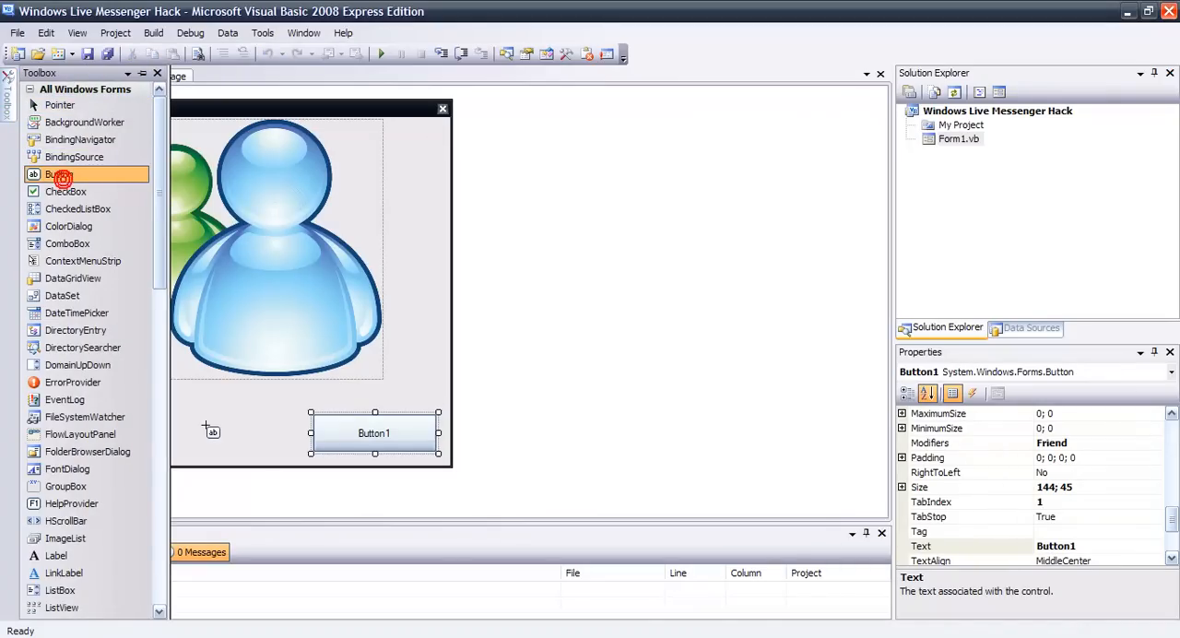
click(121, 432)
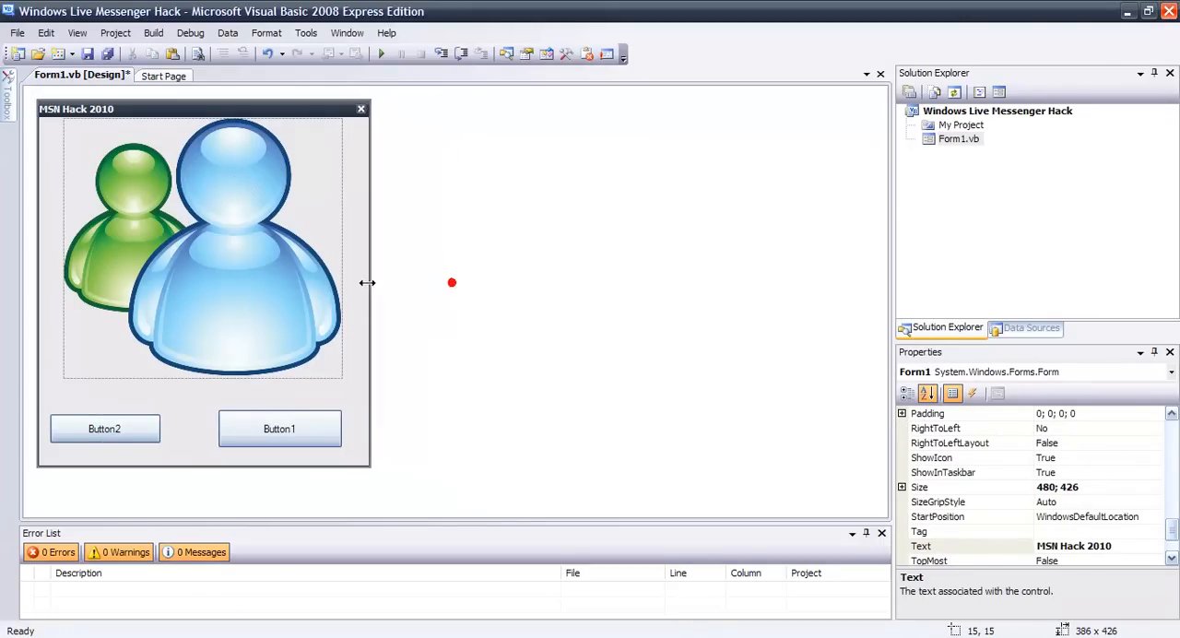
click(231, 239)
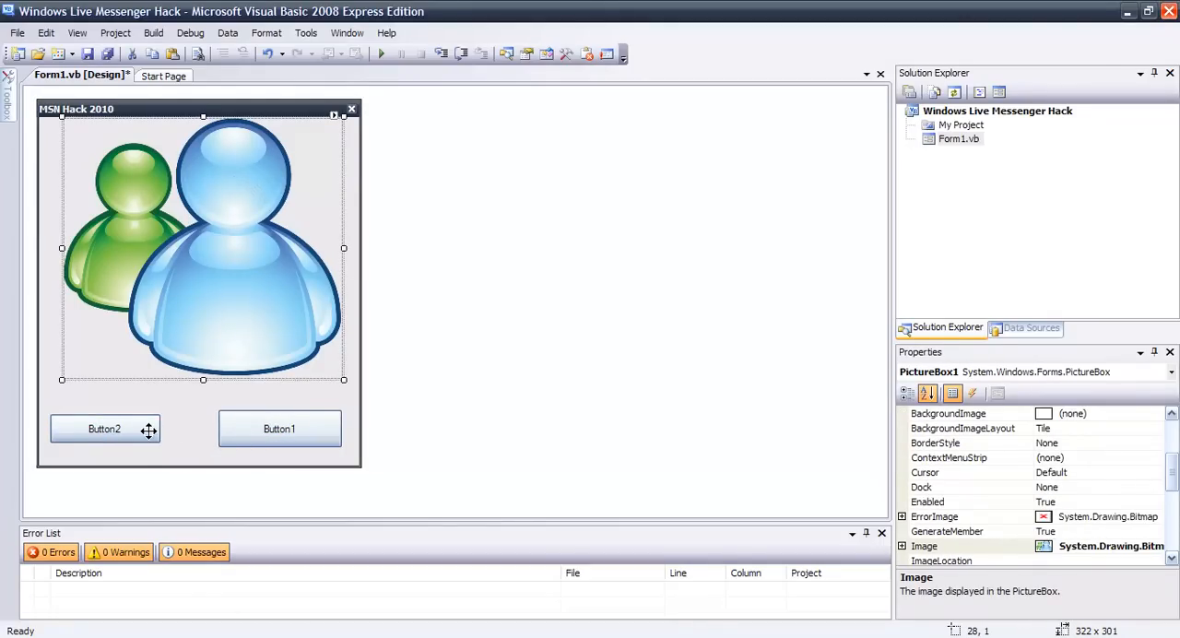
Shrink Button1 to a thin bar and line it up level with Button2.
click(98, 433)
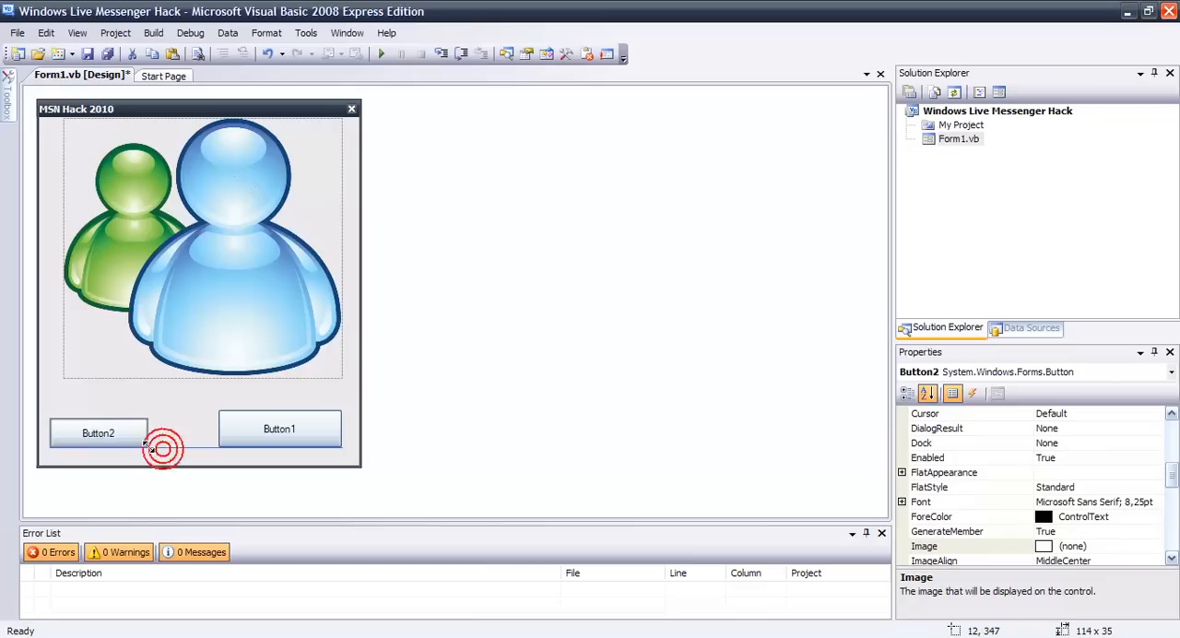
click(279, 428)
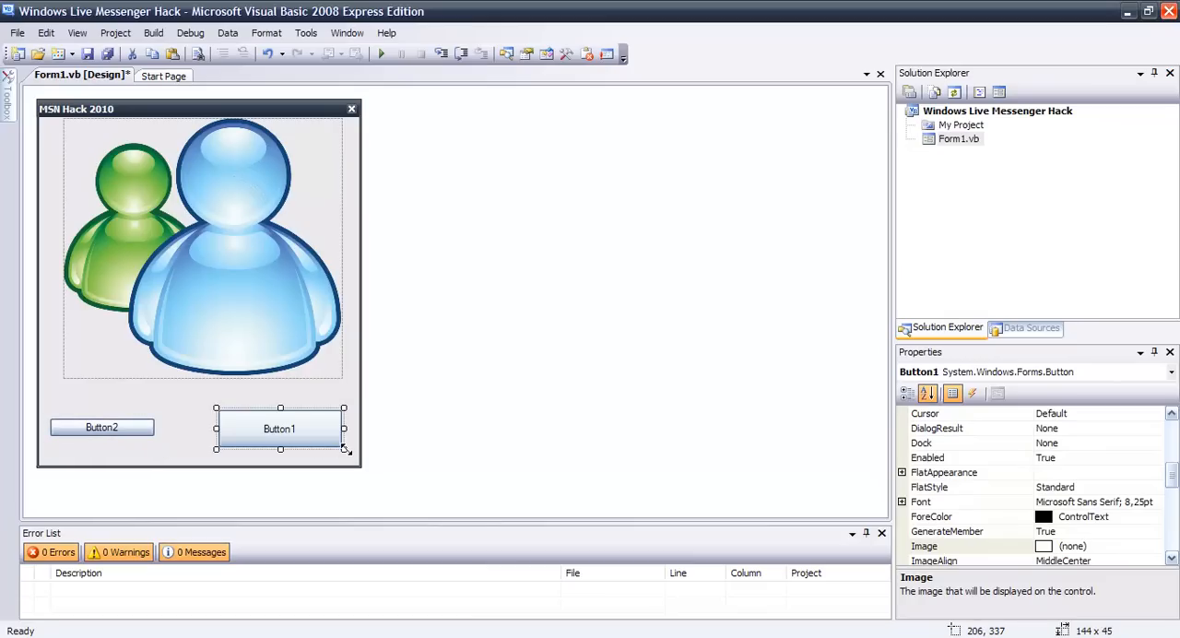
drag(280, 447, 280, 421)
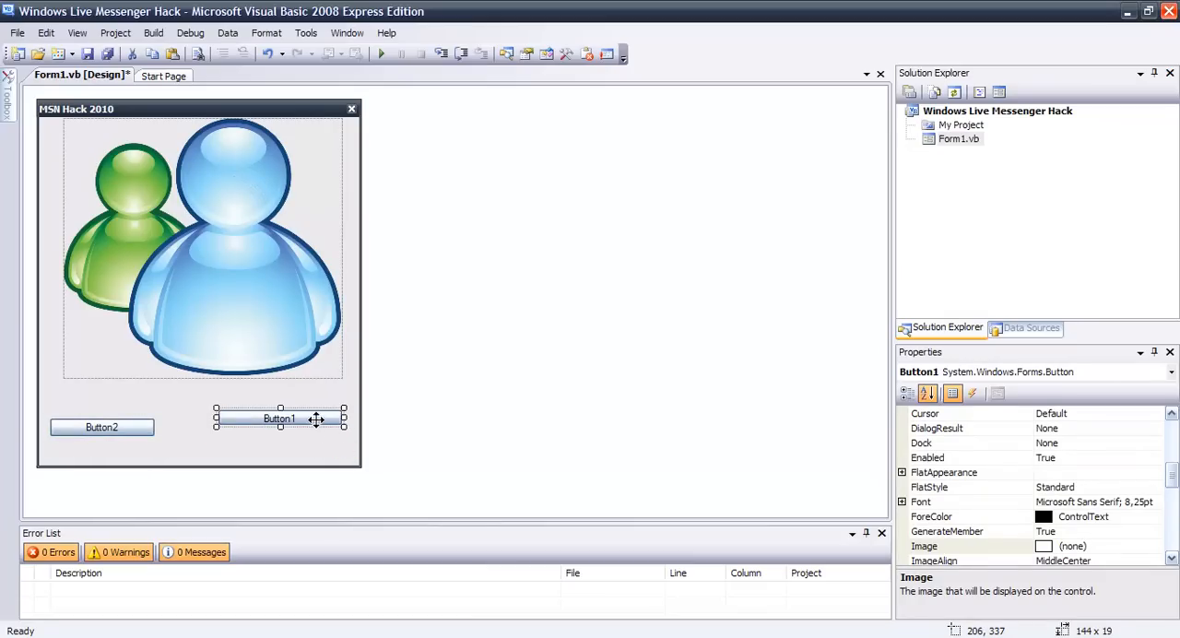
drag(317, 419, 281, 427)
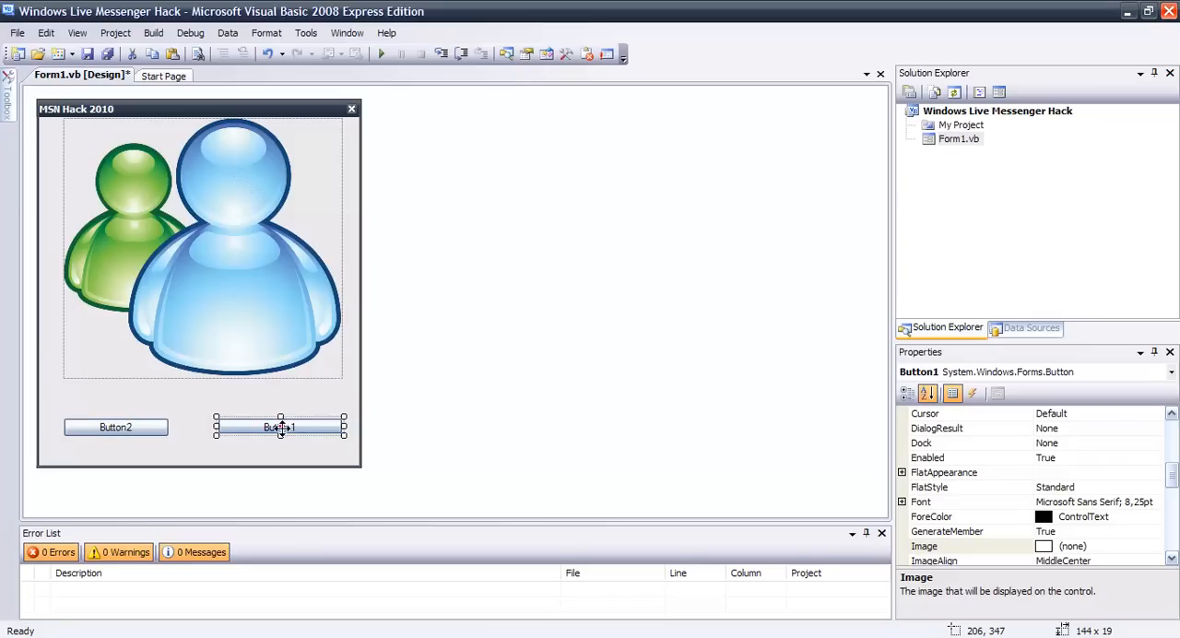
click(115, 427)
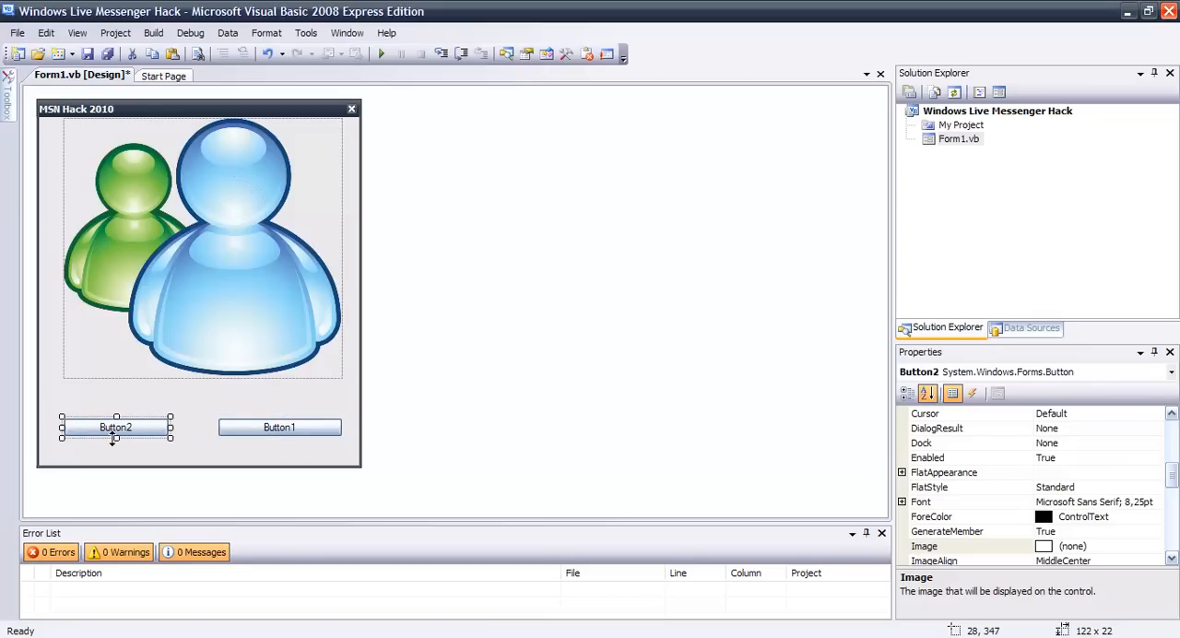
mouse_move(1141, 517)
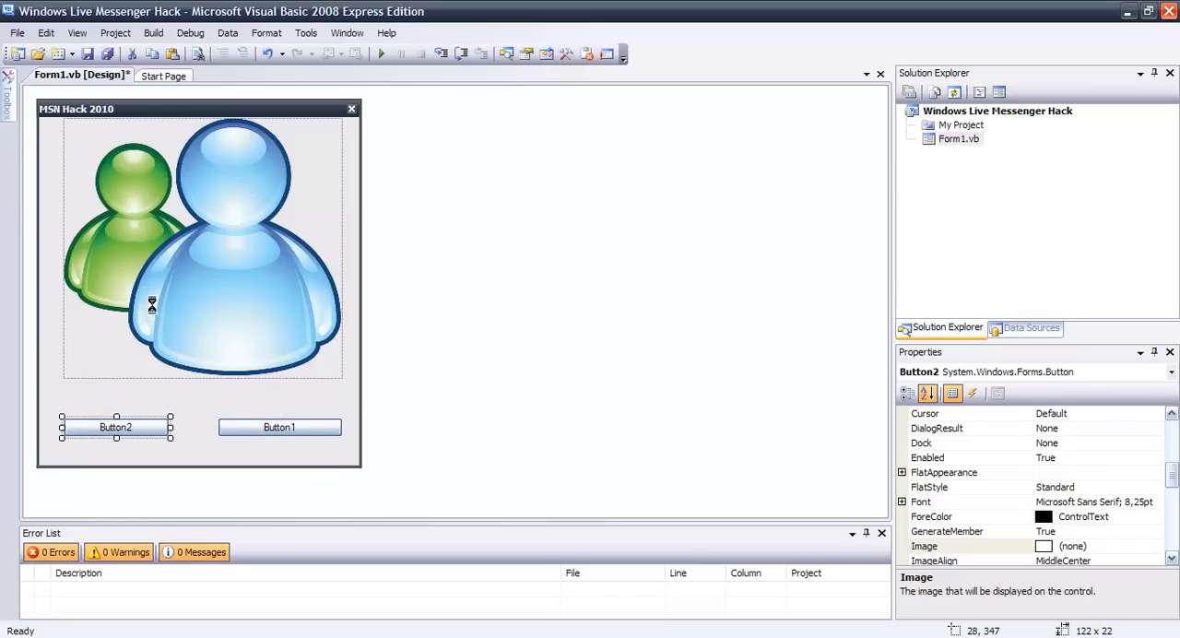
In Button2's Click handler add MsgBox("...Password is cracked. Please click on the button Show Password").
double_click(115, 426)
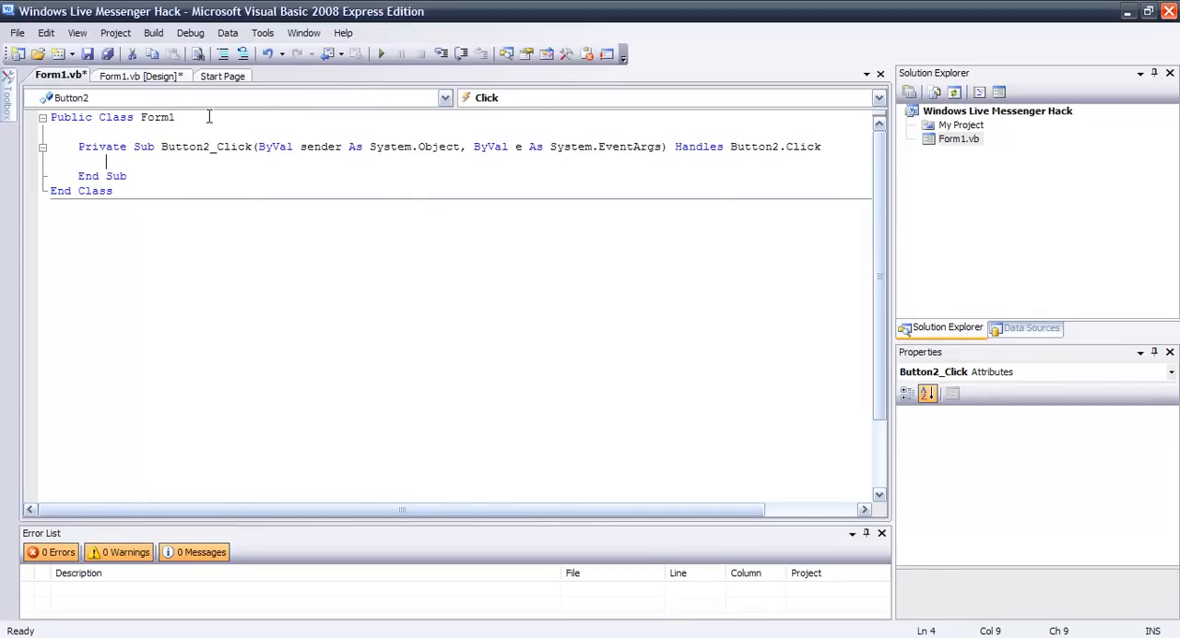
text(MsgBoix)
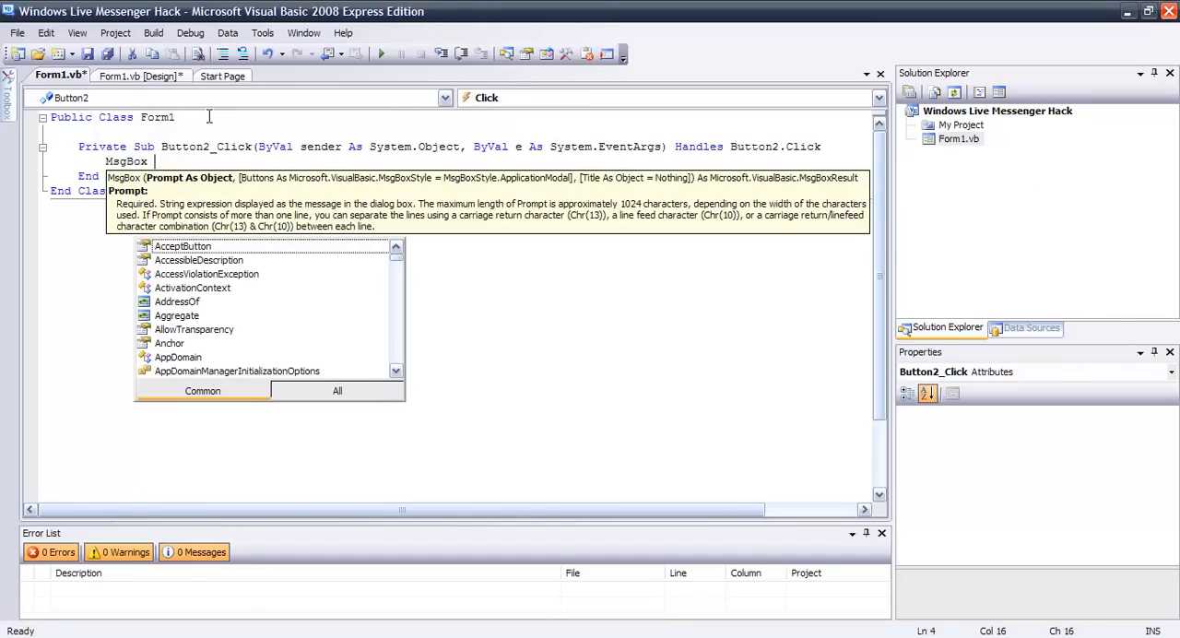
text(("Your MS)
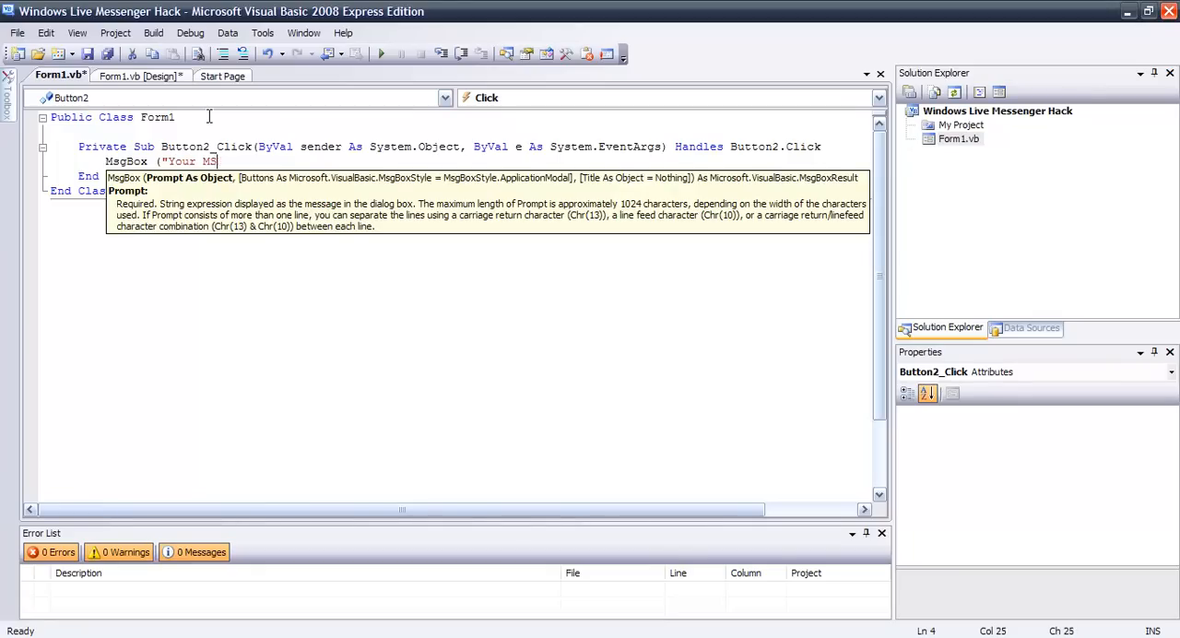
text(N Password)
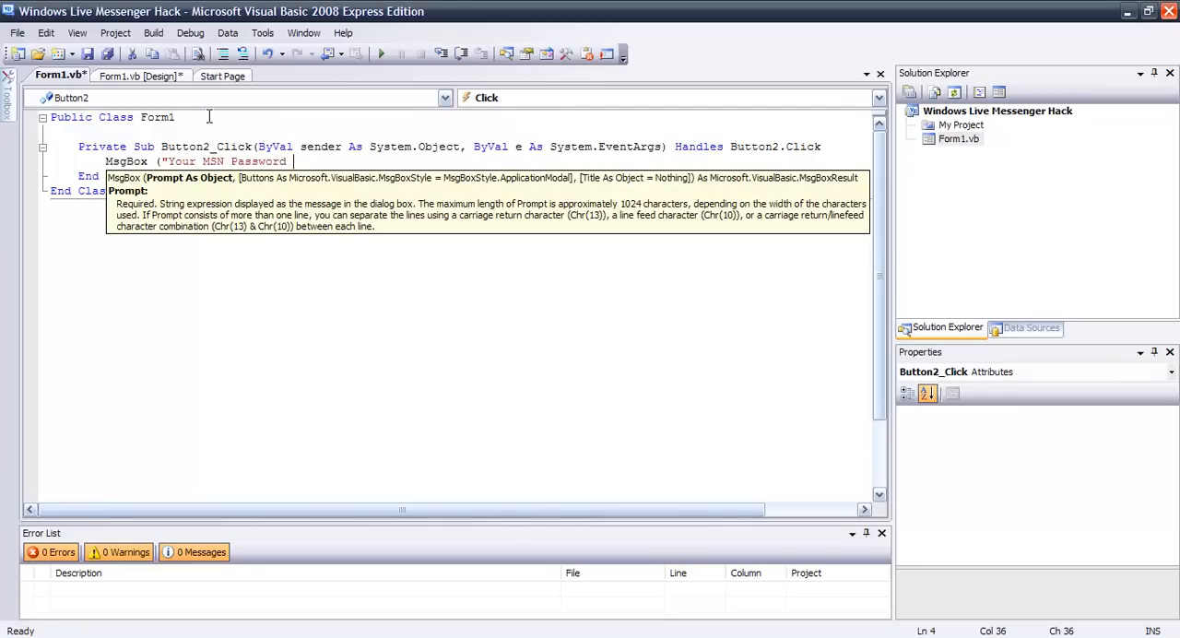
text(is cracked.)
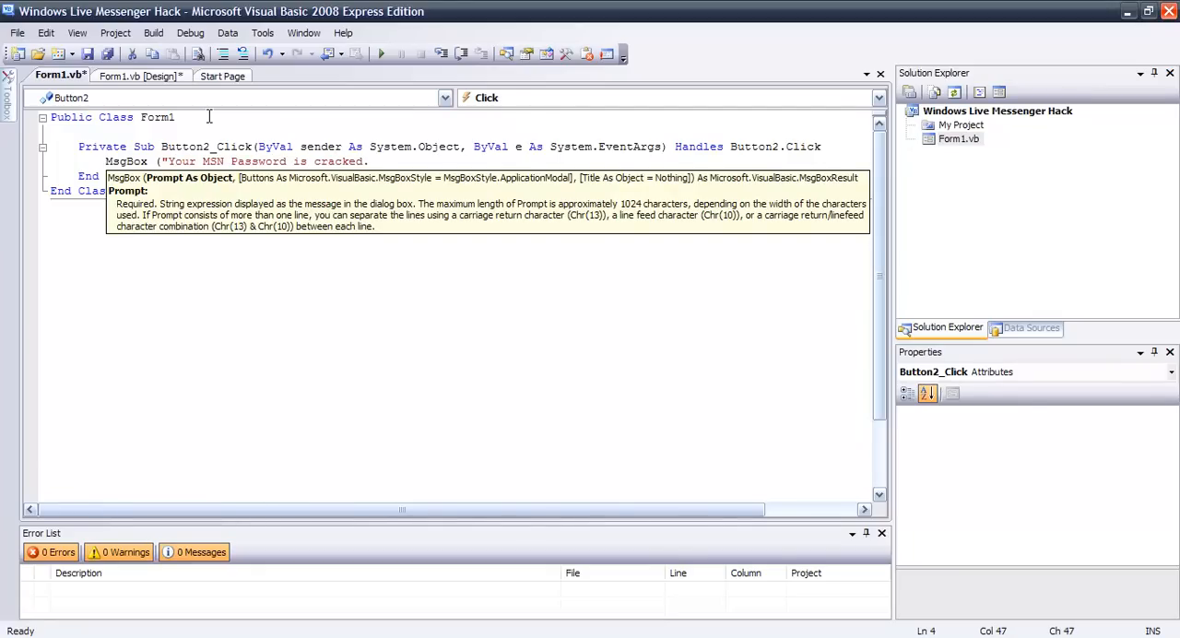
text(Please l)
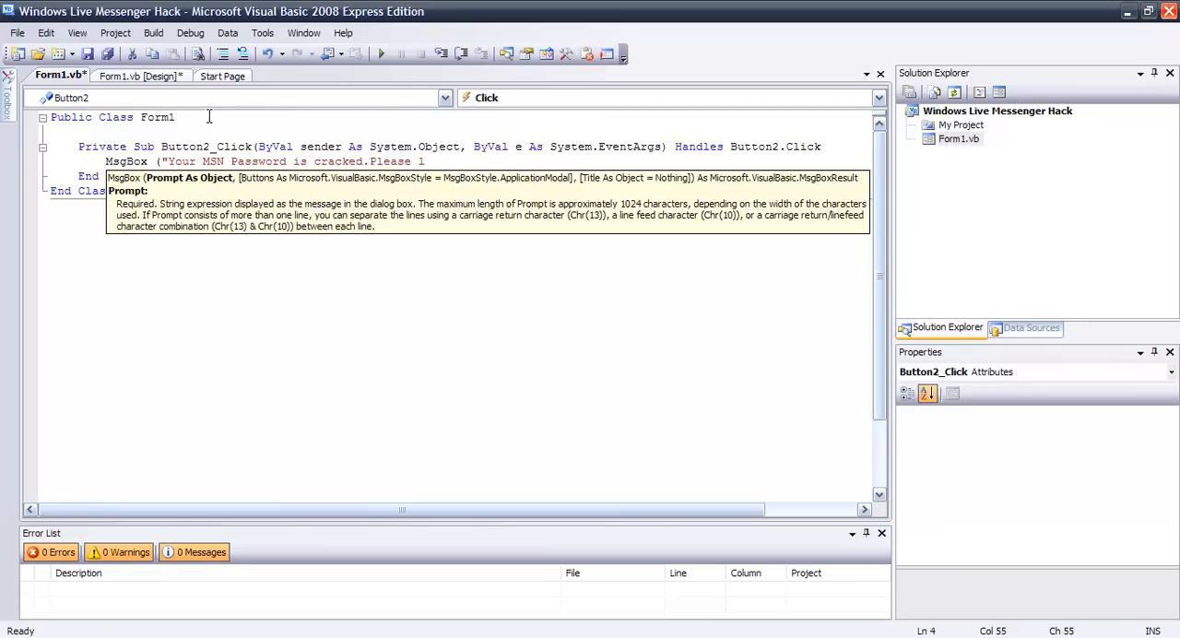
text(click on the)
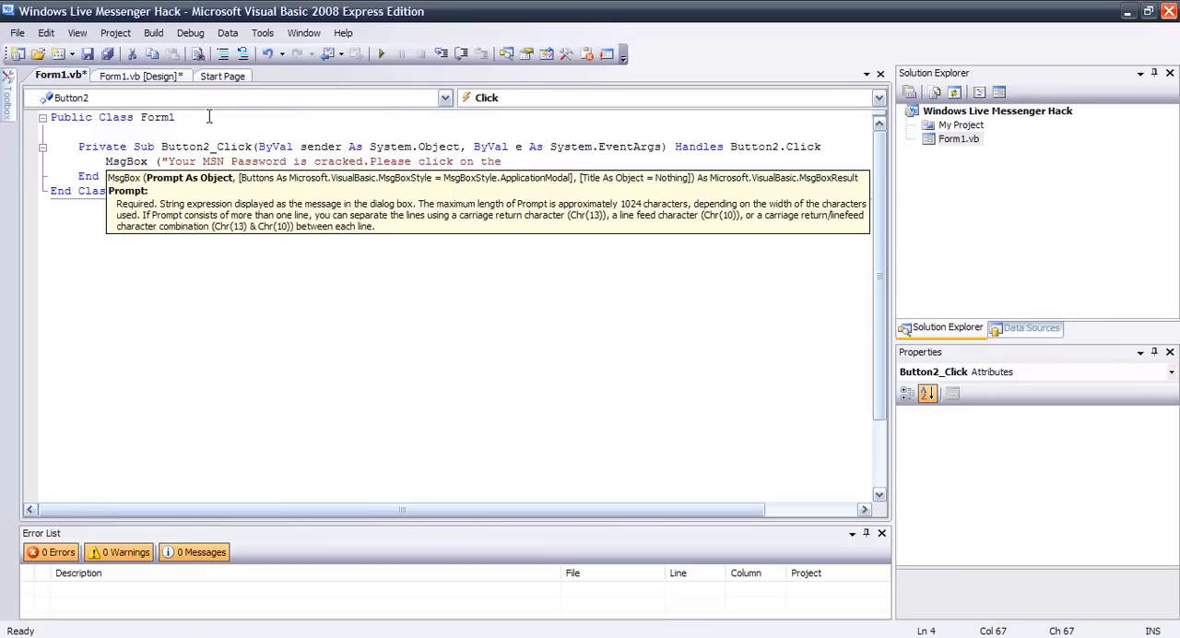
text(button Sho)
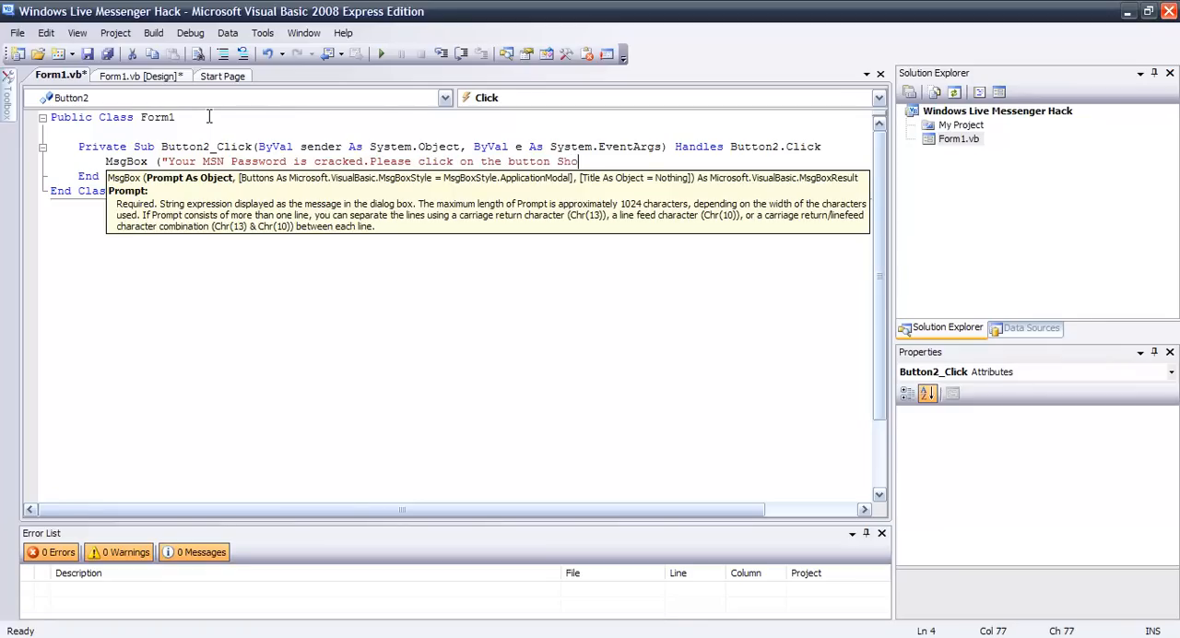
text(w Password"))
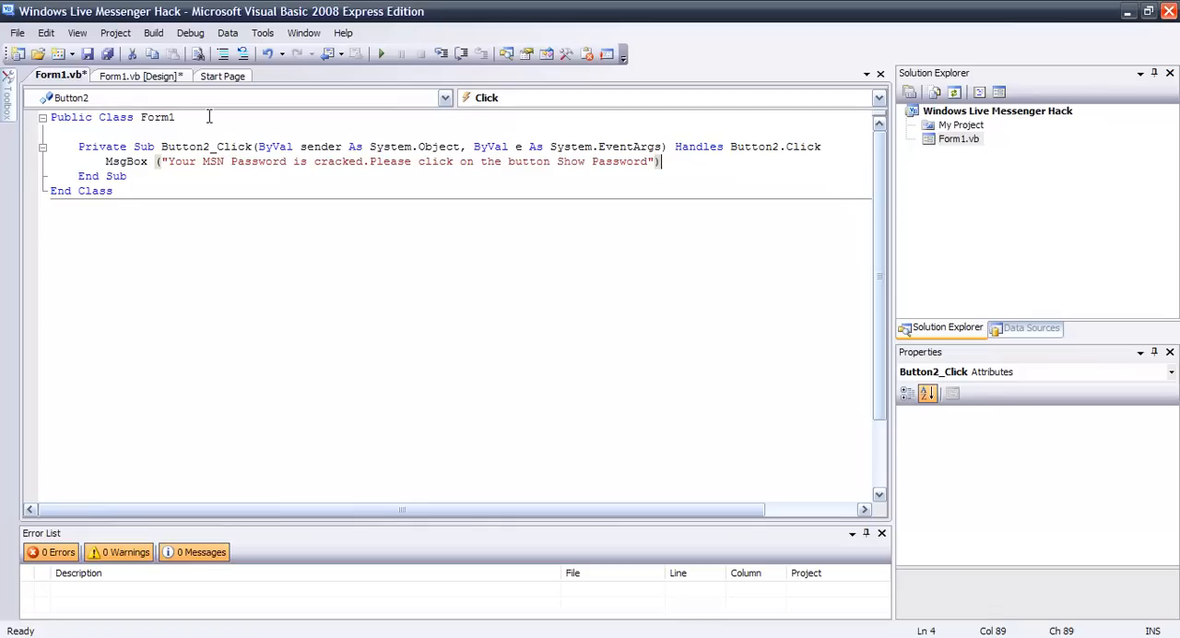
Set Button2's Text to Crack PASSWORD in the form designer.
click(139, 75)
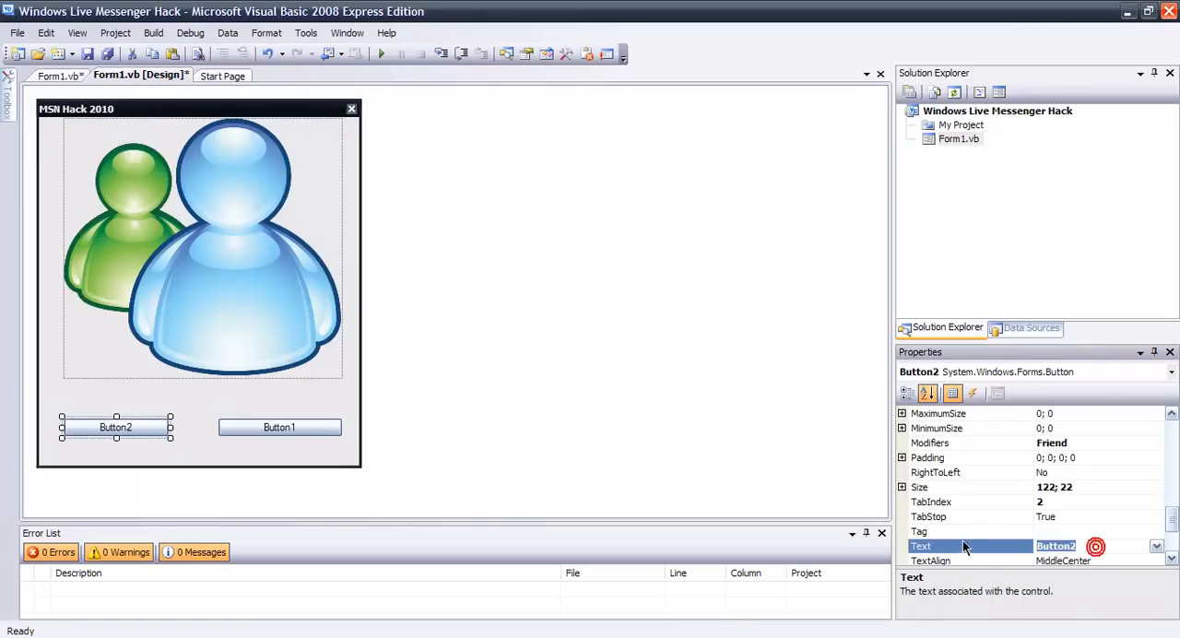
text(Crack PA)
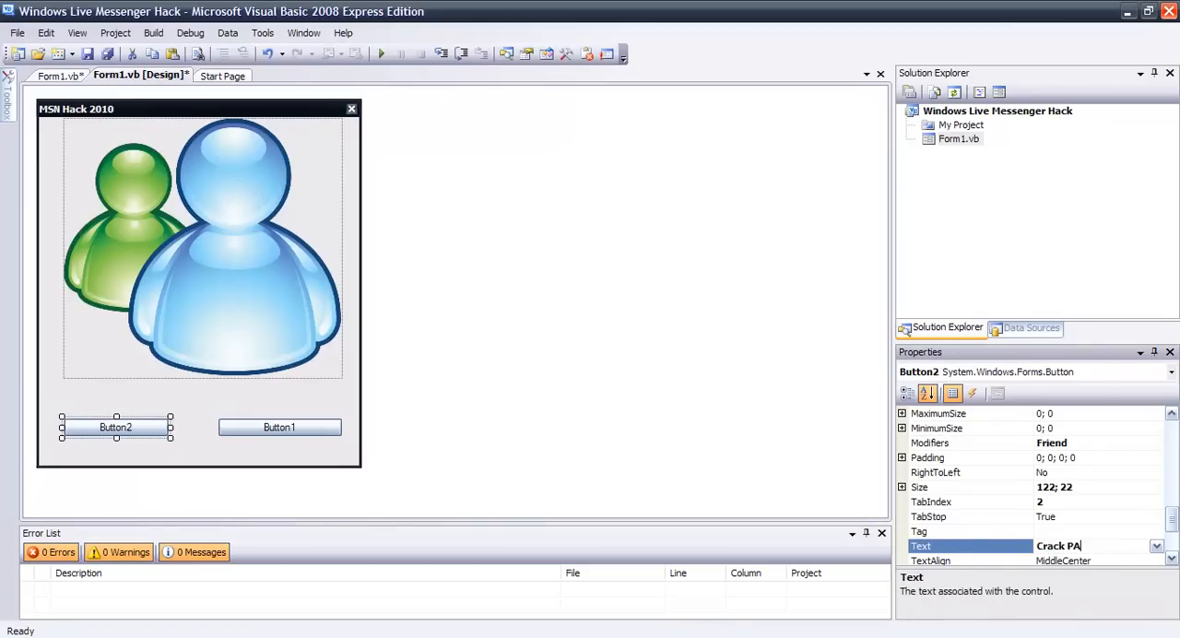
text(SSWORD)
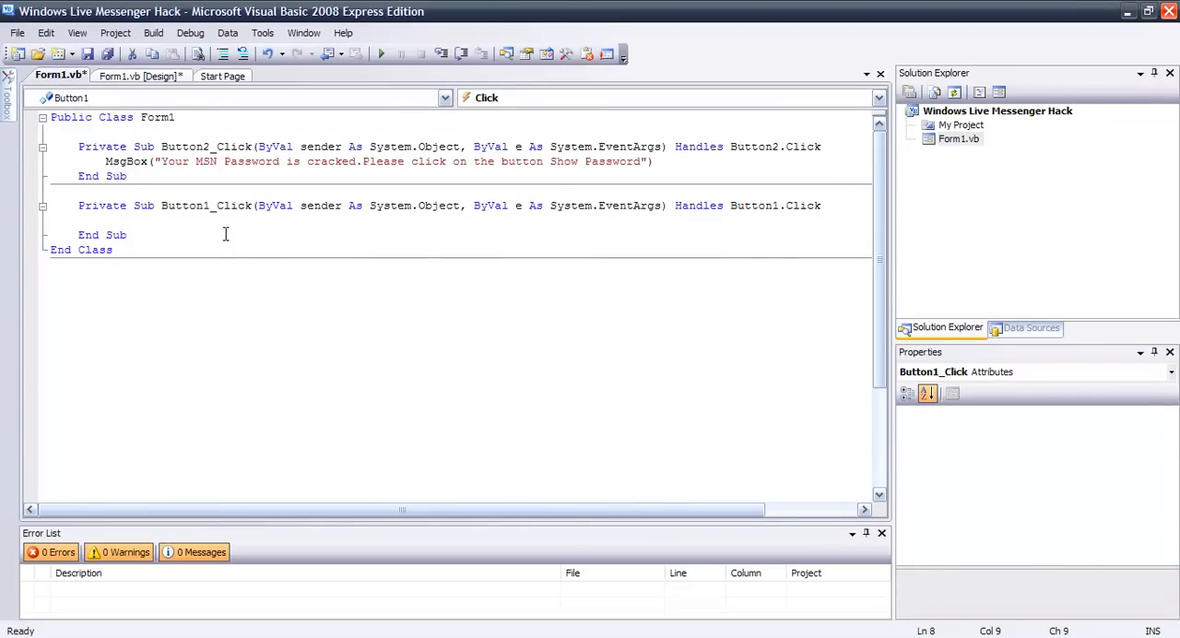
text(MsgBox (")
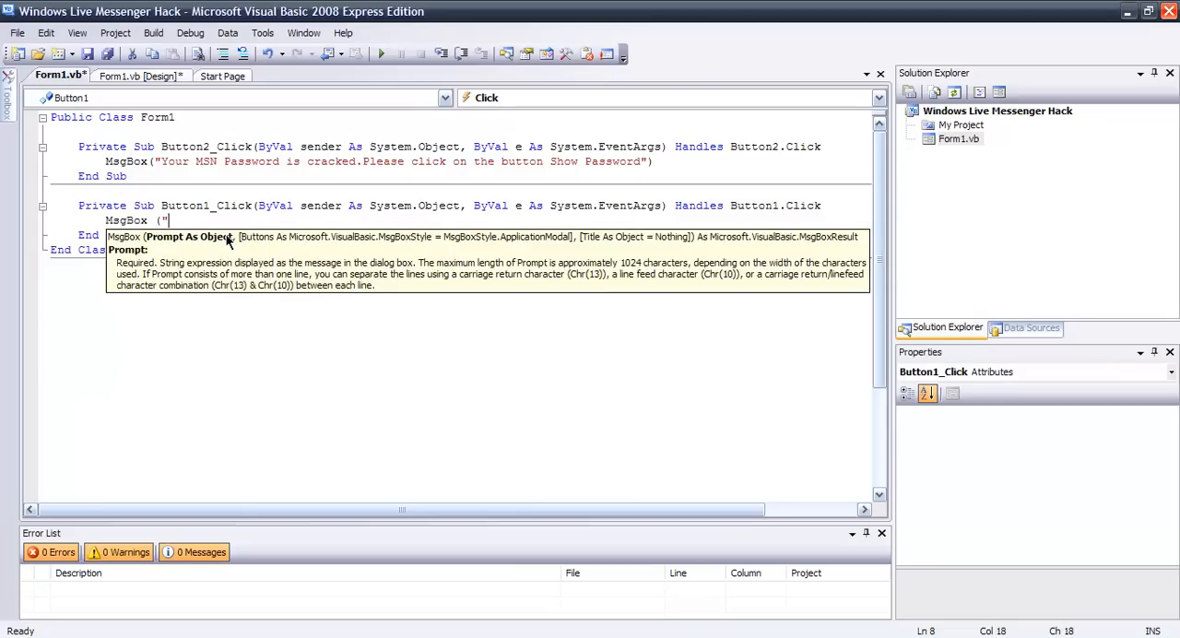
text(The password is:)
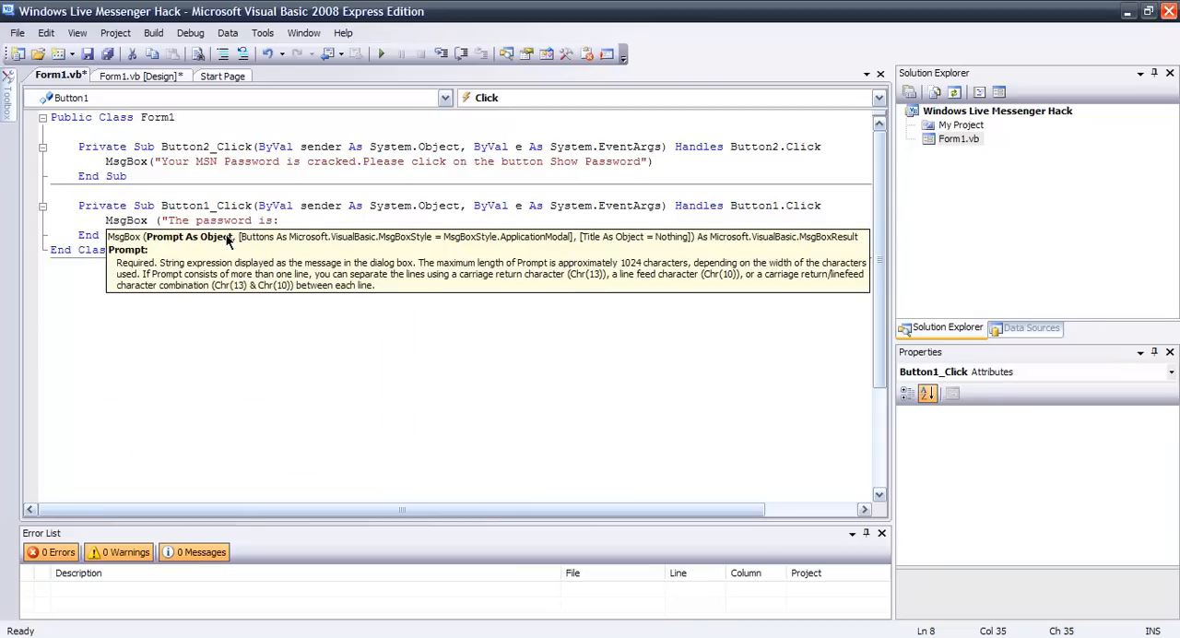
text(hah2)
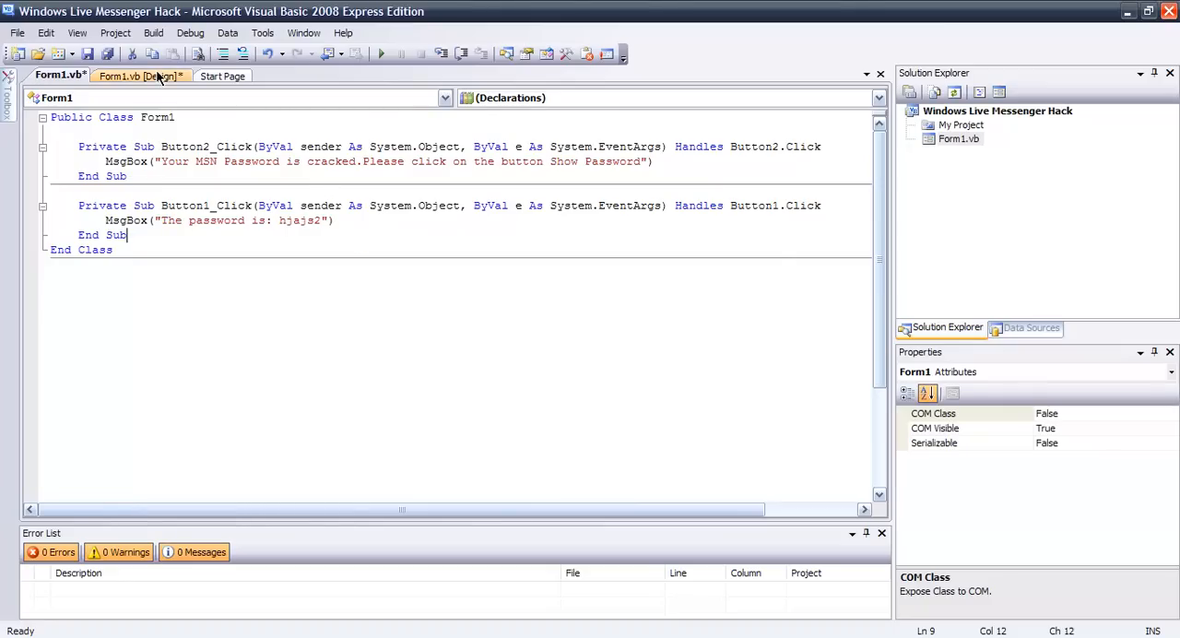
click(140, 76)
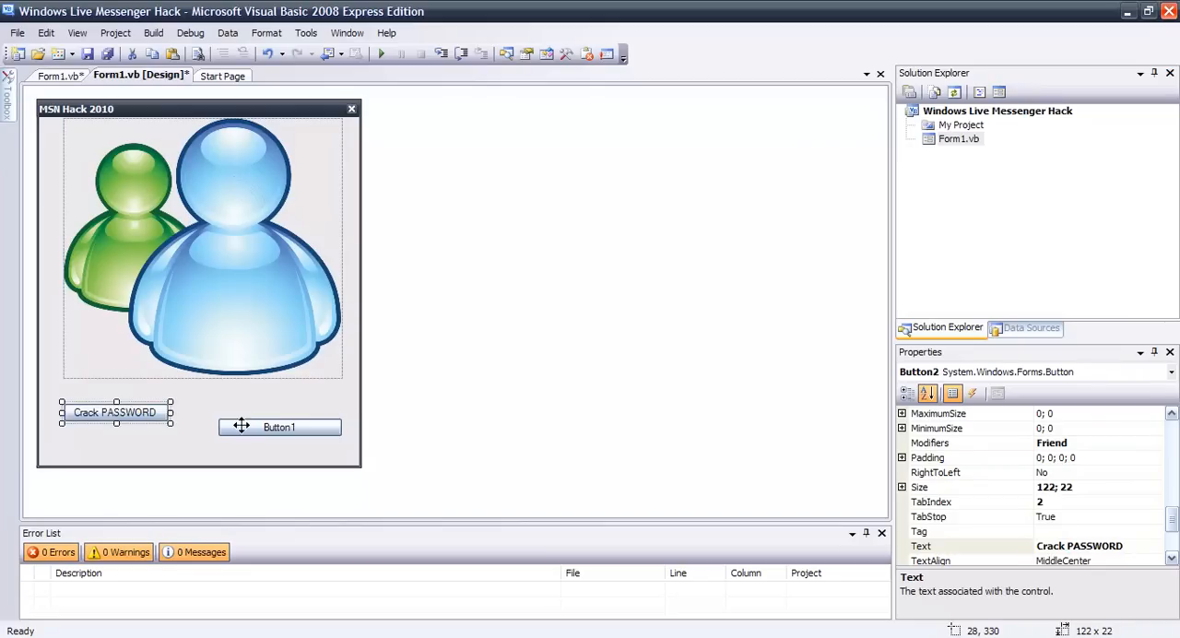
Trim the empty bottom of the form and add a checkbox from the Toolbox.
click(279, 412)
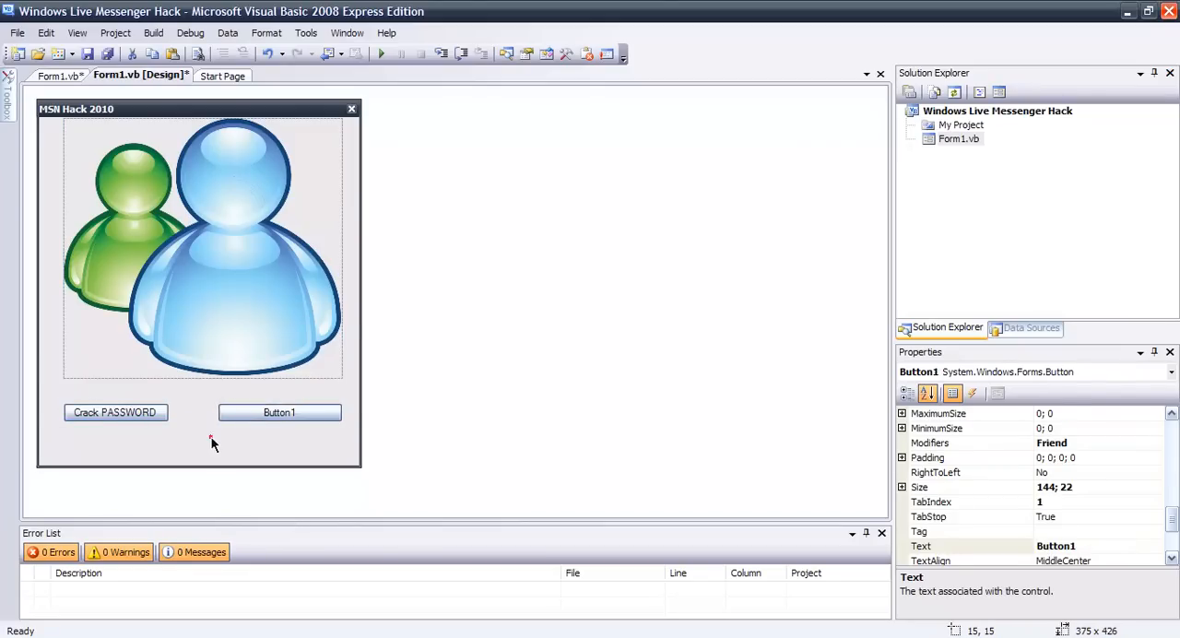
click(212, 442)
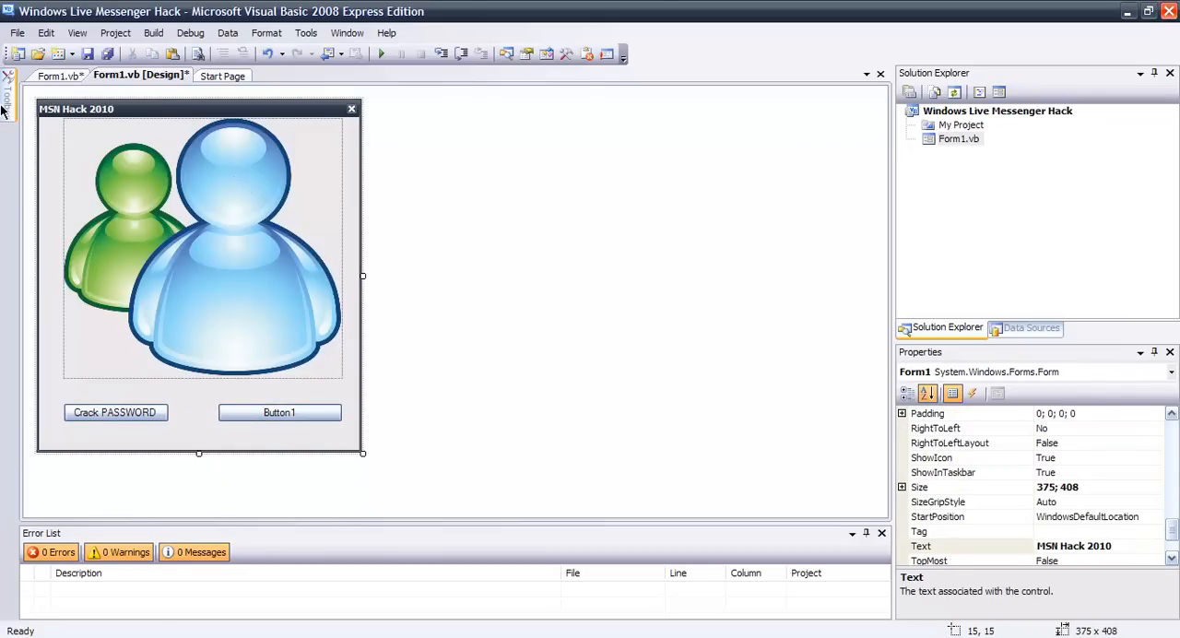
click(8, 92)
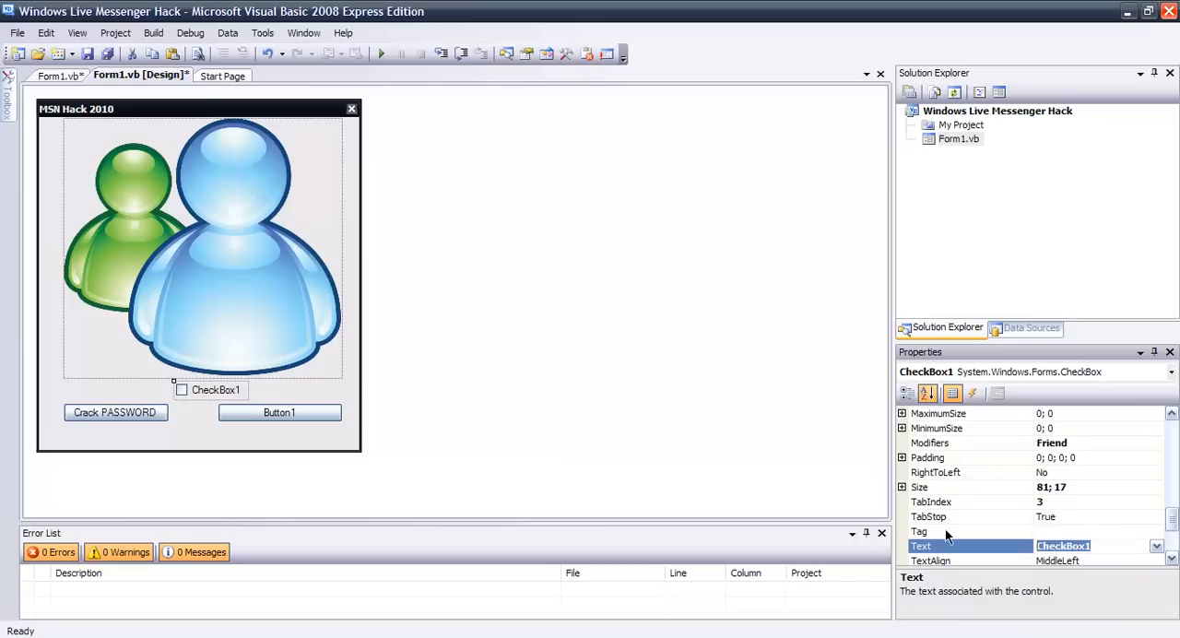
Caption the checkbox Freeze MSN below the picture.
text(Freeze MS)
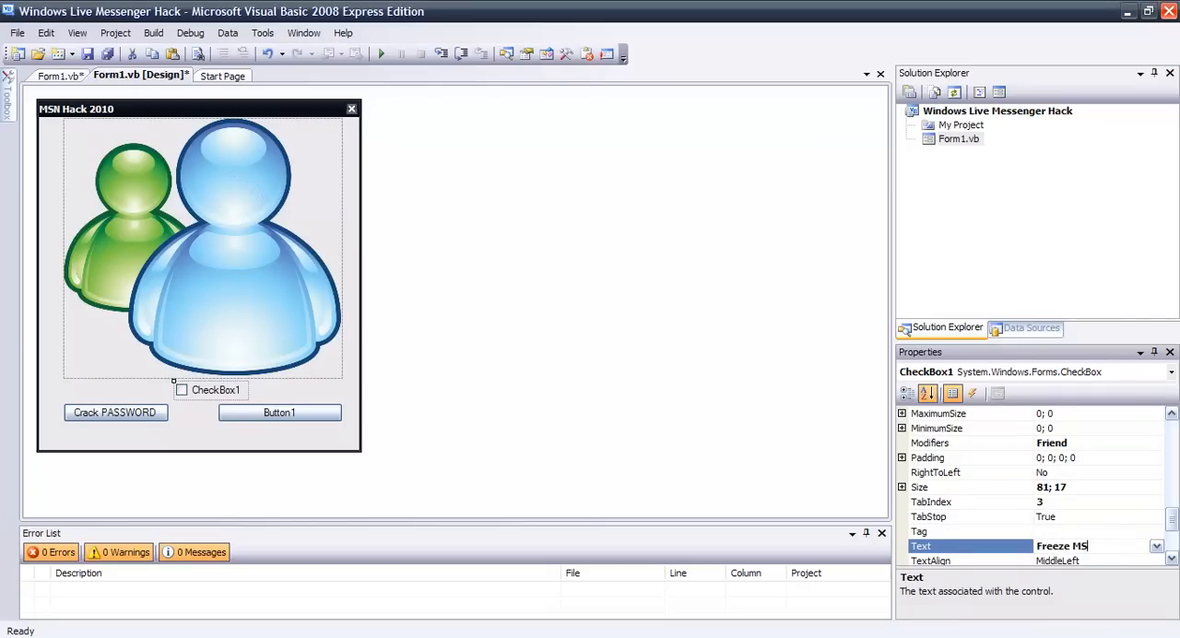
click(114, 422)
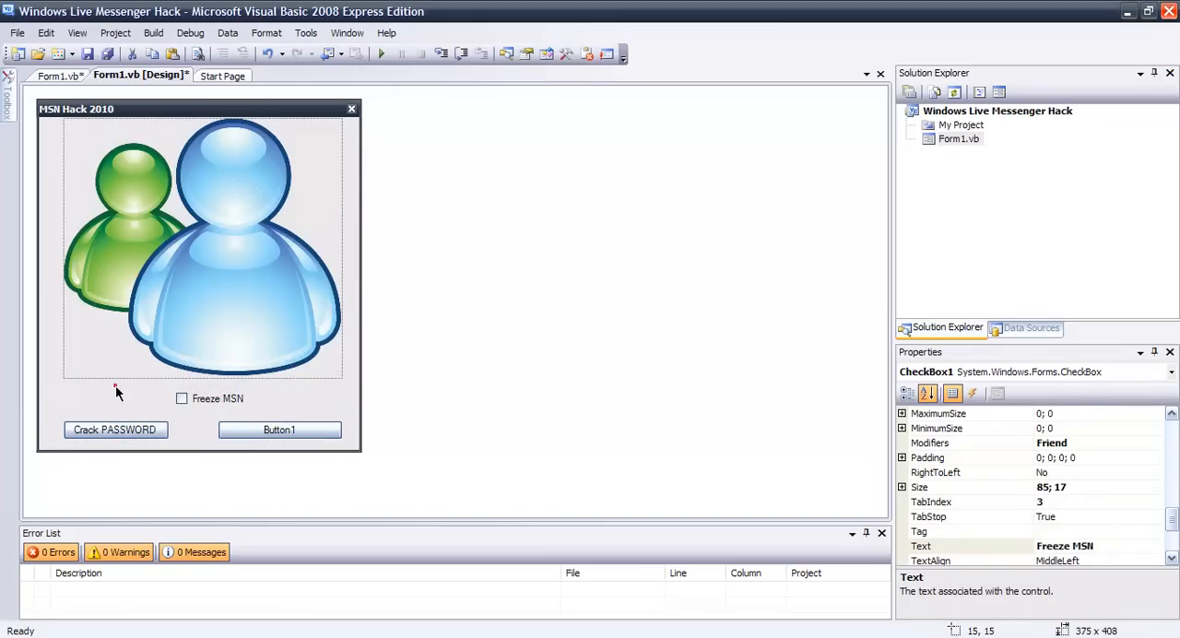
click(279, 421)
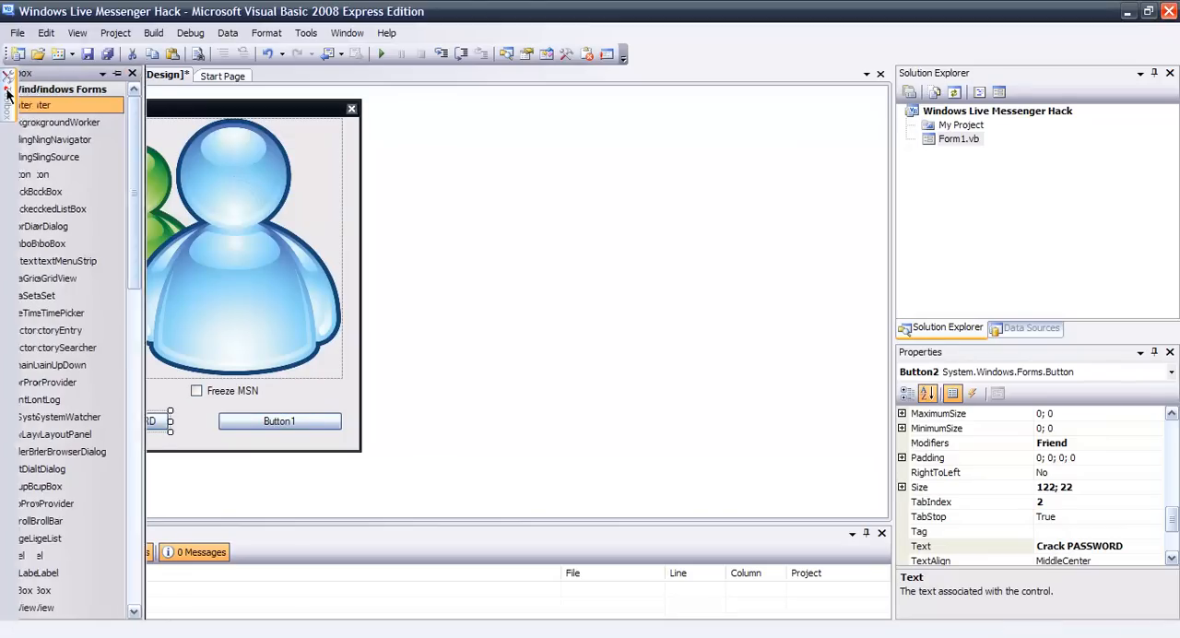
Place a TextBox from the Toolbox to the left of the Freeze MSN checkbox.
scroll(down, 3)
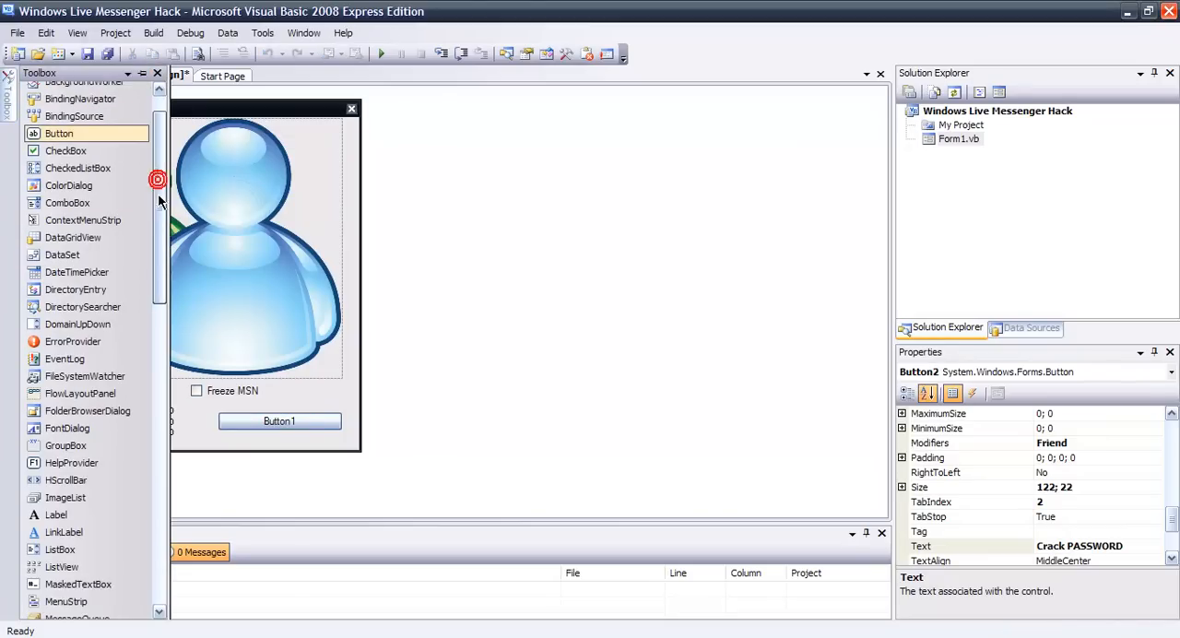
scroll(down, 3)
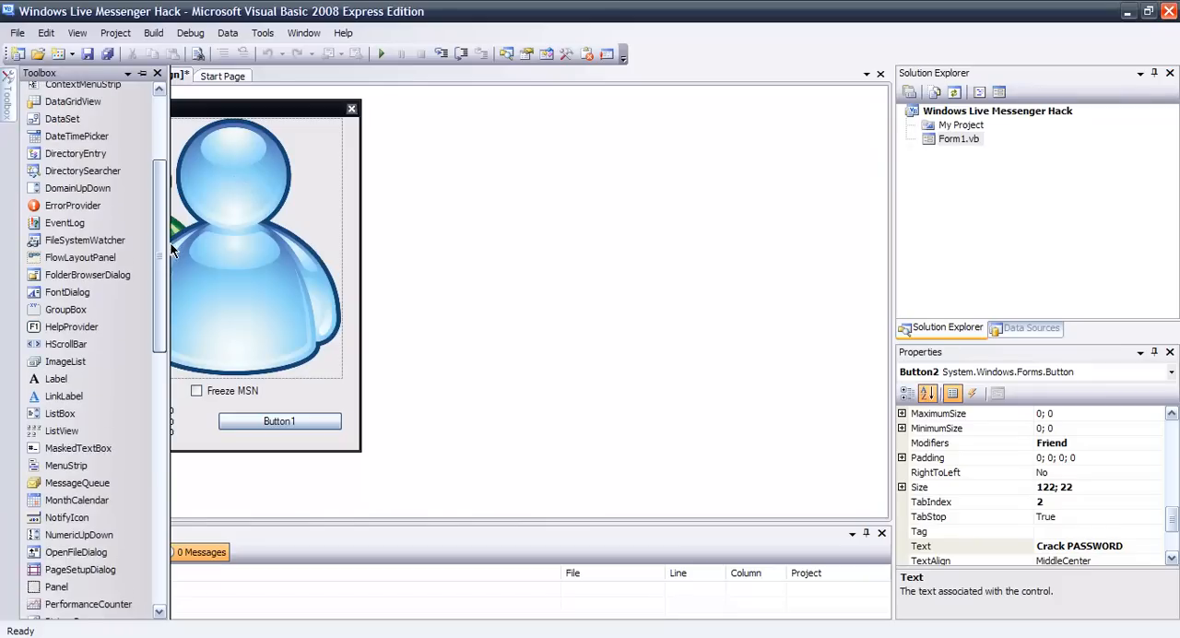
scroll(down, 3)
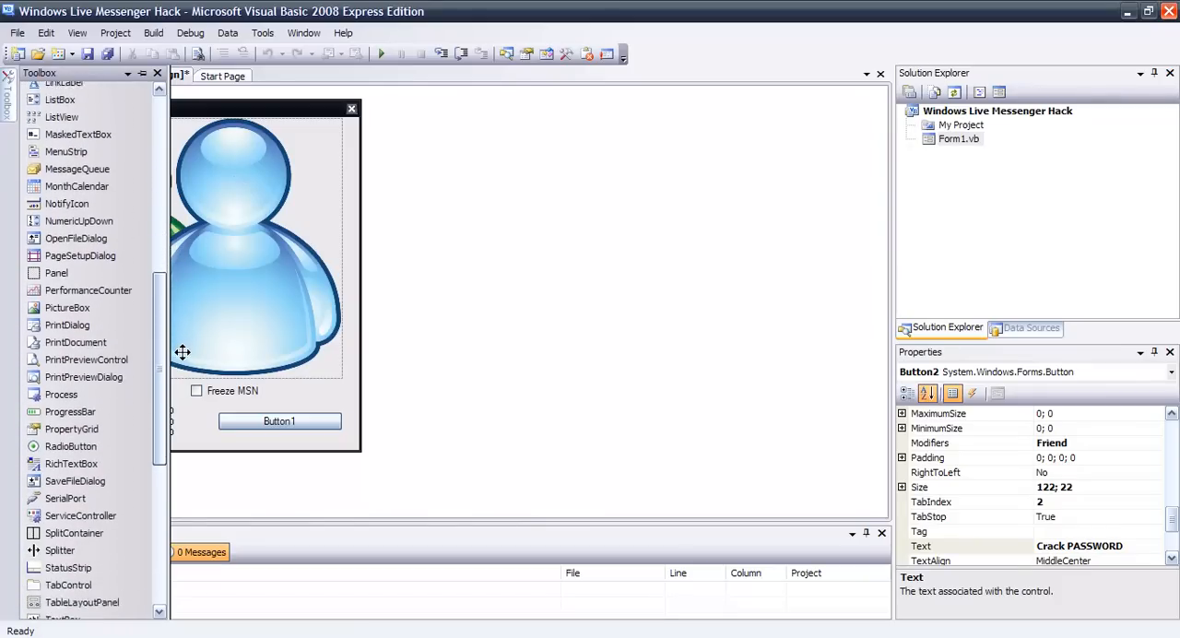
scroll(down, 3)
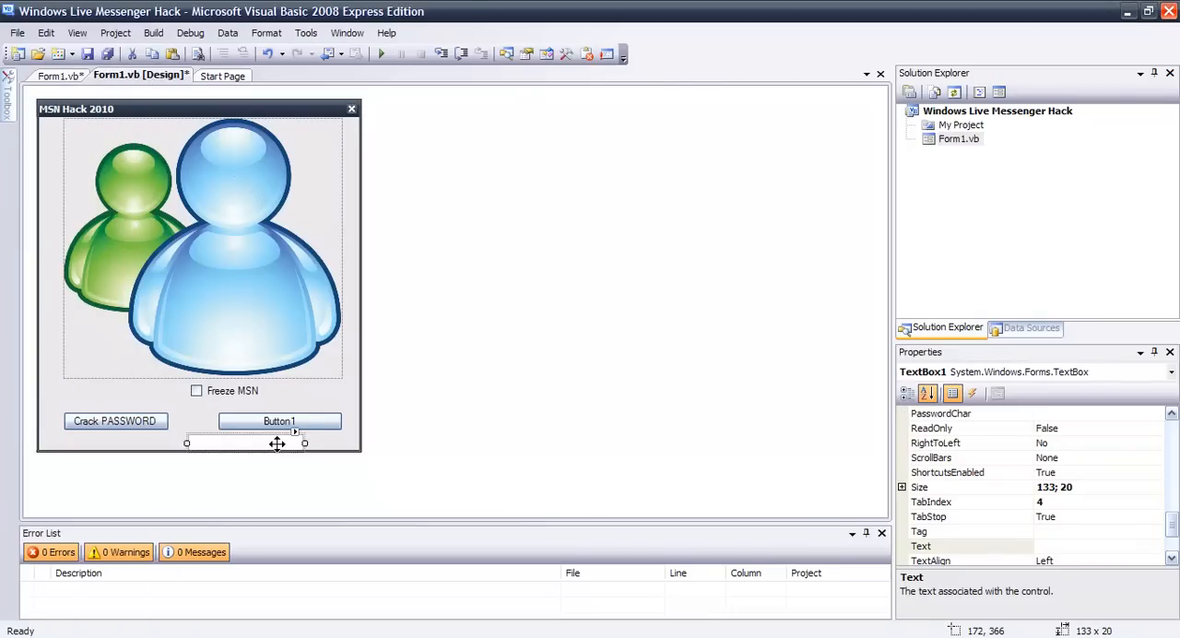
drag(245, 443, 120, 398)
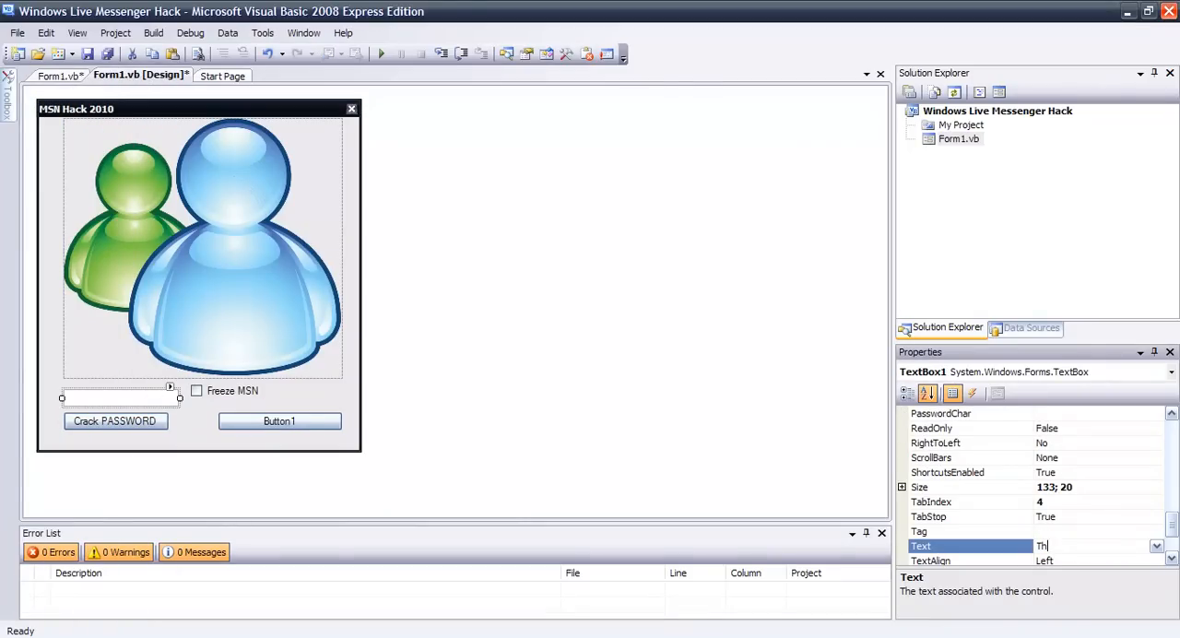
Set the text box's Text to The Victims MSN.
text(The Victims)
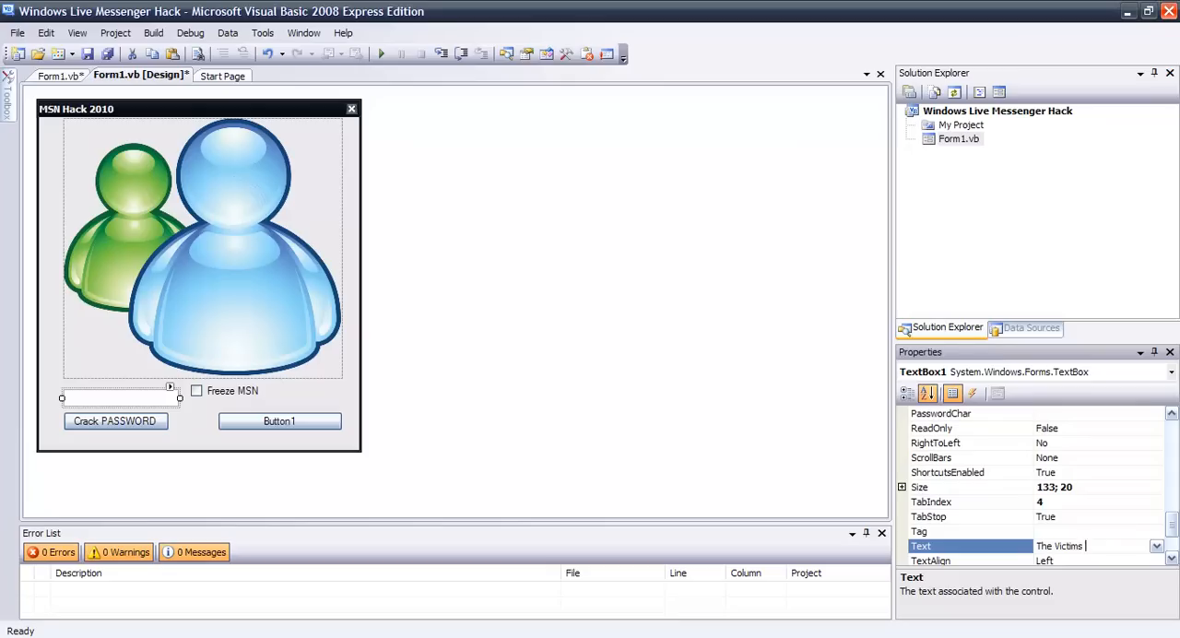
text(MSN)
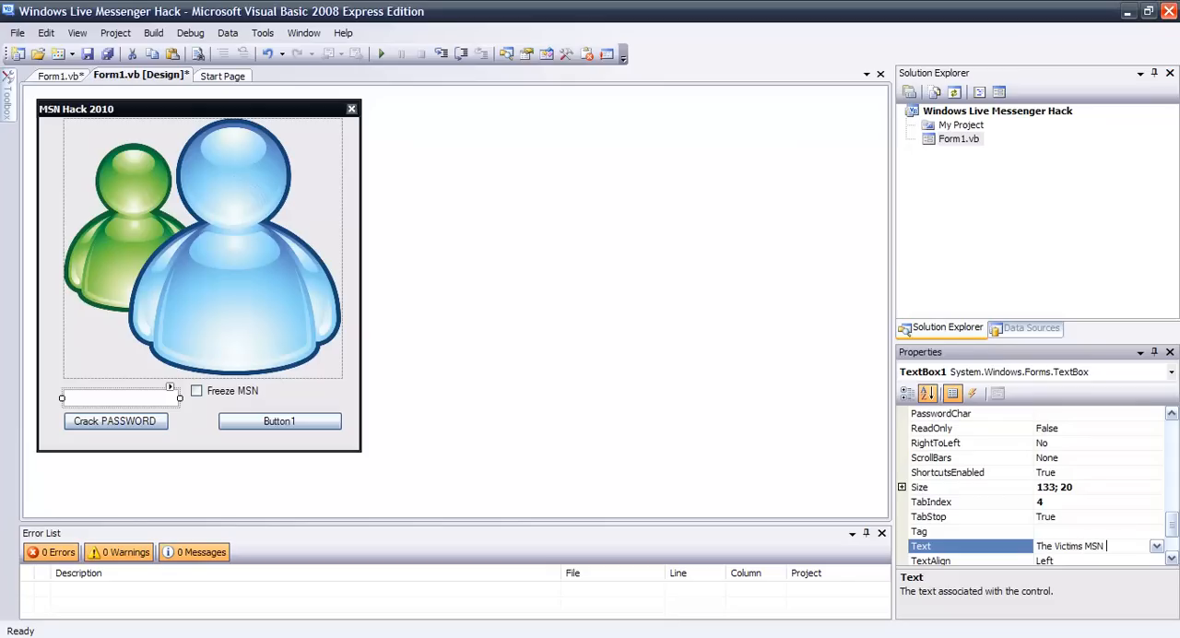
click(208, 438)
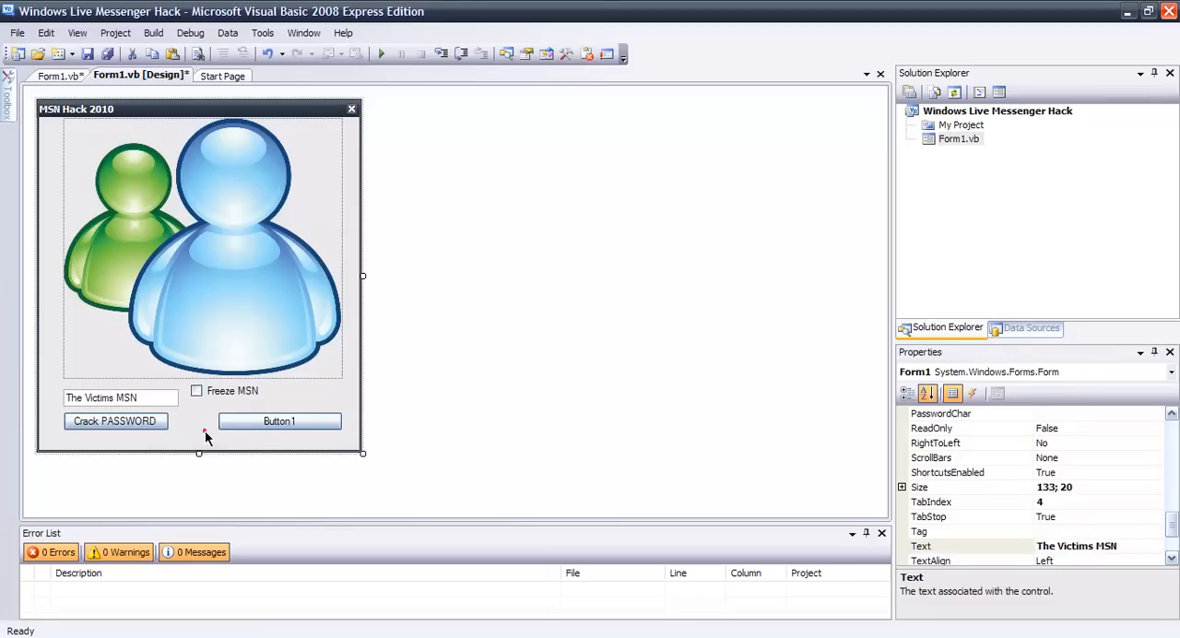
Make both buttons taller and retitle Button1 as Show Password.
click(114, 420)
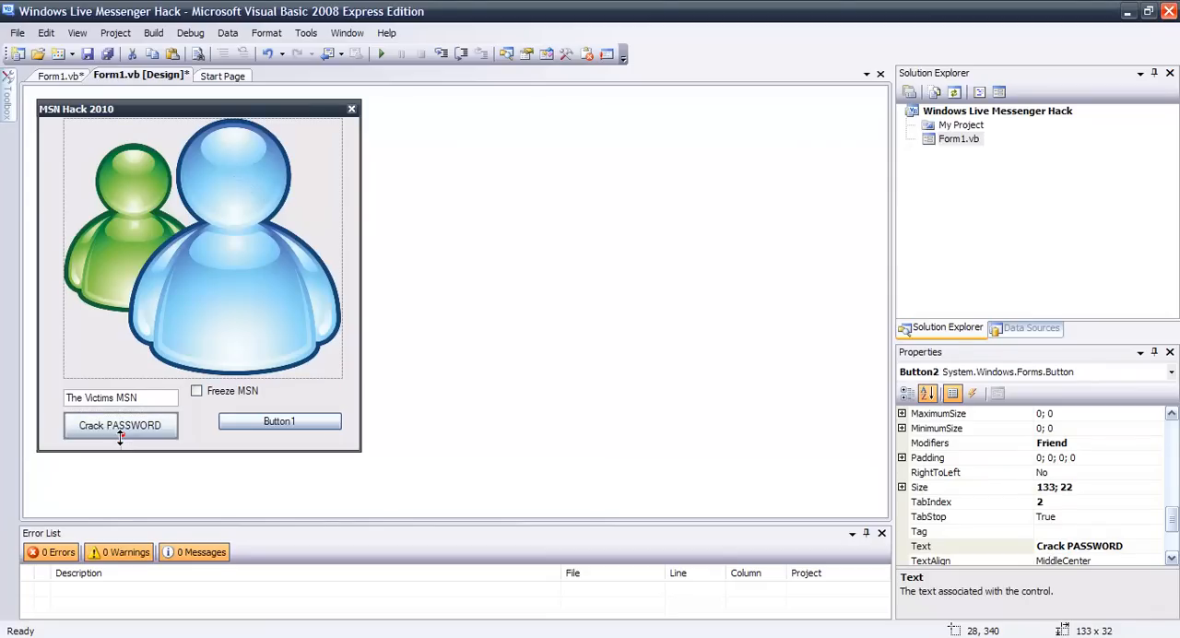
click(246, 421)
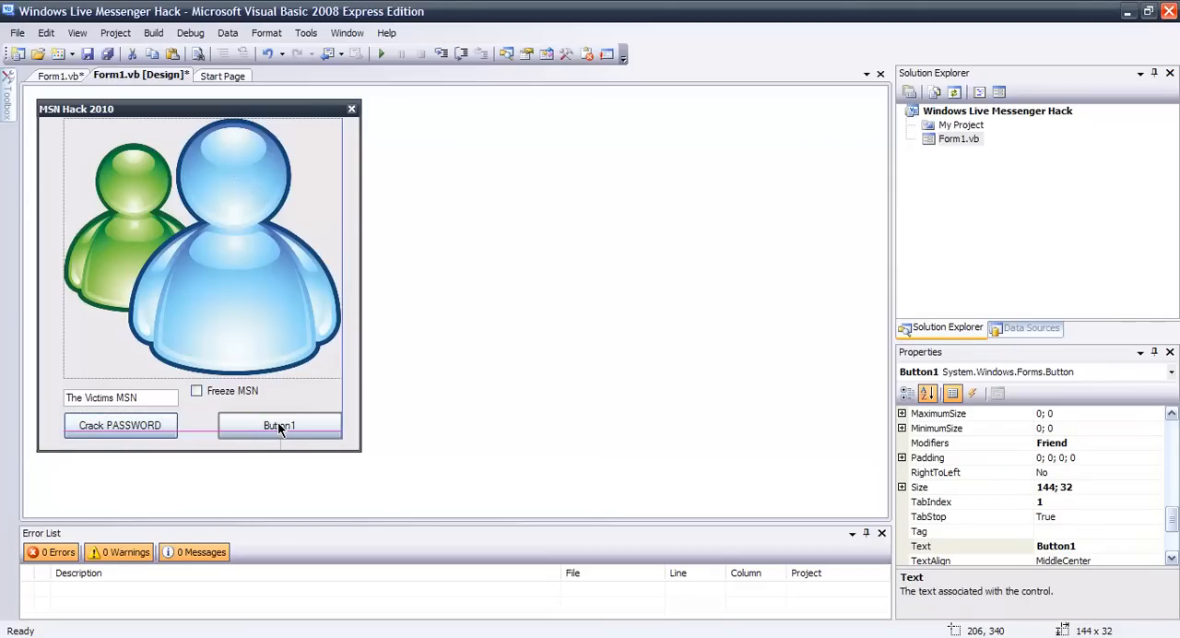
click(279, 425)
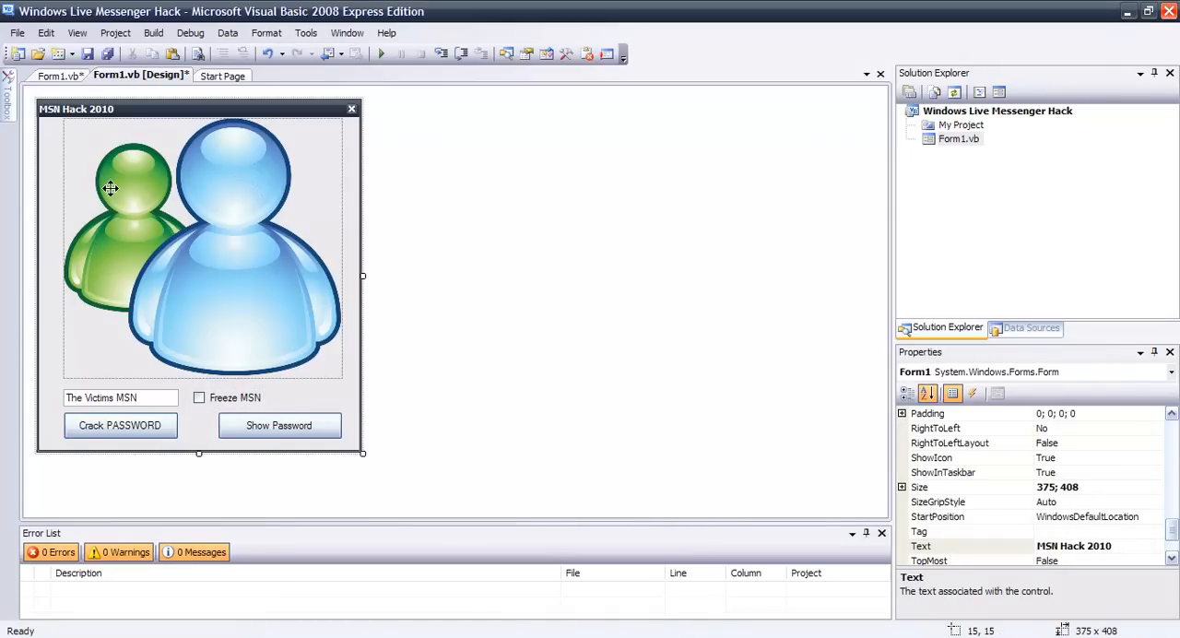
mouse_move(120, 143)
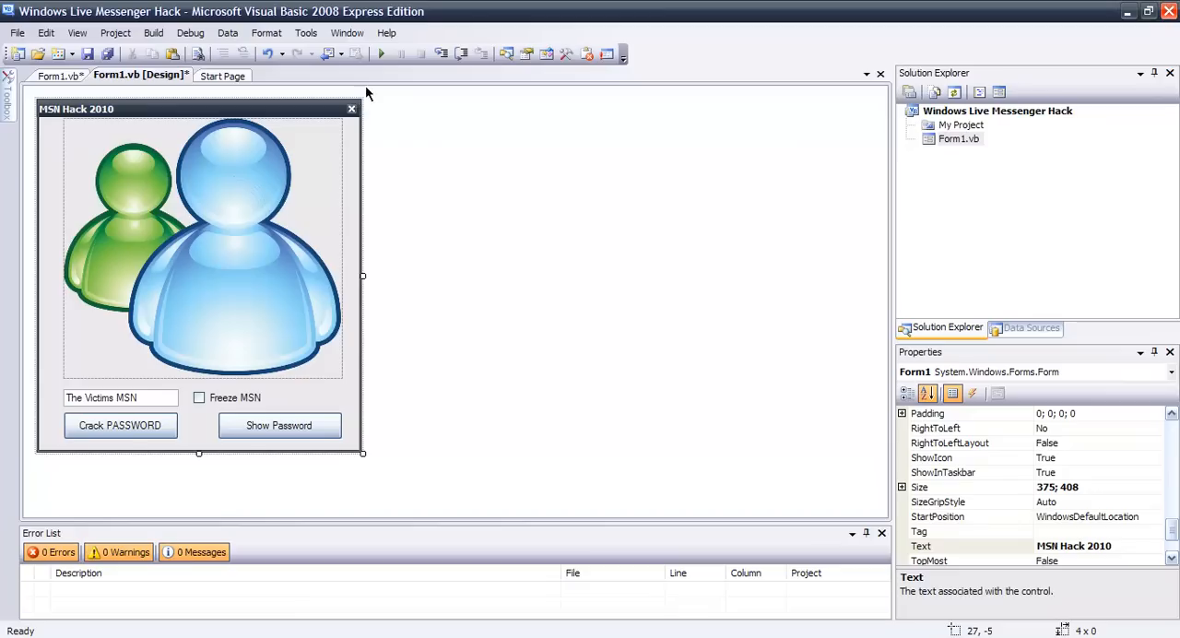
Start the MSN Hack 2010 form in debug and move it to the right.
click(381, 53)
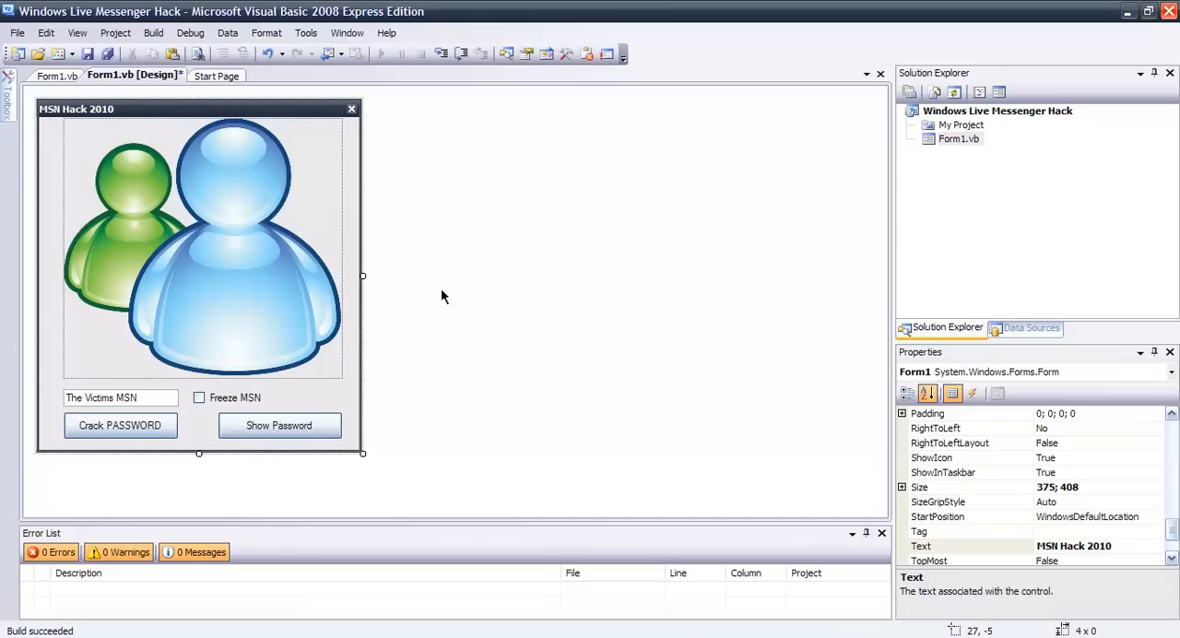
click(380, 52)
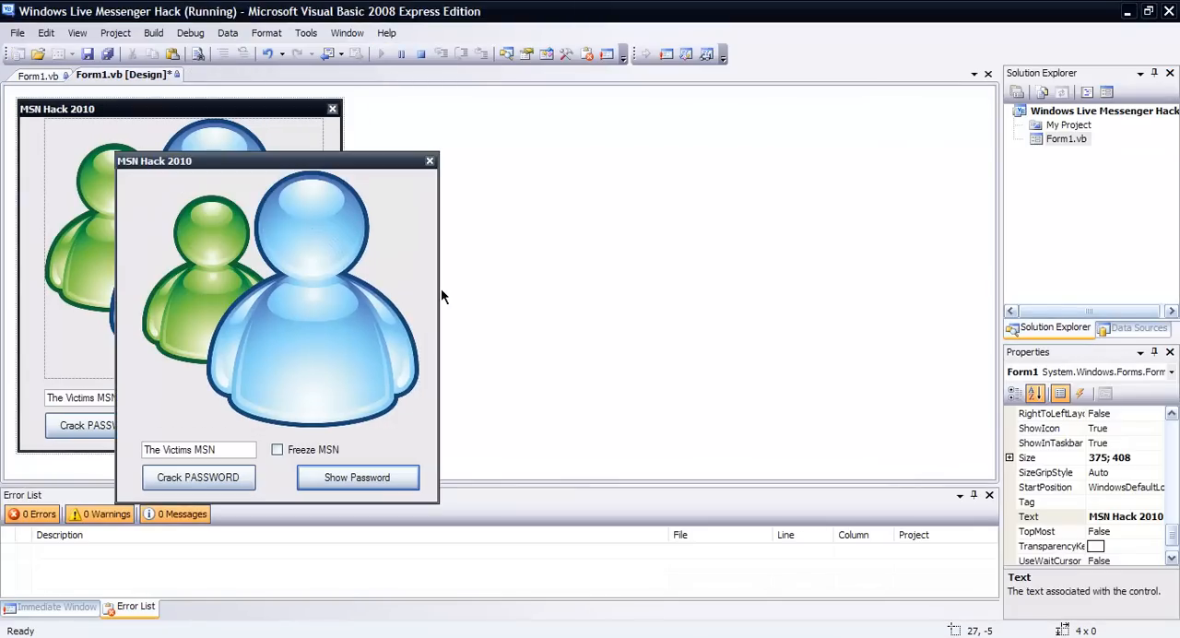
drag(267, 160, 475, 115)
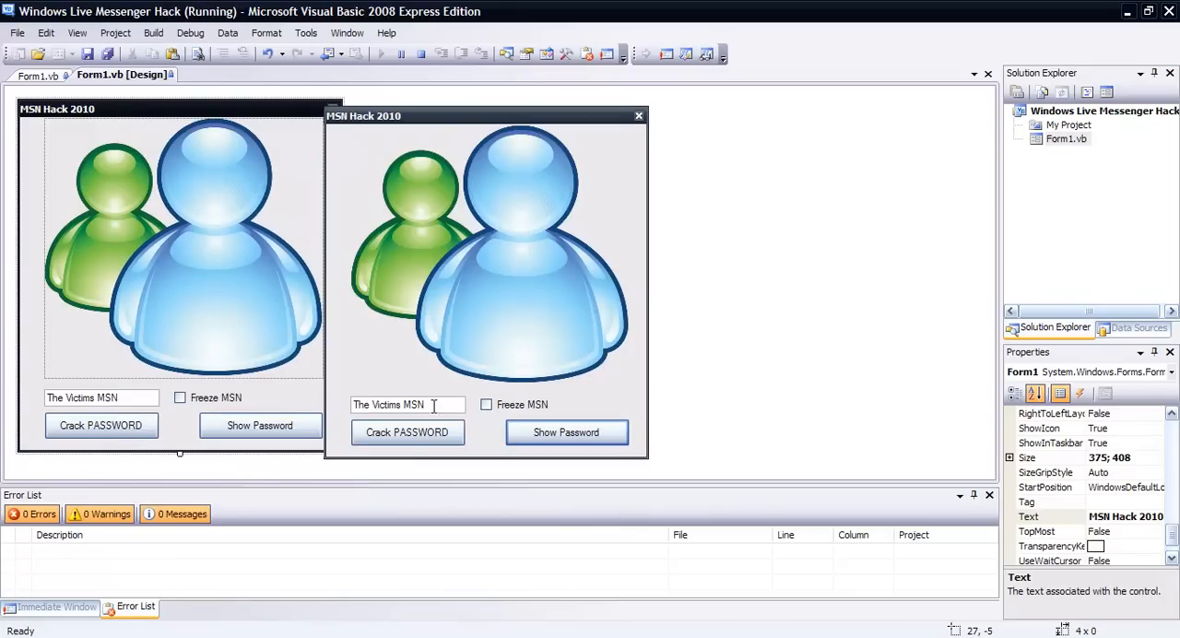
triple_click(407, 403)
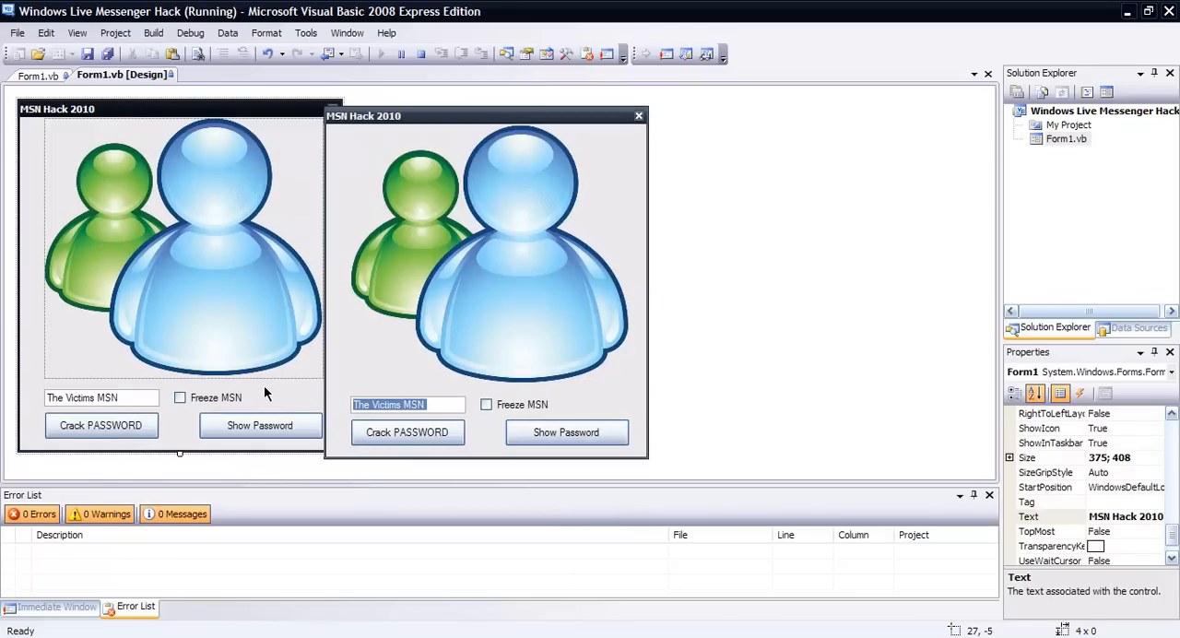
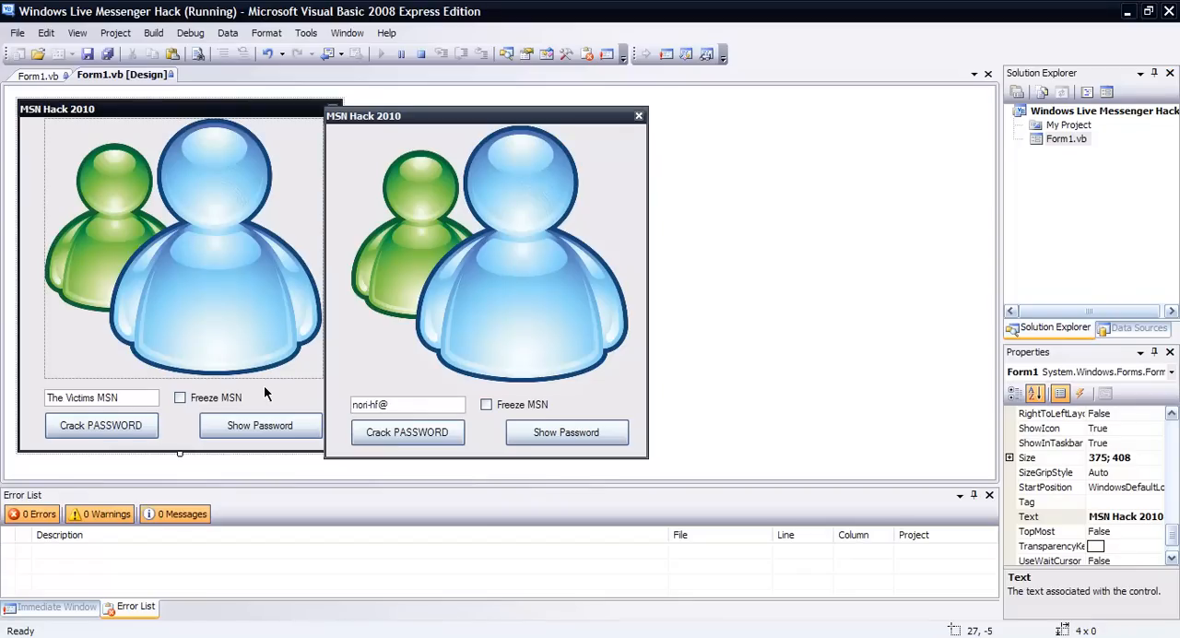
click(405, 404)
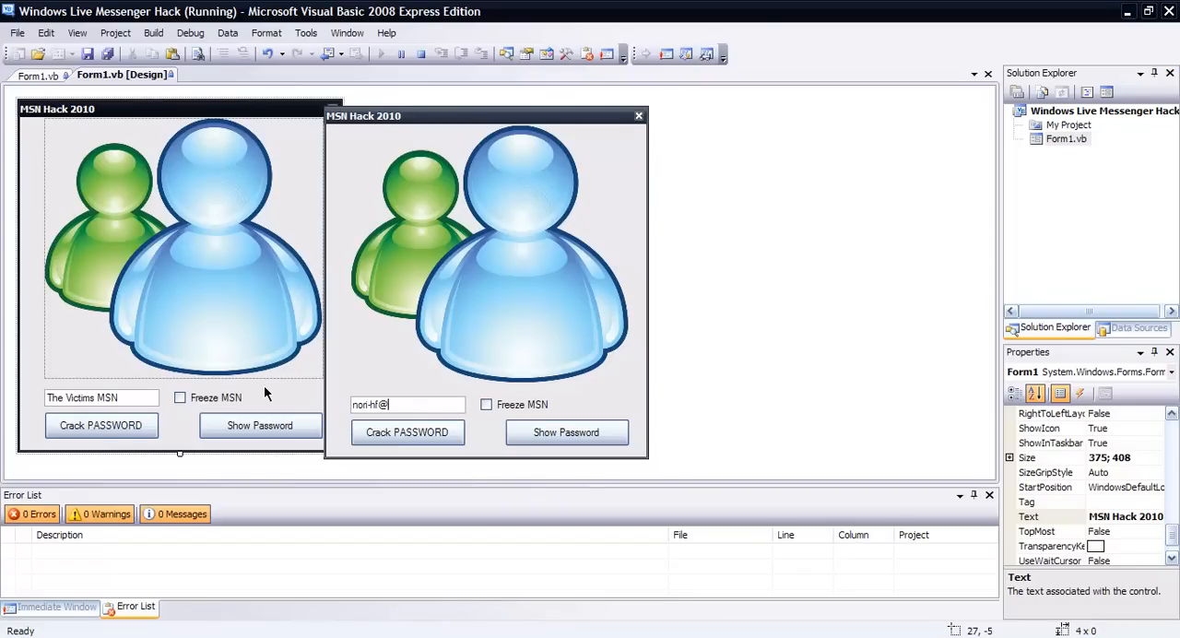
text(hotmail.cm)
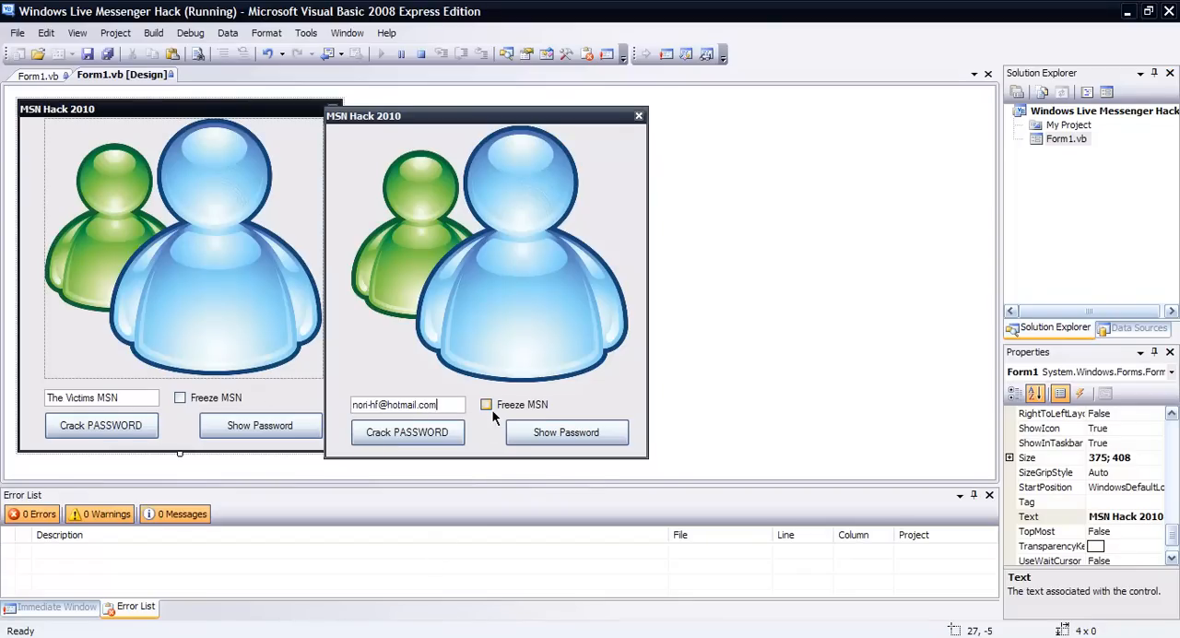
click(485, 404)
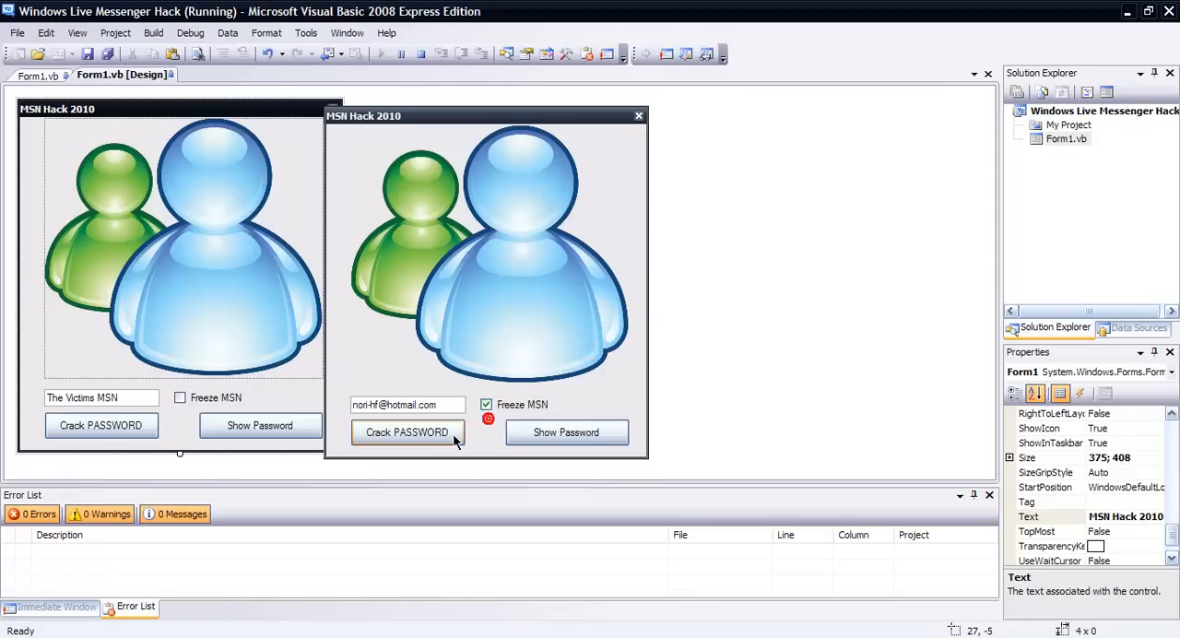
Trigger the fake password crack and dismiss the 'The password is' message.
click(406, 432)
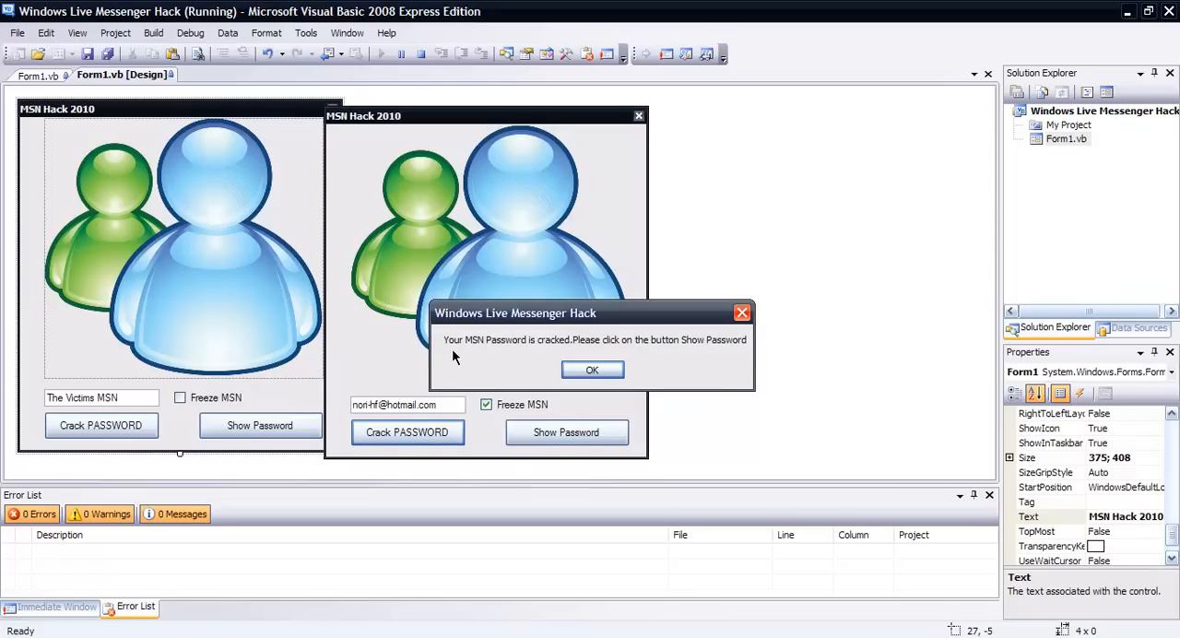
mouse_move(724, 358)
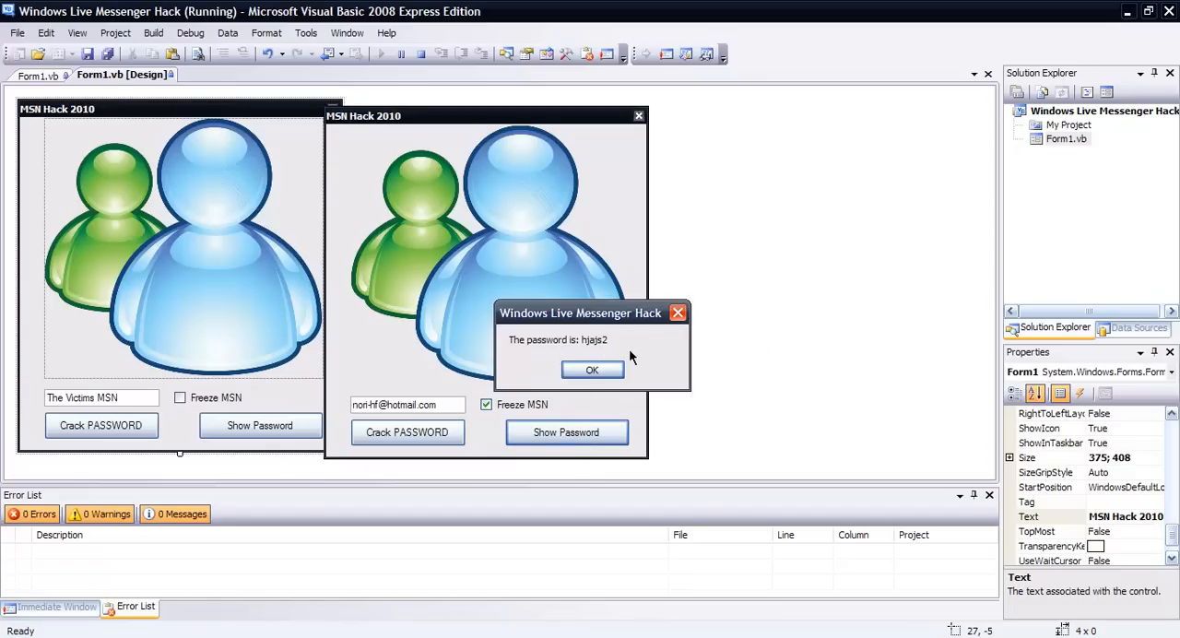
mouse_move(628, 348)
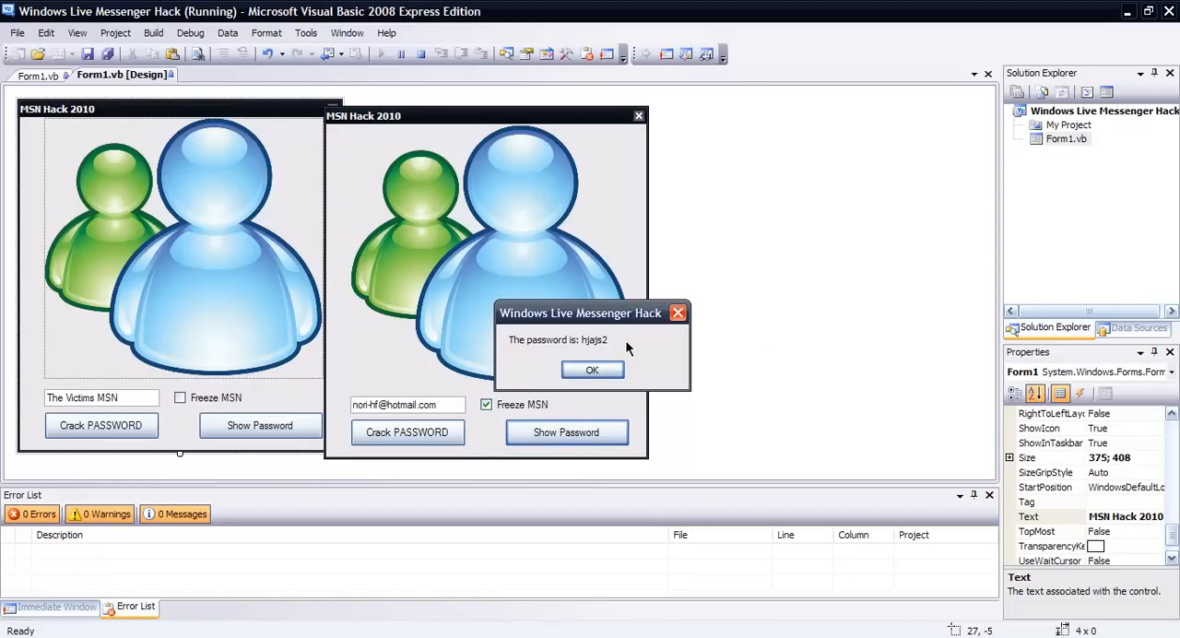
mouse_move(593, 370)
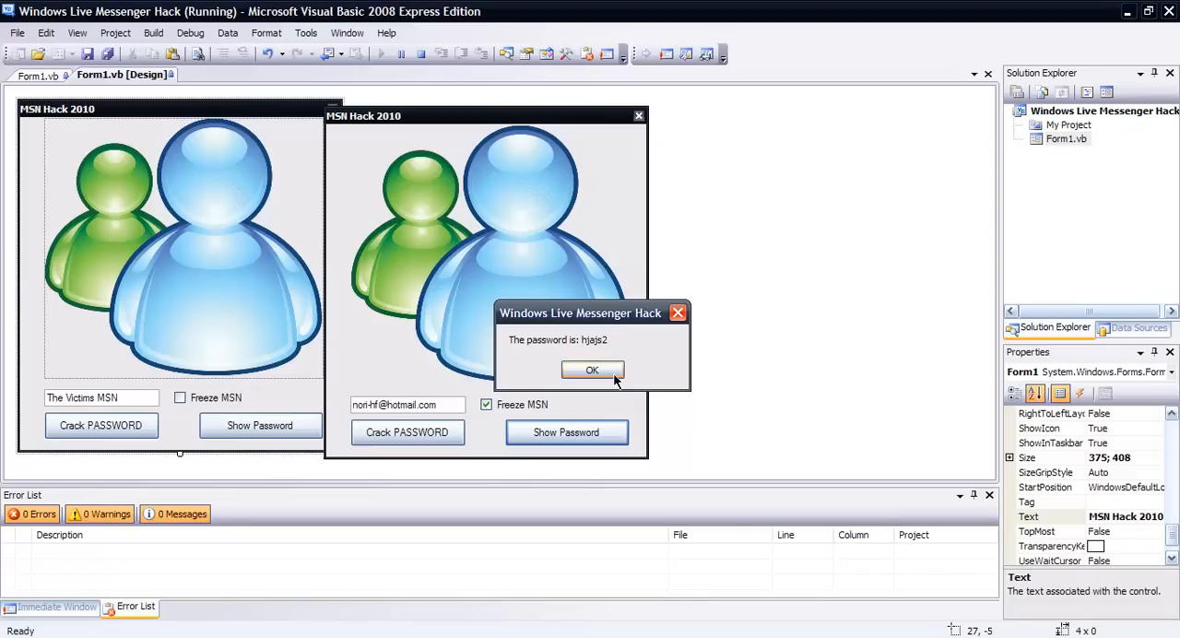
click(592, 369)
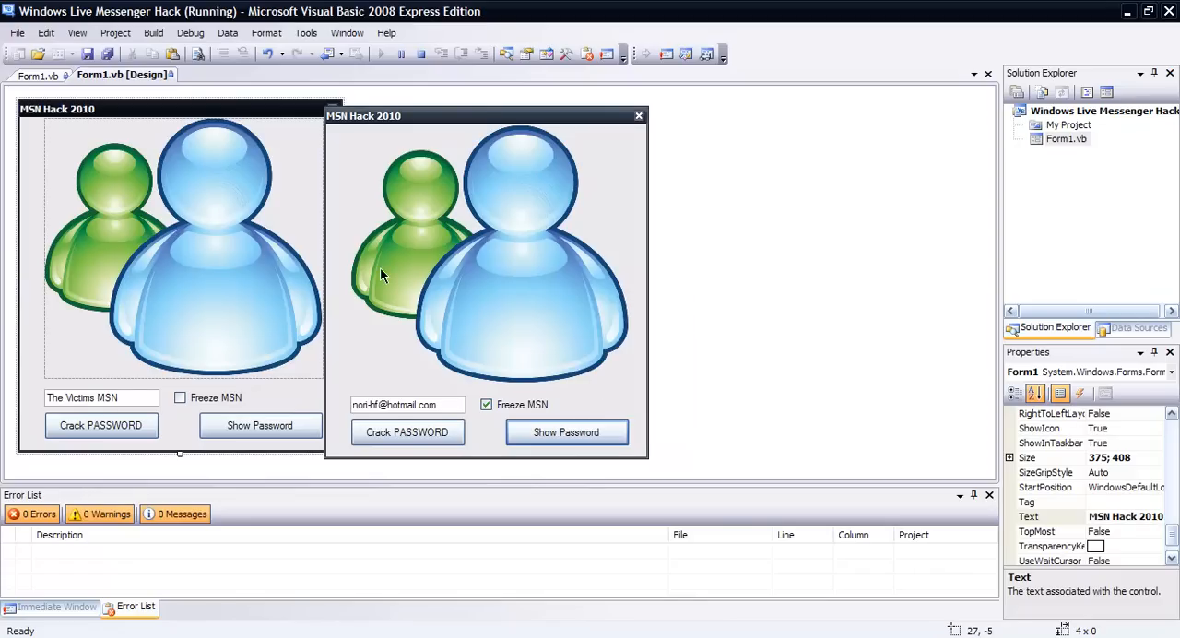
mouse_move(348, 293)
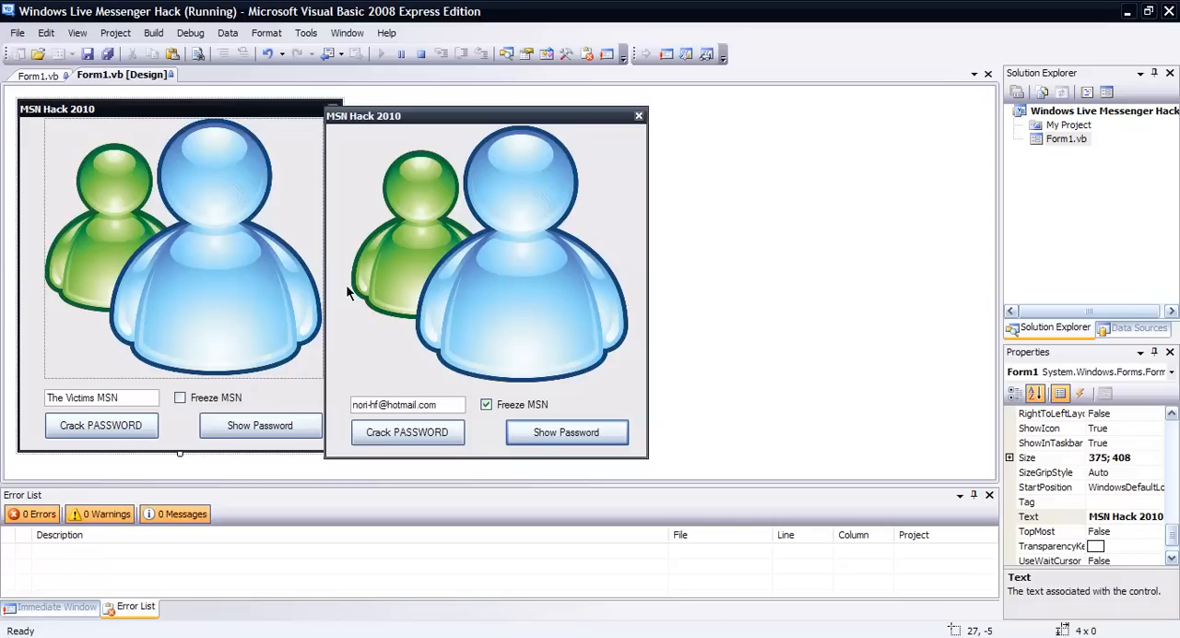
mouse_move(360, 304)
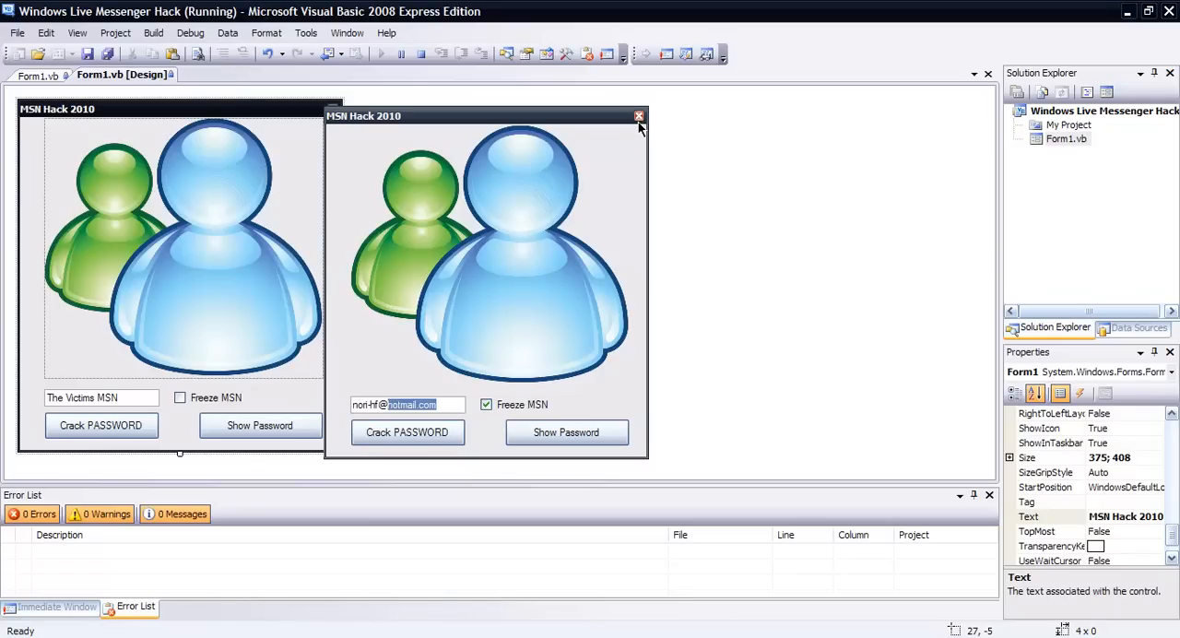
mouse_move(458, 404)
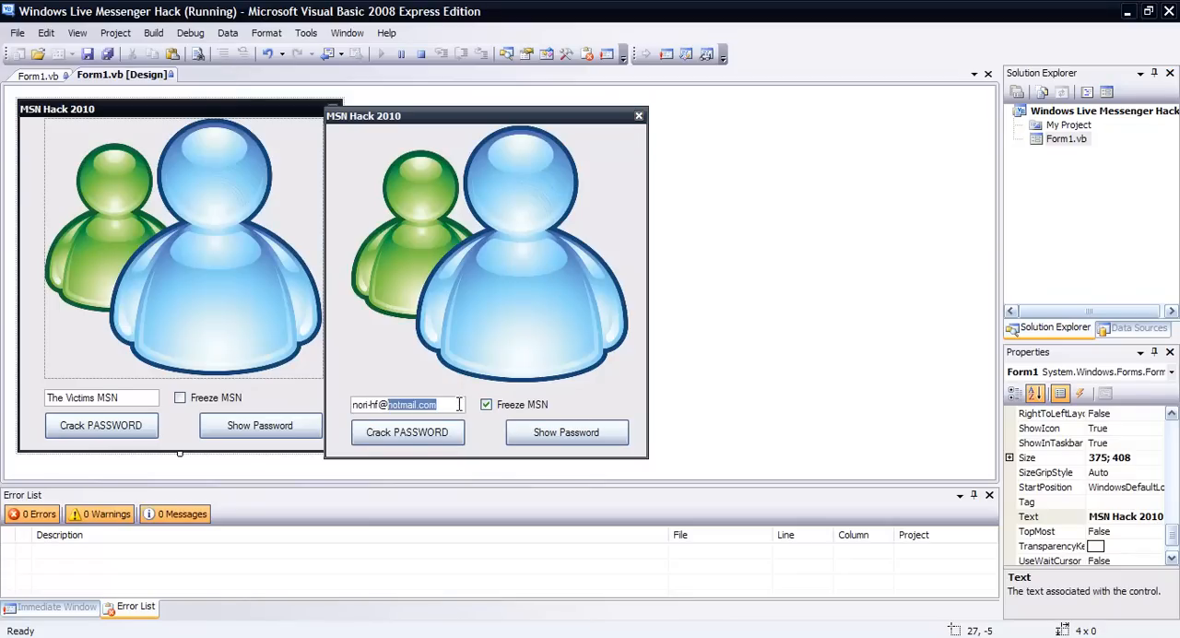
Close the test form and save the project as 'Windows Live Messenger Hack' in MSN Hack1.
click(638, 115)
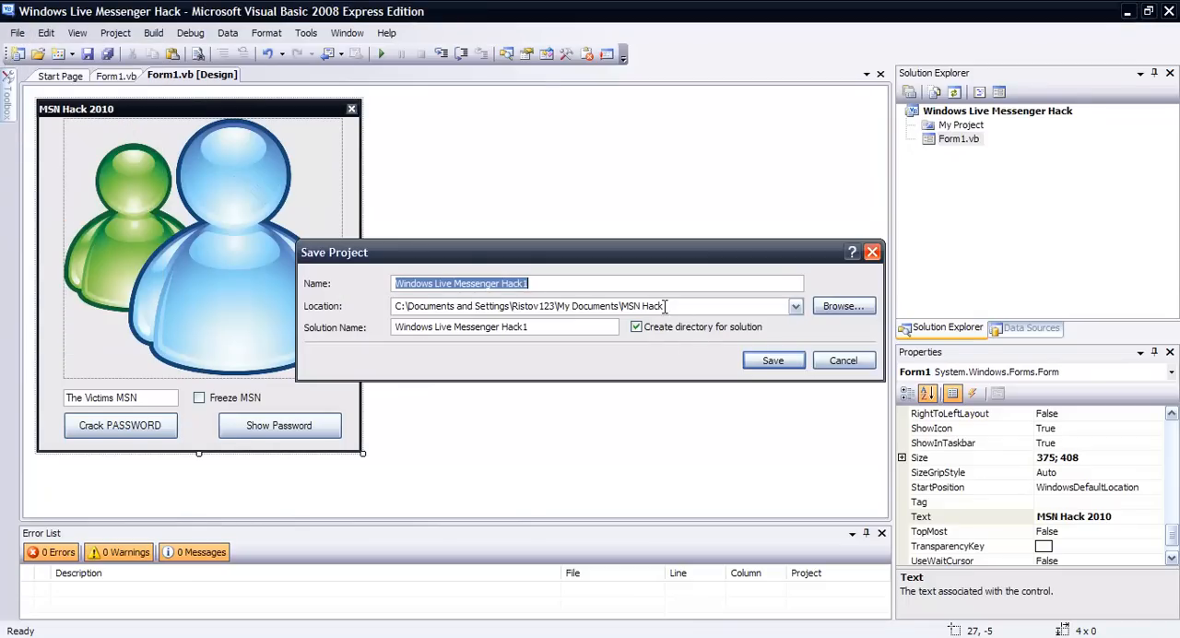
key(Backspace)
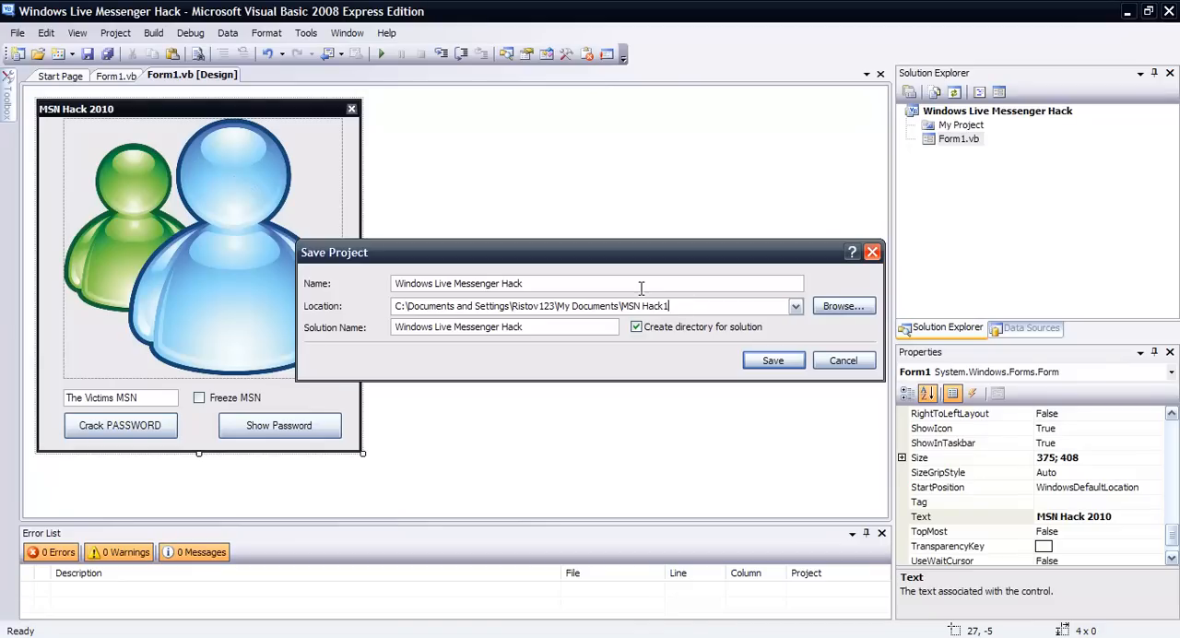
text(1)
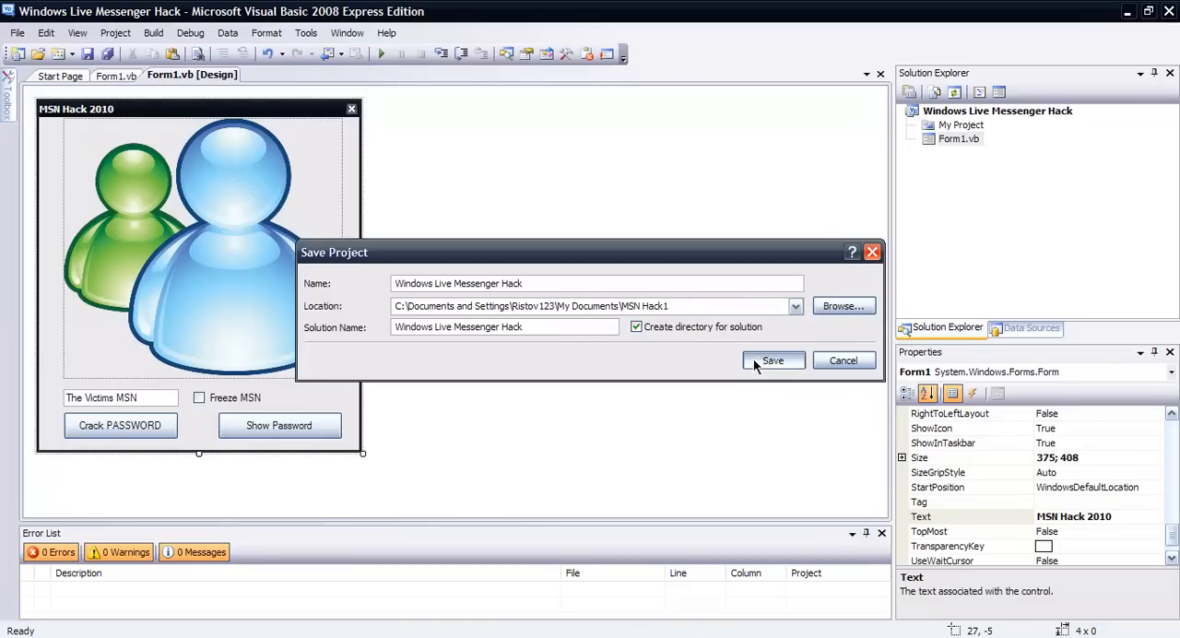
click(773, 361)
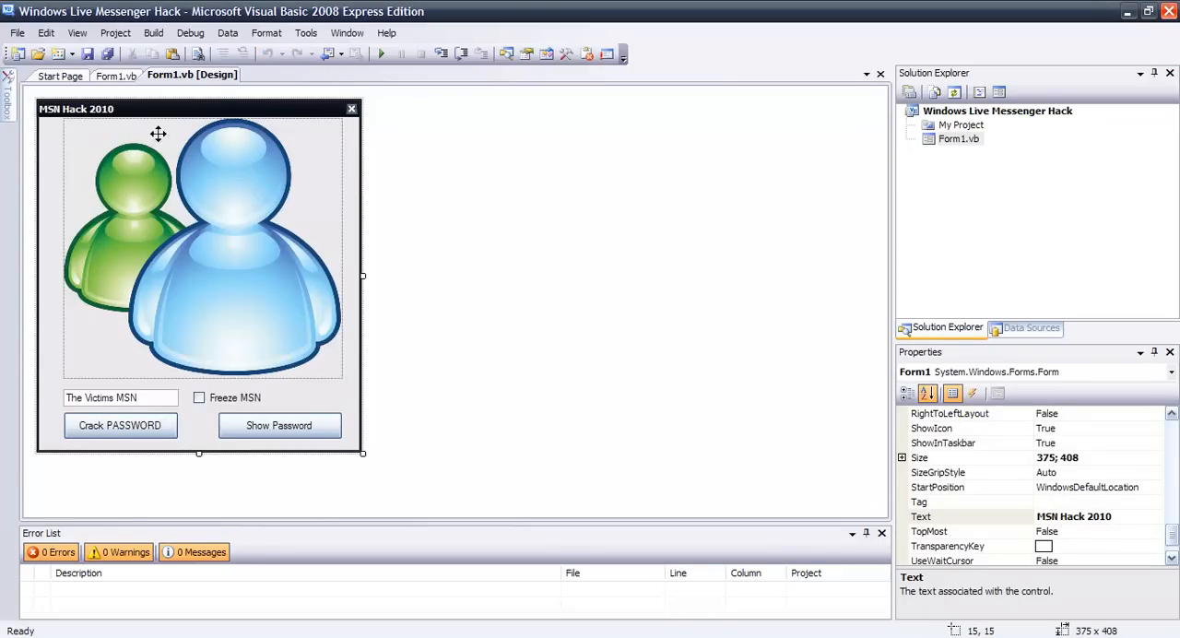
mouse_move(191, 32)
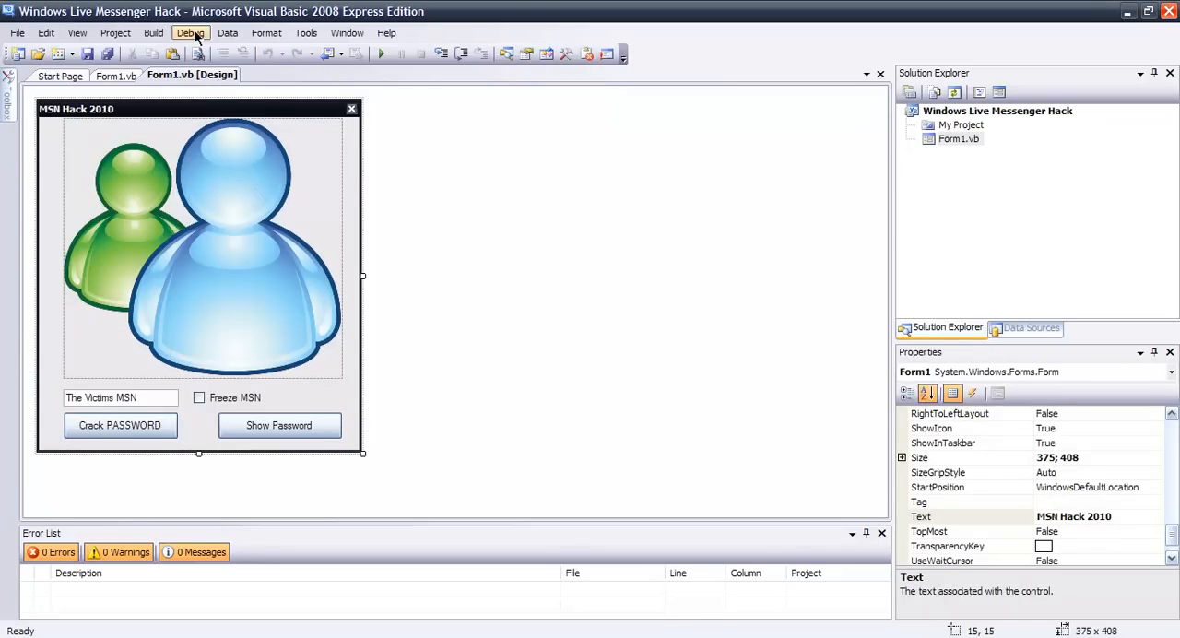
Build the Windows Live Messenger Hack project from the Build menu.
click(154, 32)
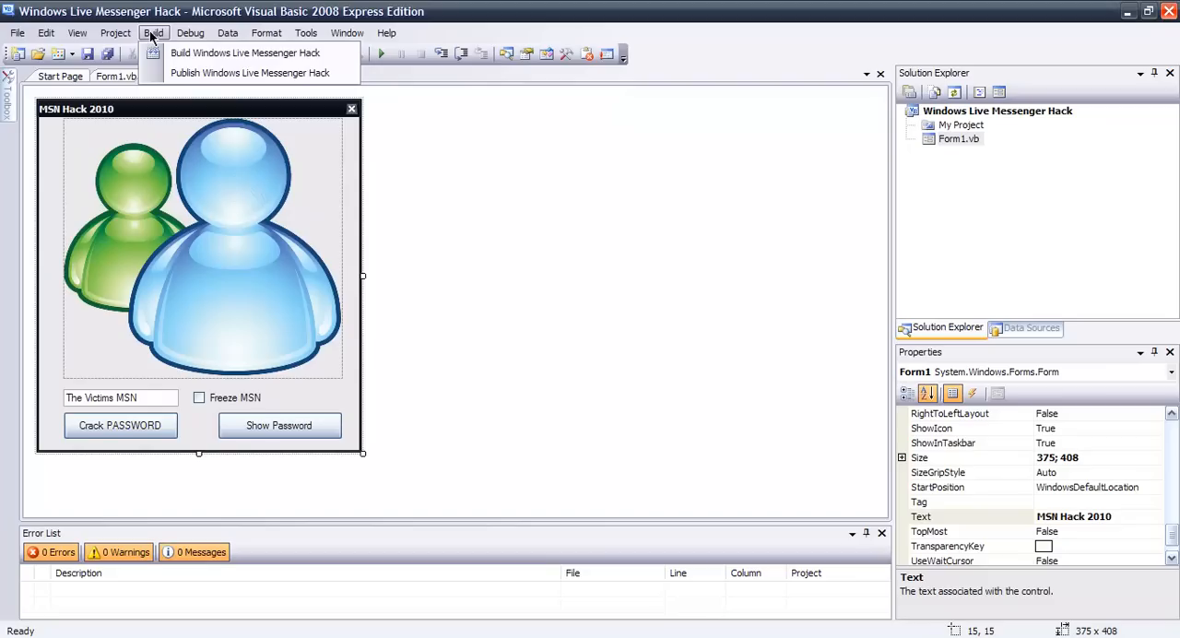
mouse_move(246, 52)
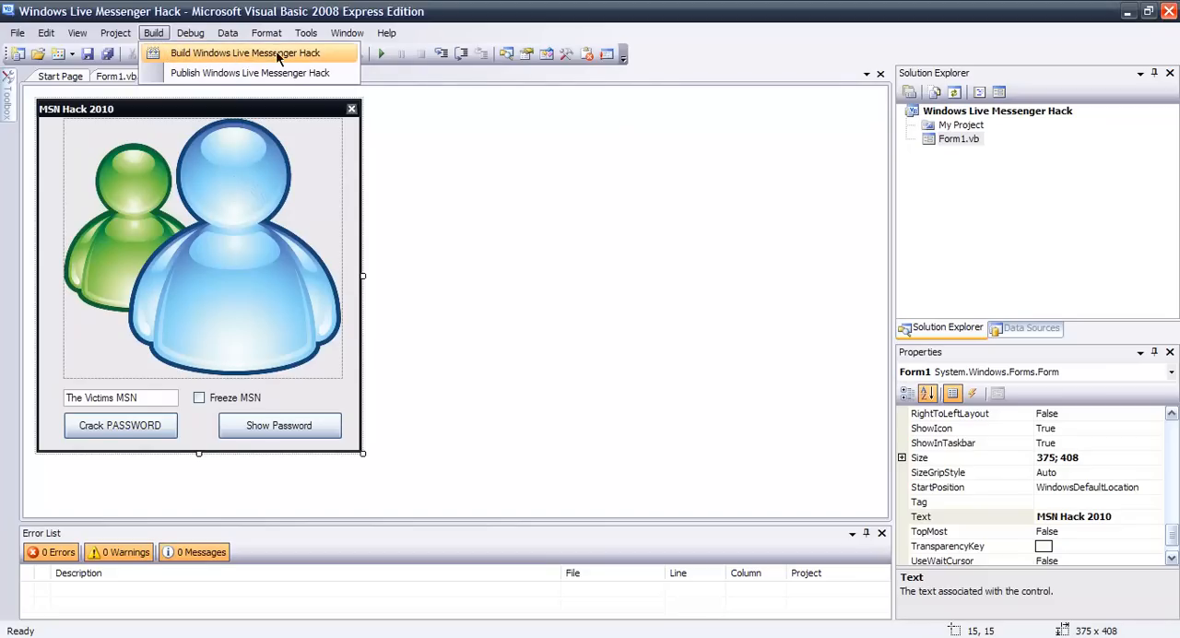
click(244, 53)
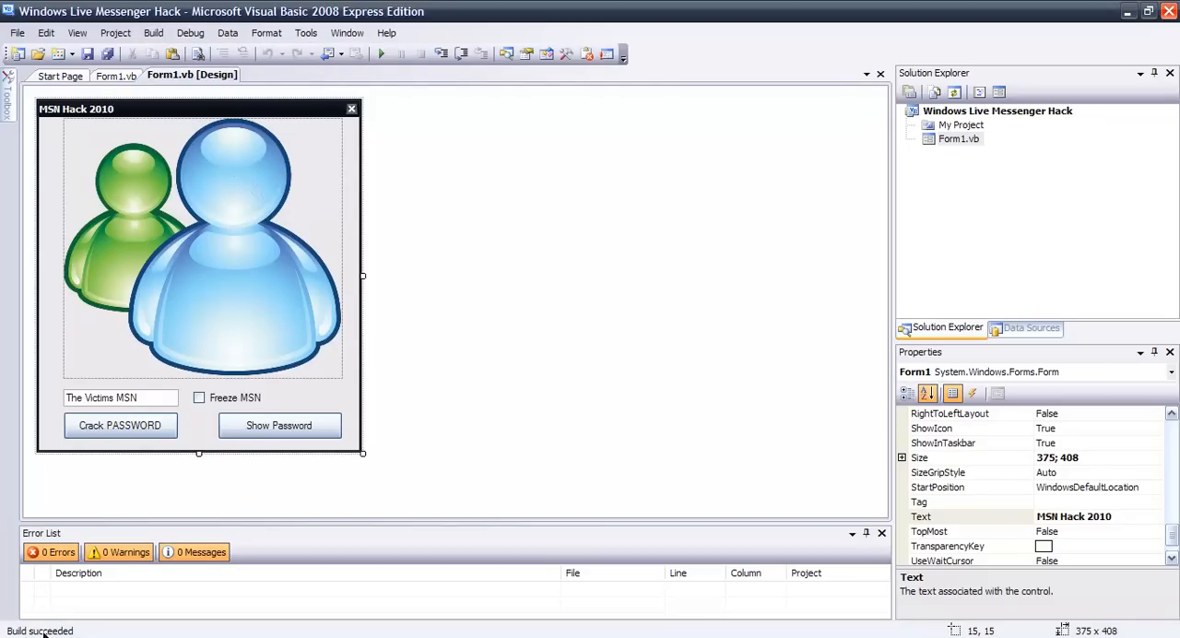
click(19, 632)
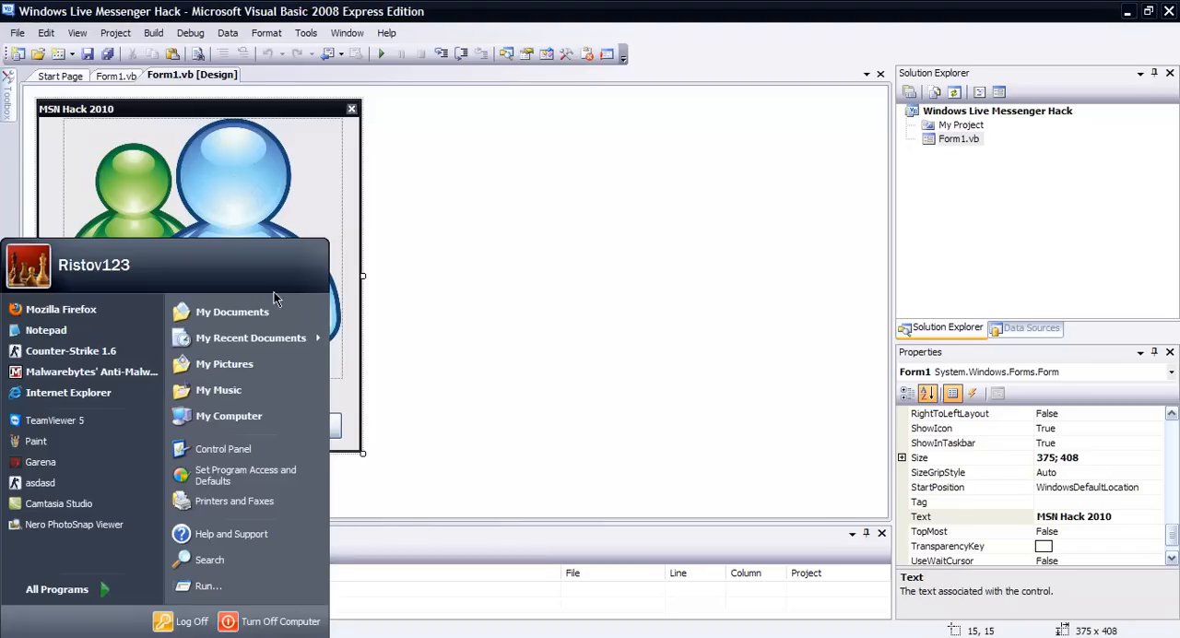
Browse from My Documents into MSN Hack1's obj\Release folder holding the built application.
click(233, 311)
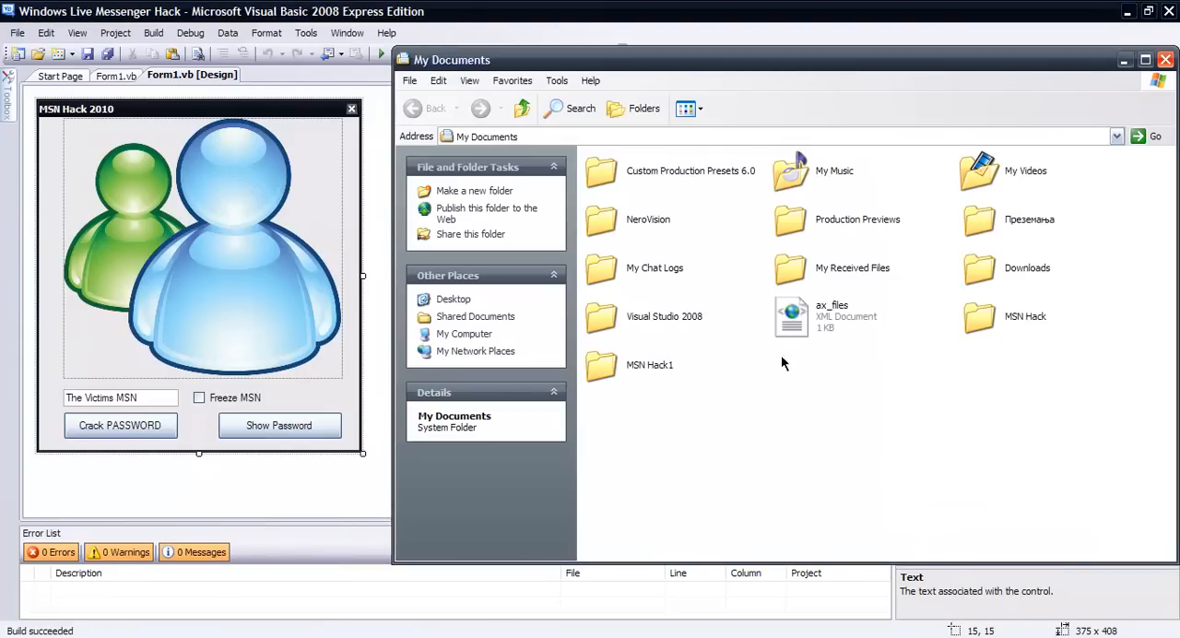
double_click(650, 364)
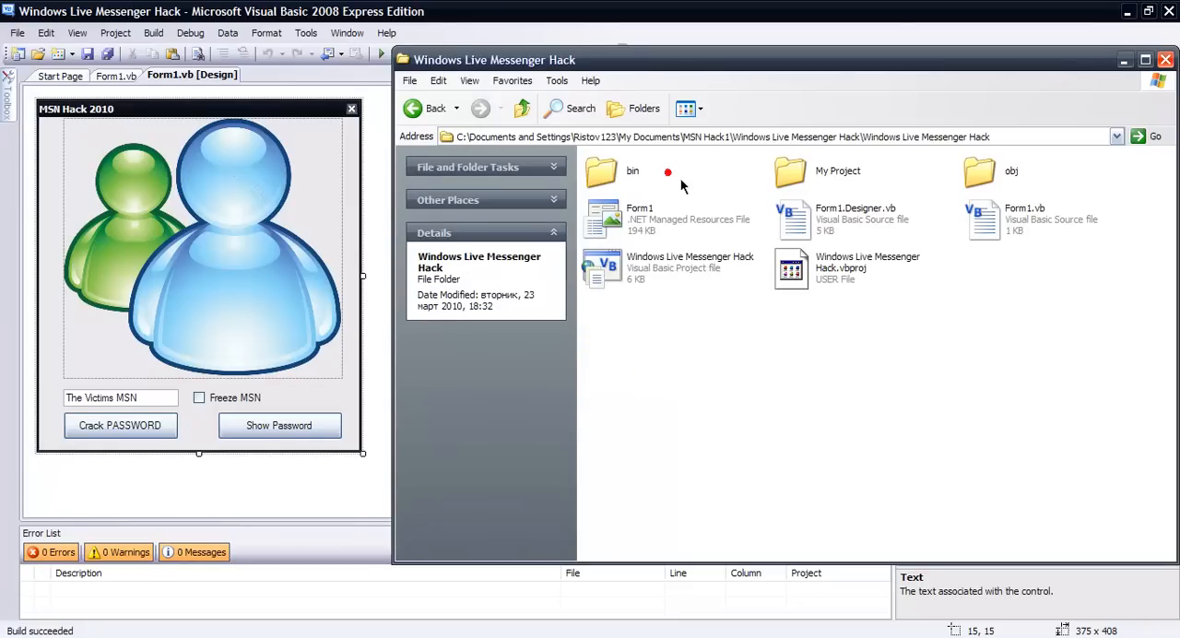
click(979, 171)
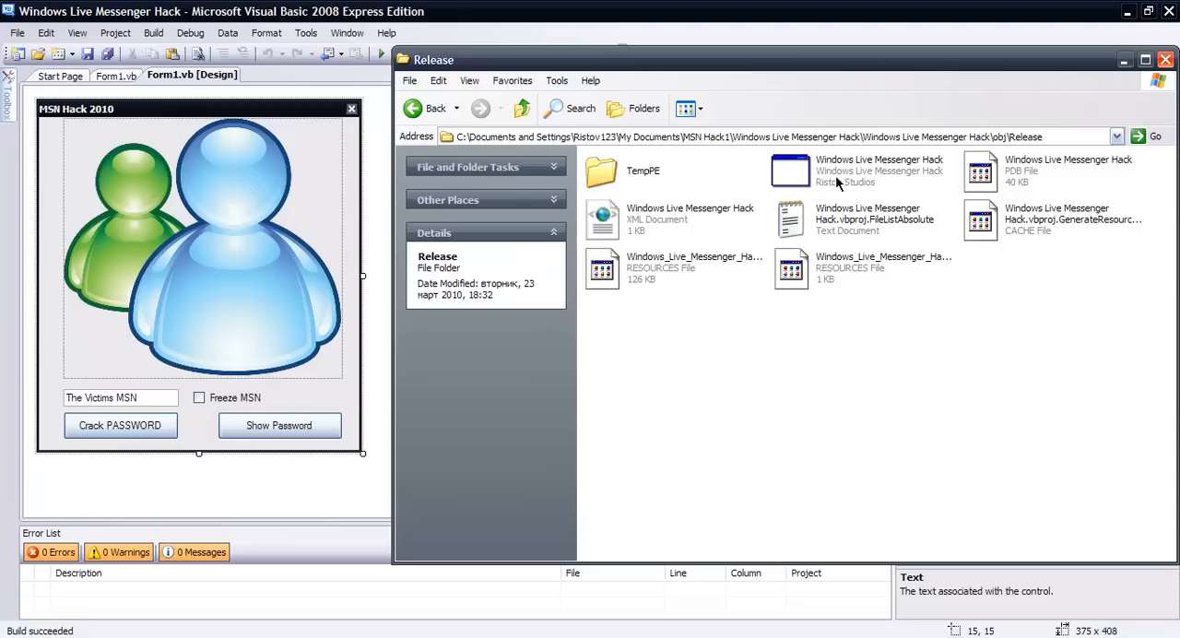
click(689, 268)
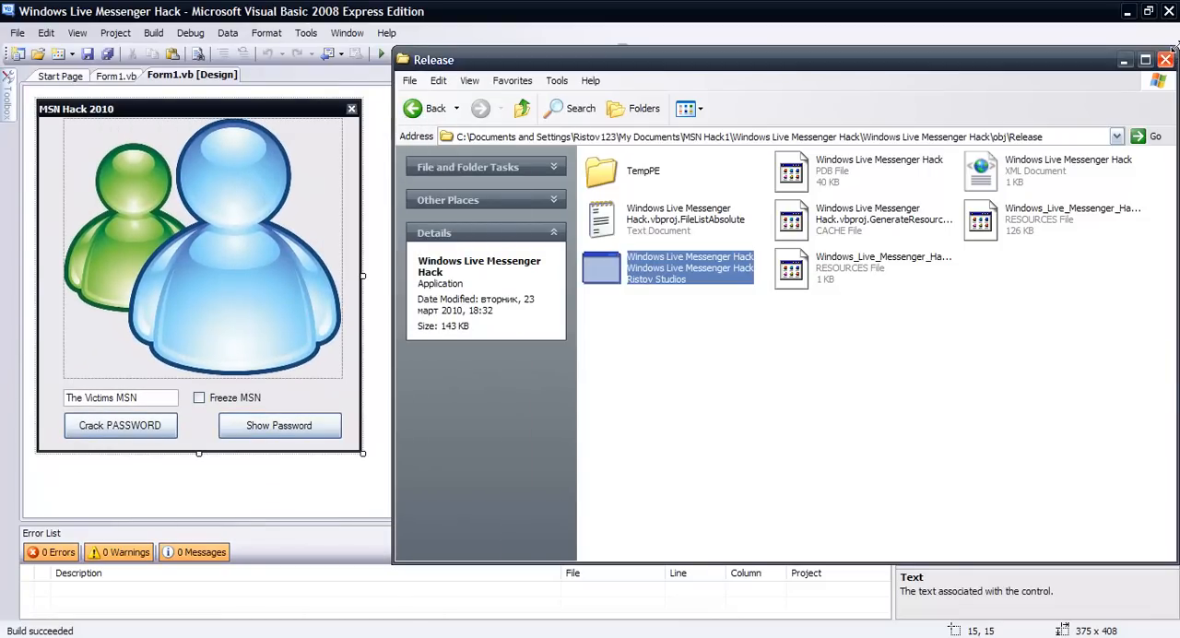
click(1166, 59)
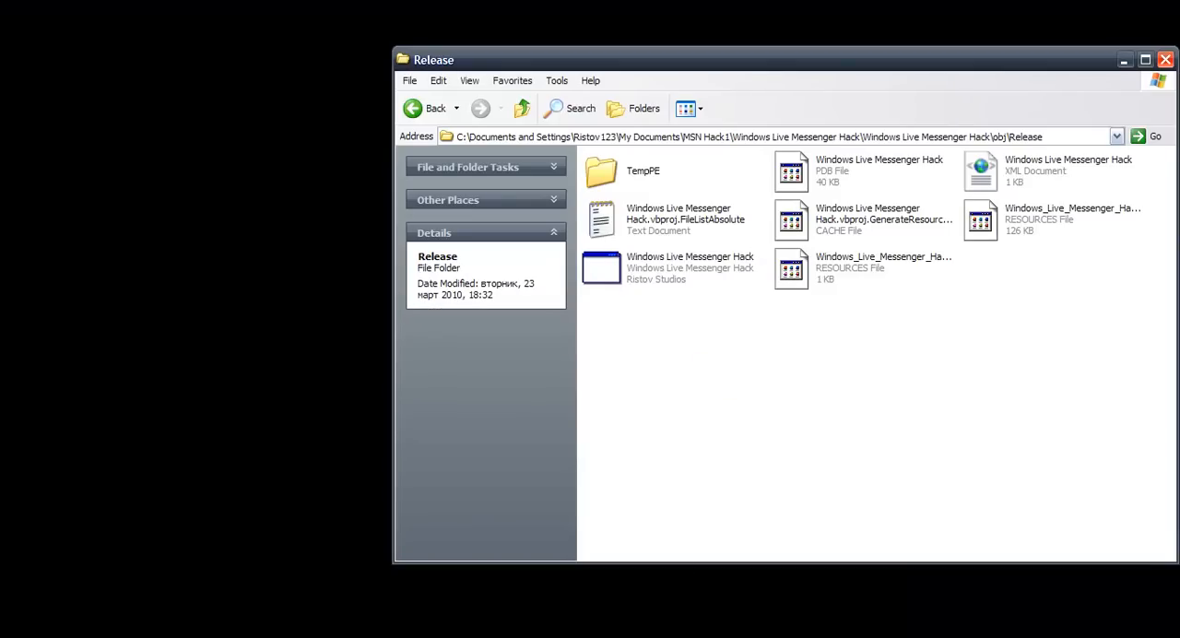
Centre and shrink the Release folder window and hide its Details panel.
drag(682, 320, 700, 397)
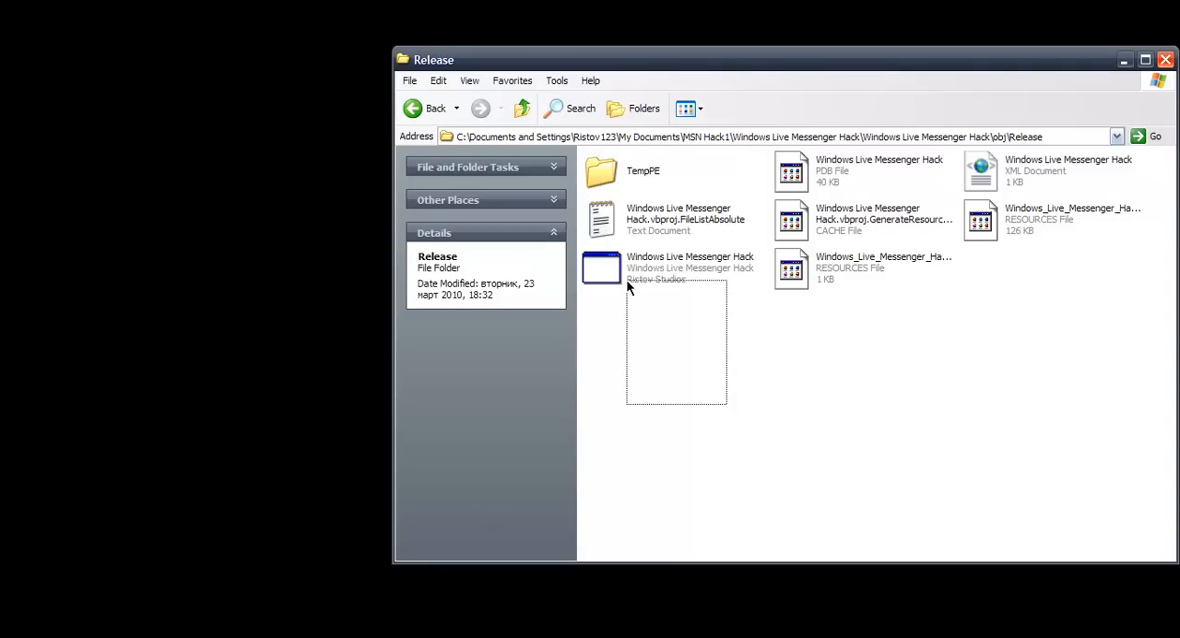
click(720, 340)
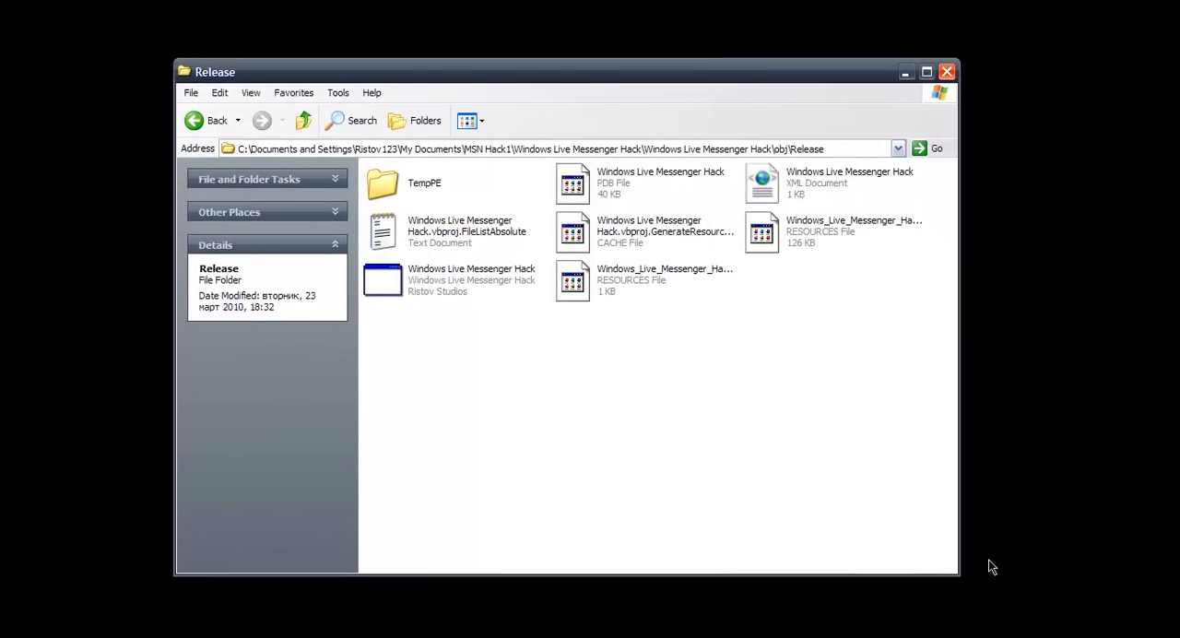
drag(957, 575, 1040, 437)
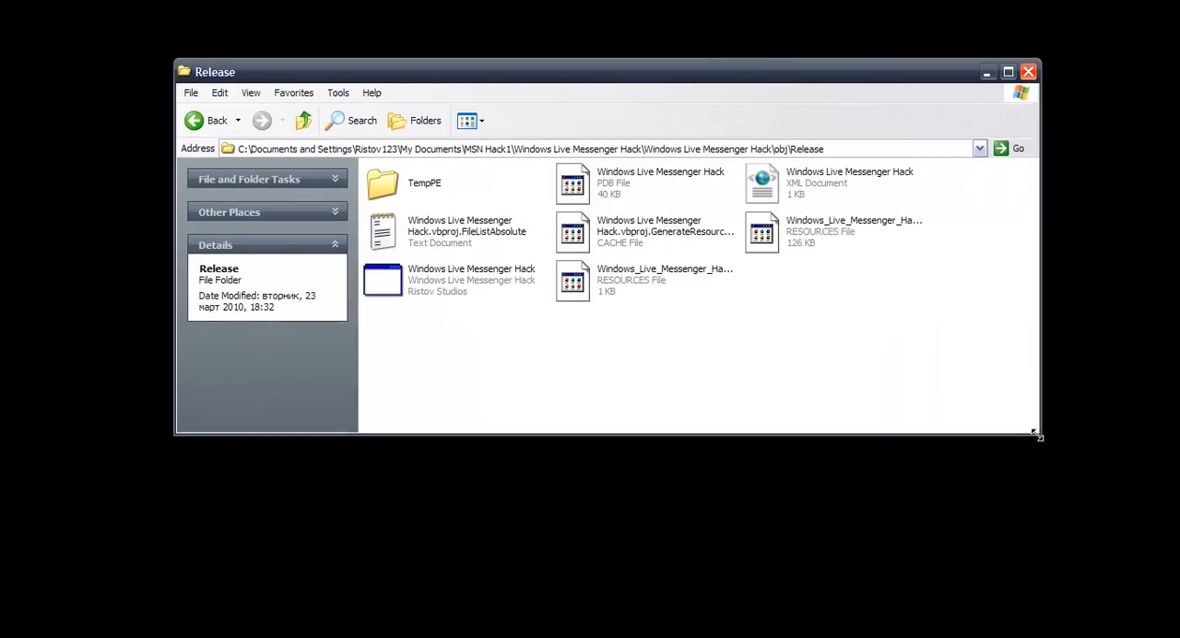
drag(1039, 436, 1104, 320)
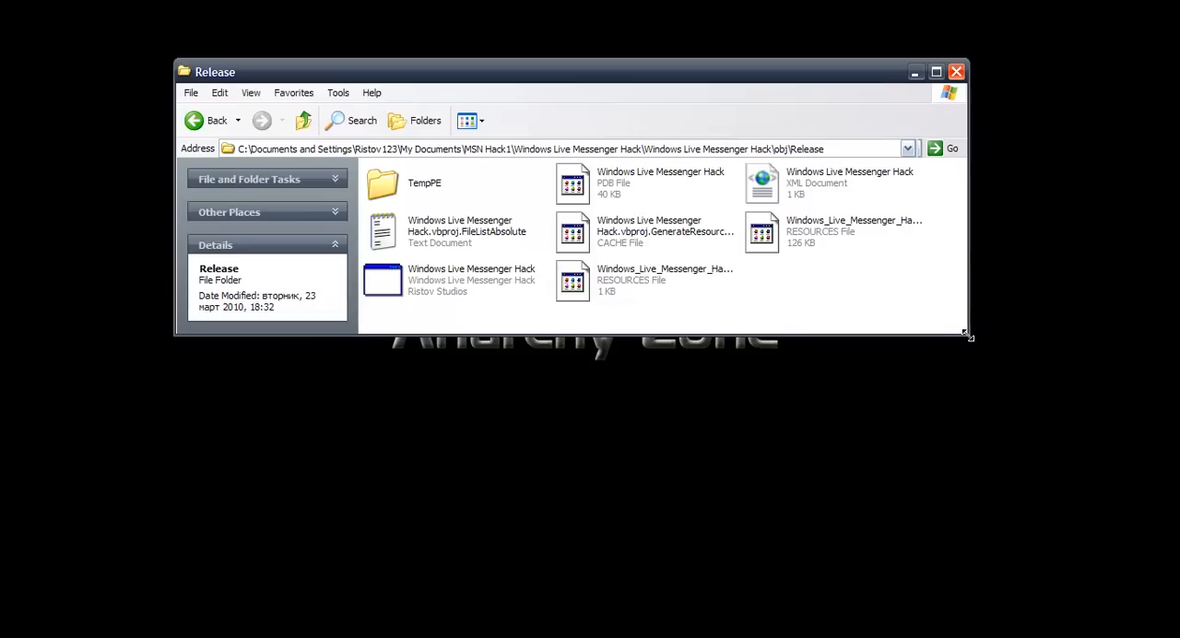
click(335, 244)
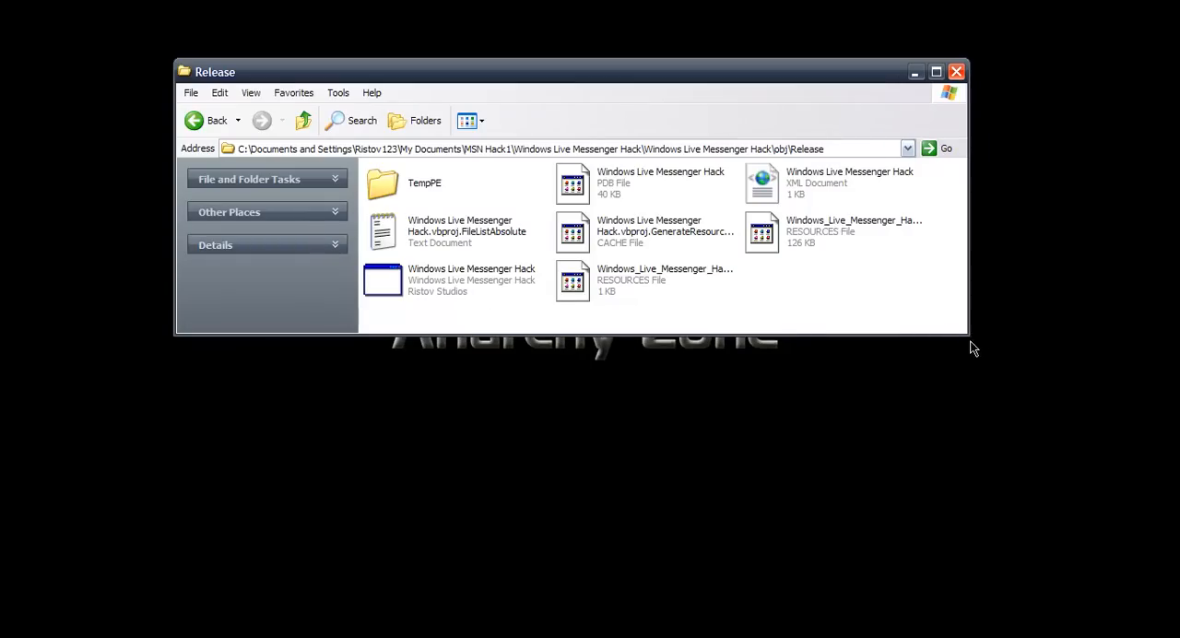